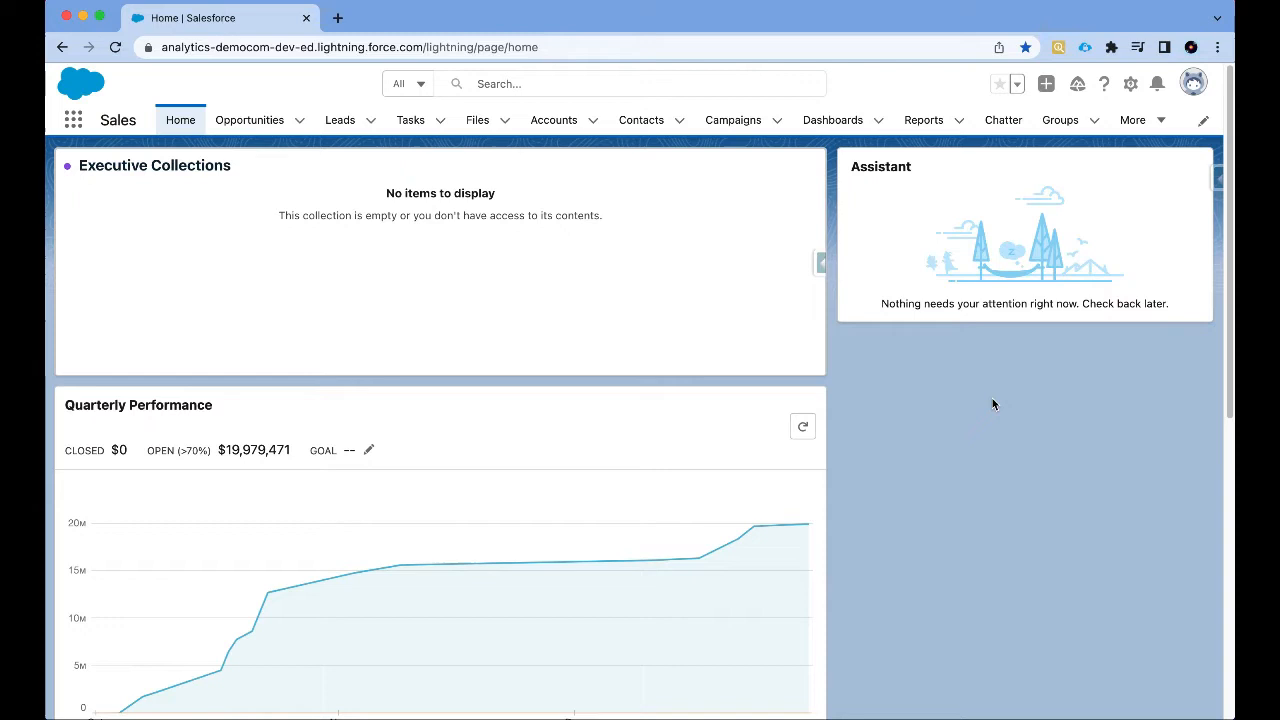
mouse_move(1094, 185)
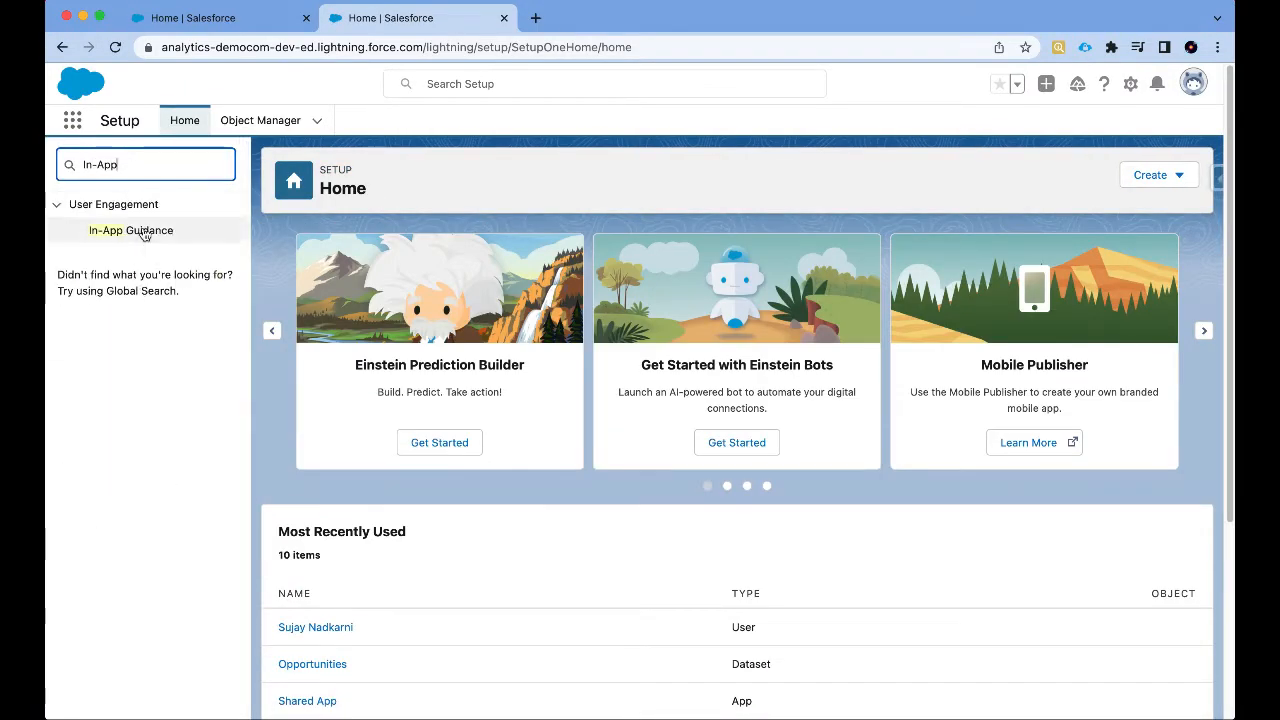
Step: Open the In-App Guidance setup page and click Add to begin new guidance
click(130, 230)
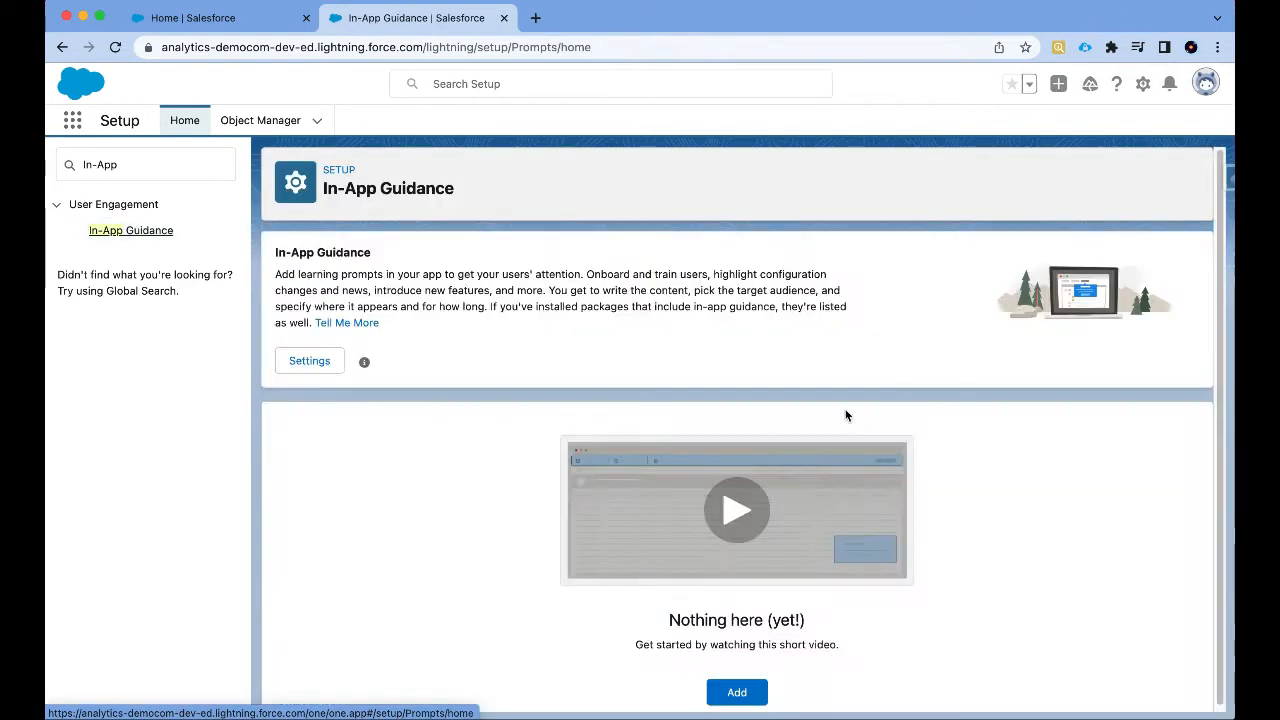
click(736, 692)
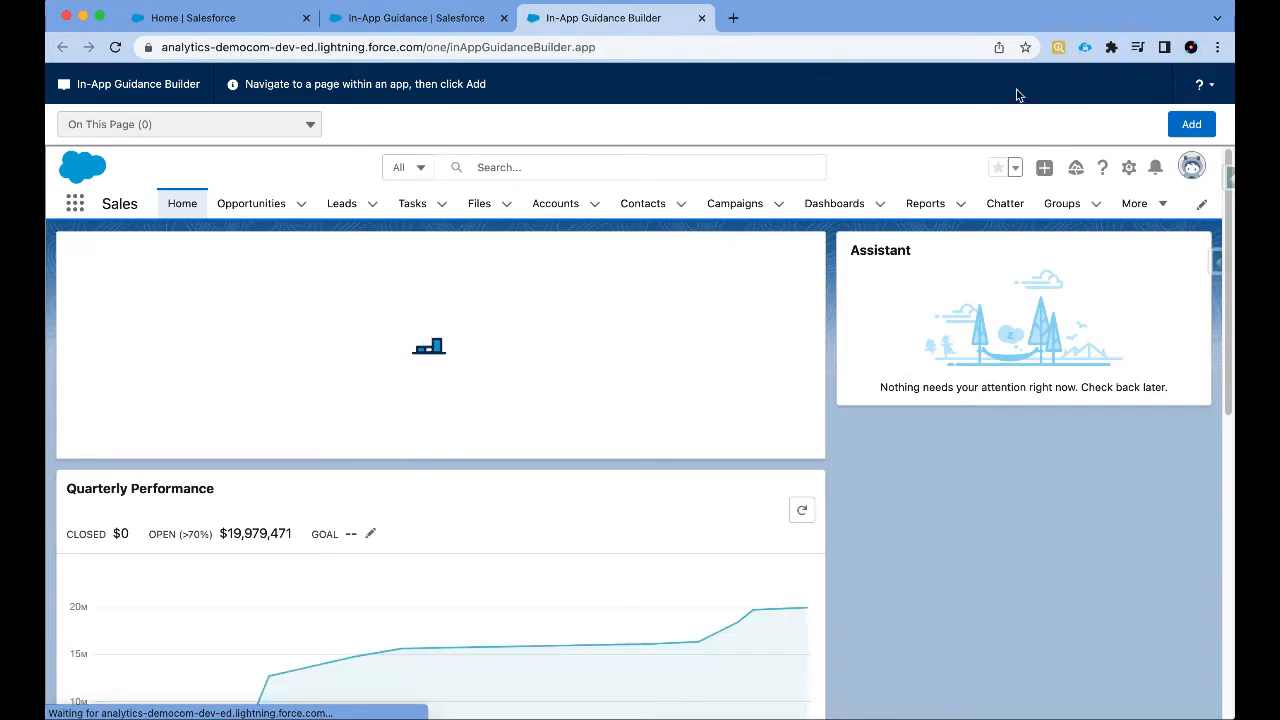
mouse_move(1127, 348)
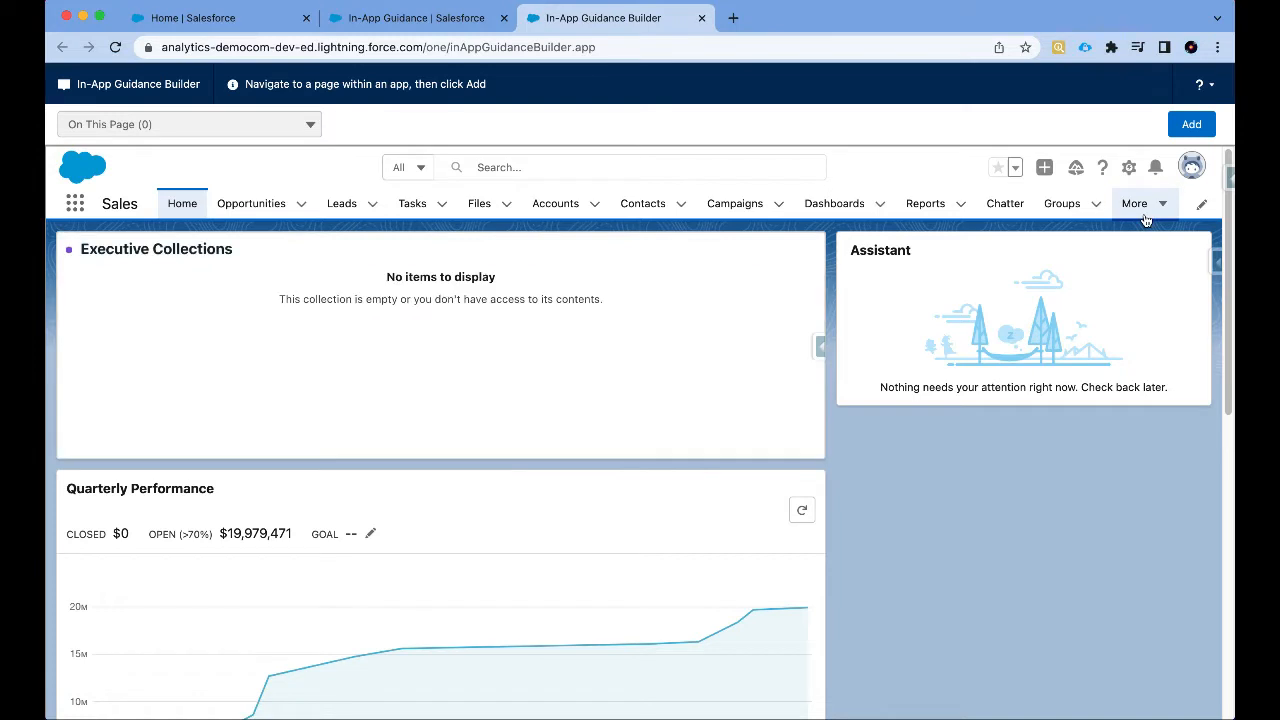
Step: Go to the Analytics page through the More menu and start new guidance there
click(1134, 203)
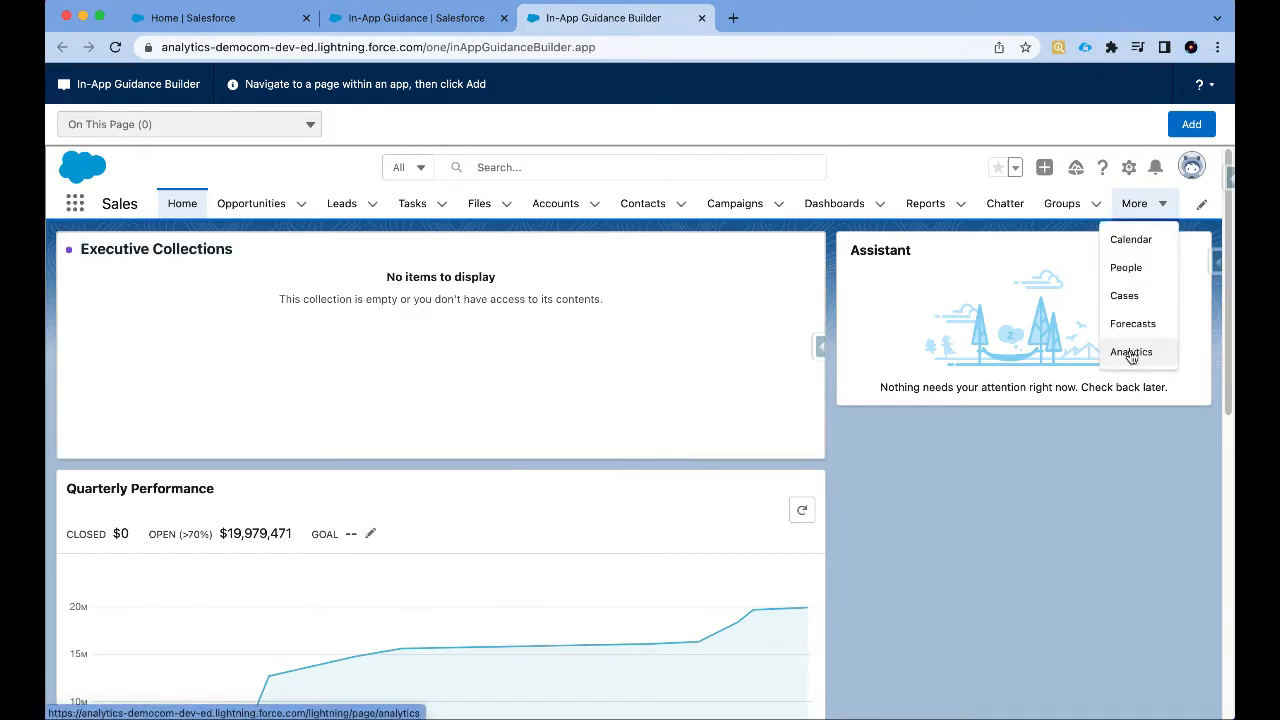
click(1131, 351)
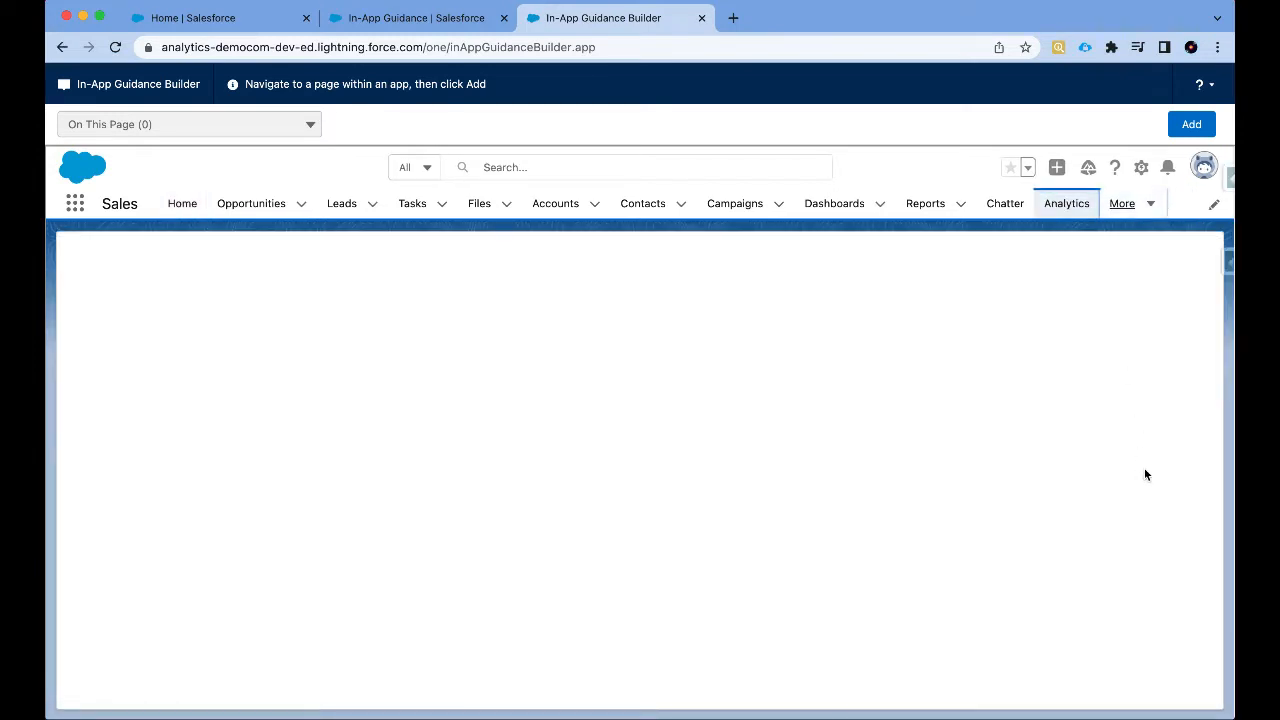
click(1066, 203)
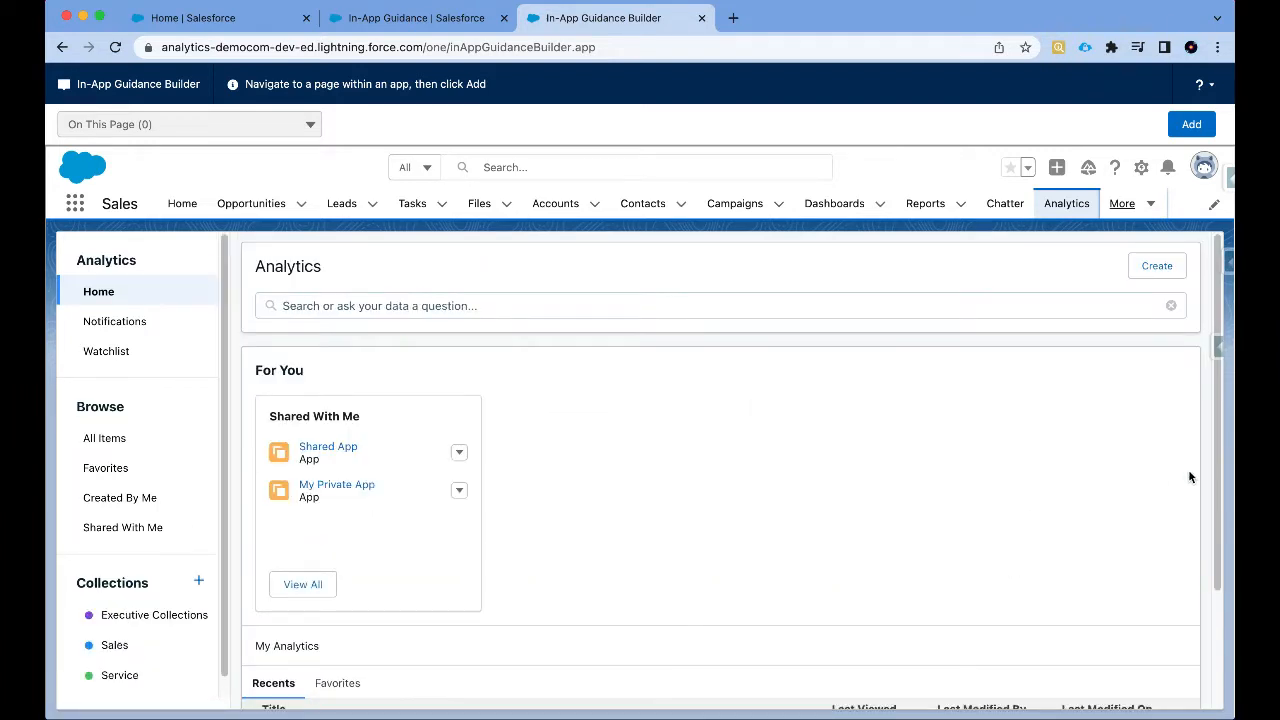
click(1191, 124)
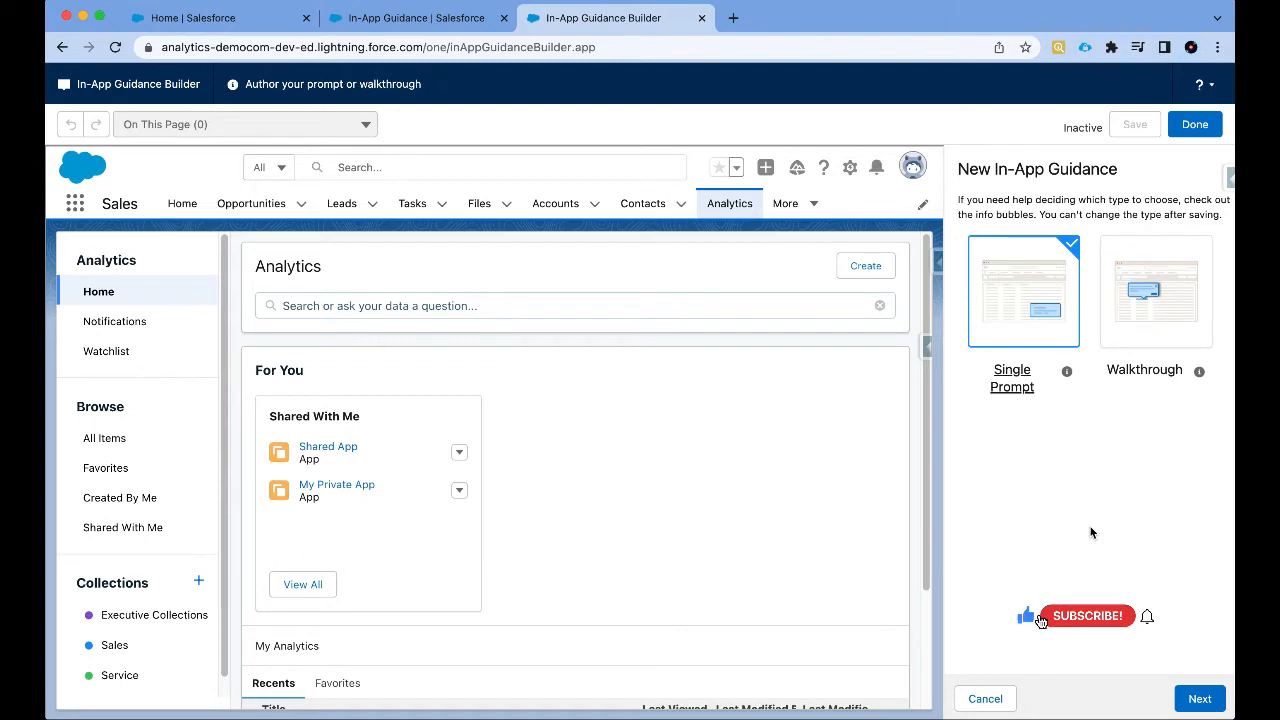
Step: Choose Walkthrough as the guidance type and Docked Prompt for step 1
click(1087, 615)
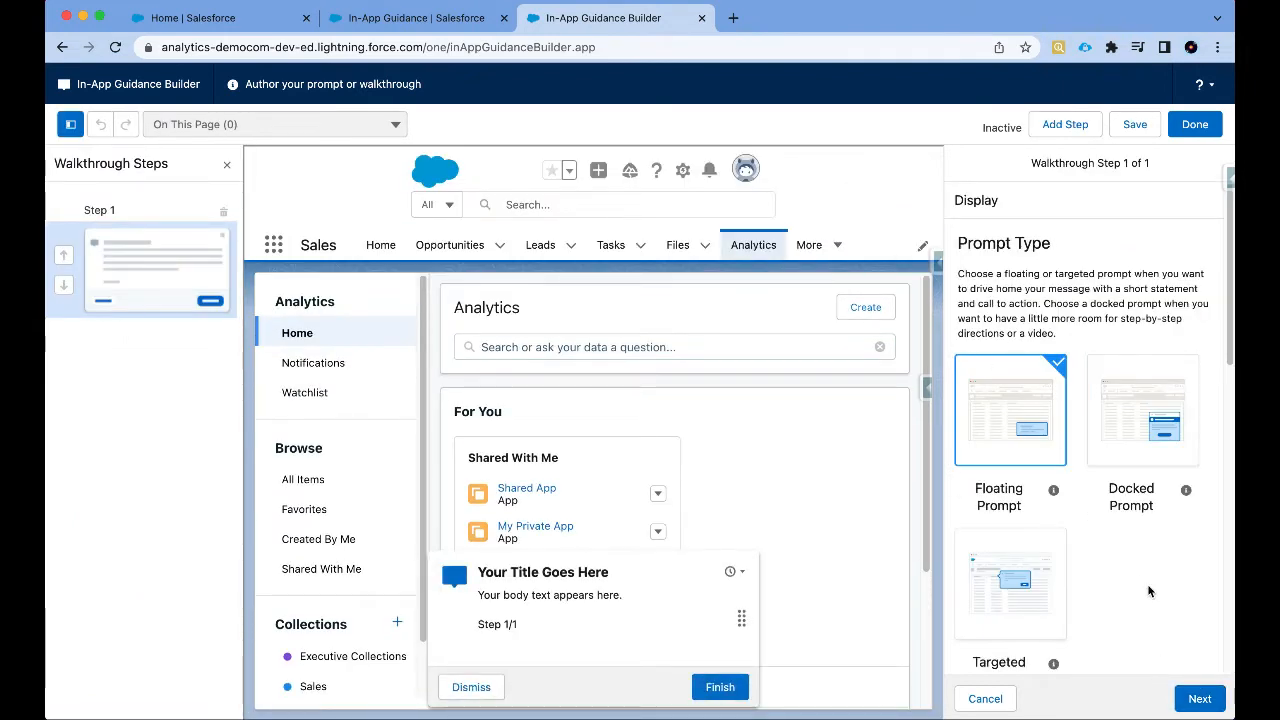
click(1142, 410)
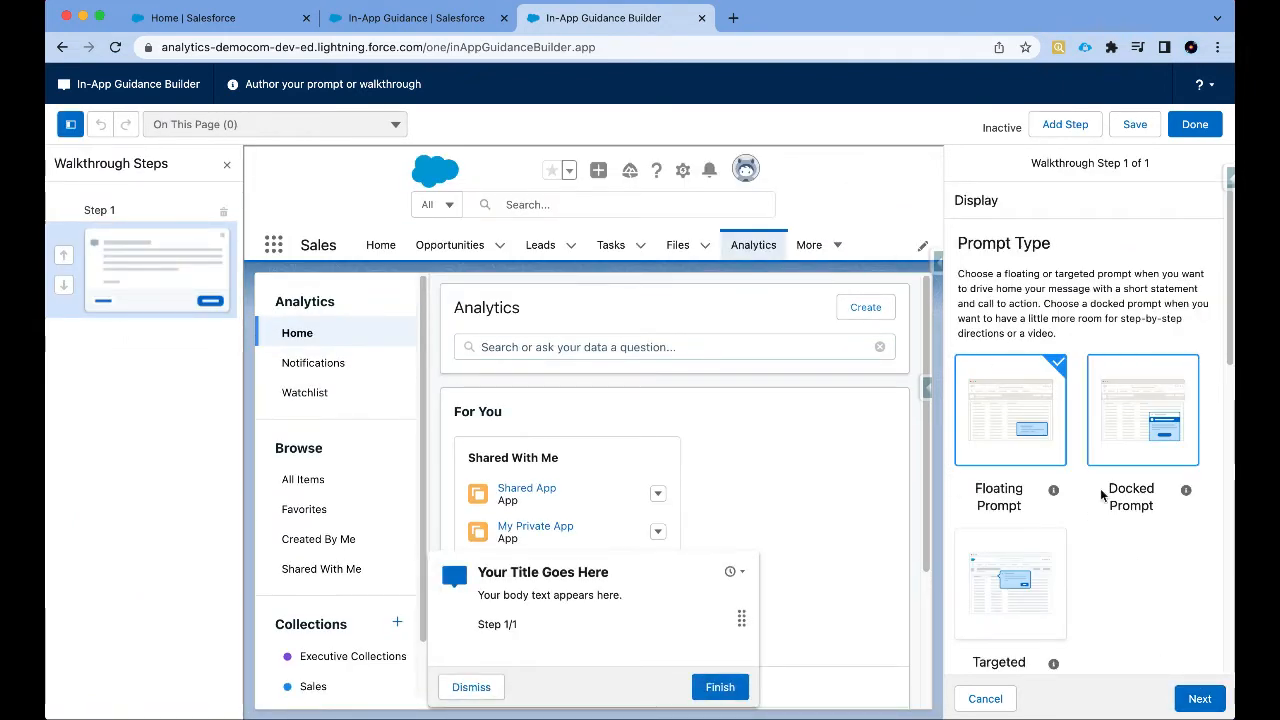
click(1010, 583)
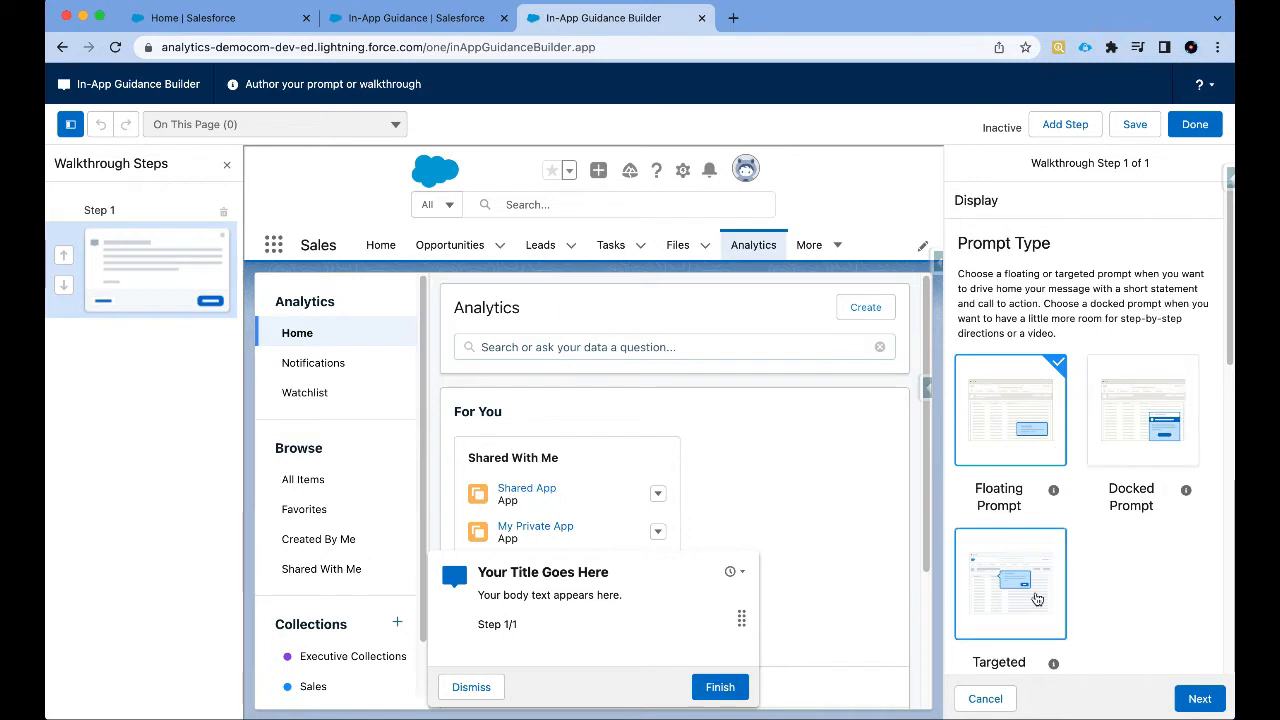
mouse_move(1110, 600)
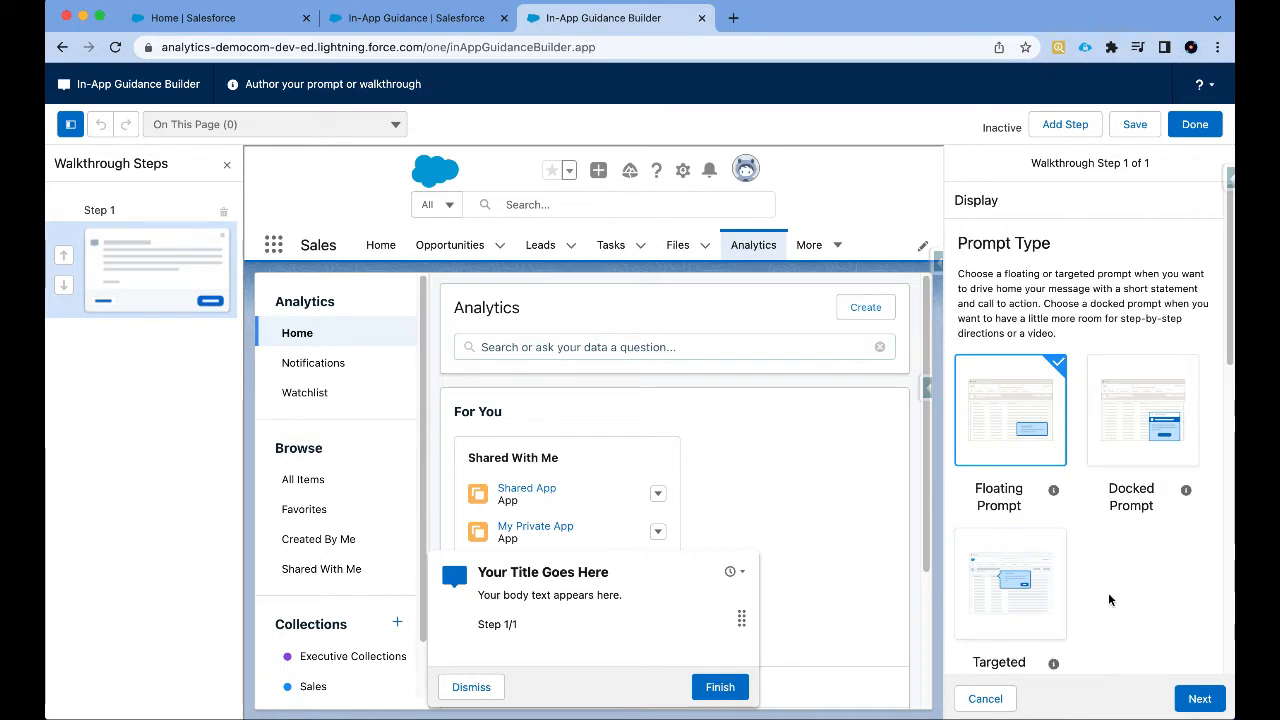
mouse_move(800, 440)
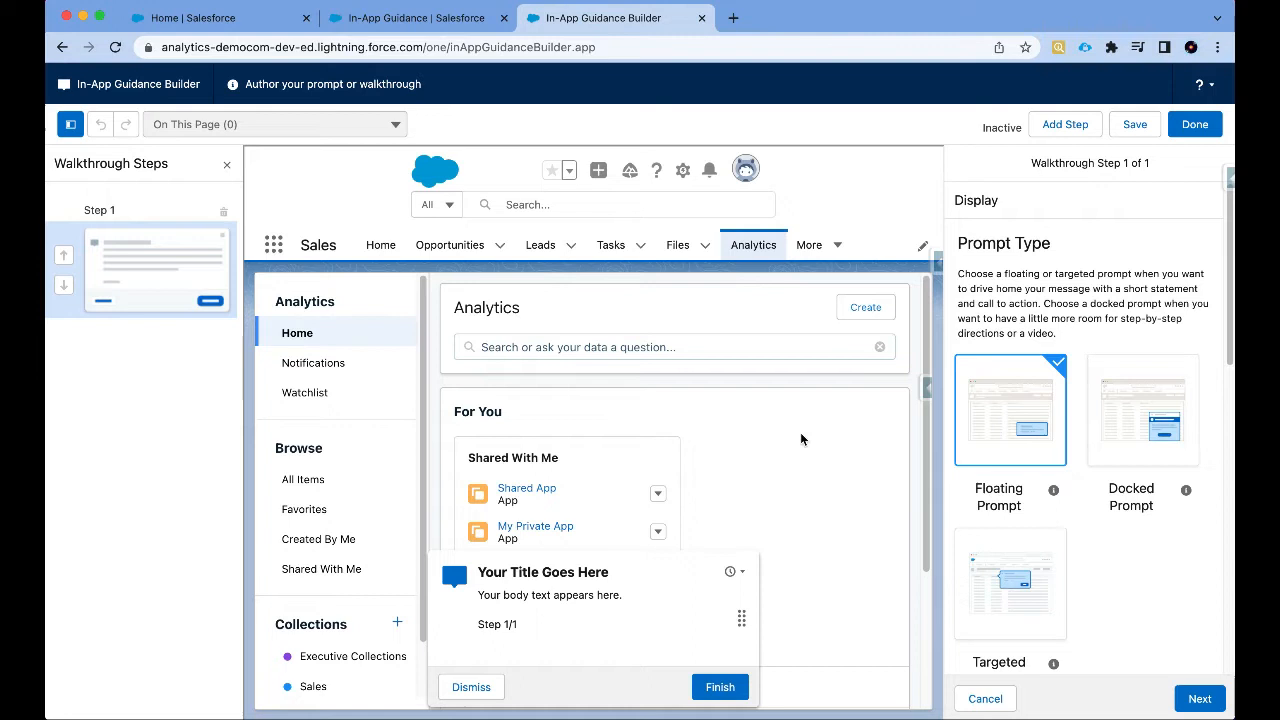
click(1142, 410)
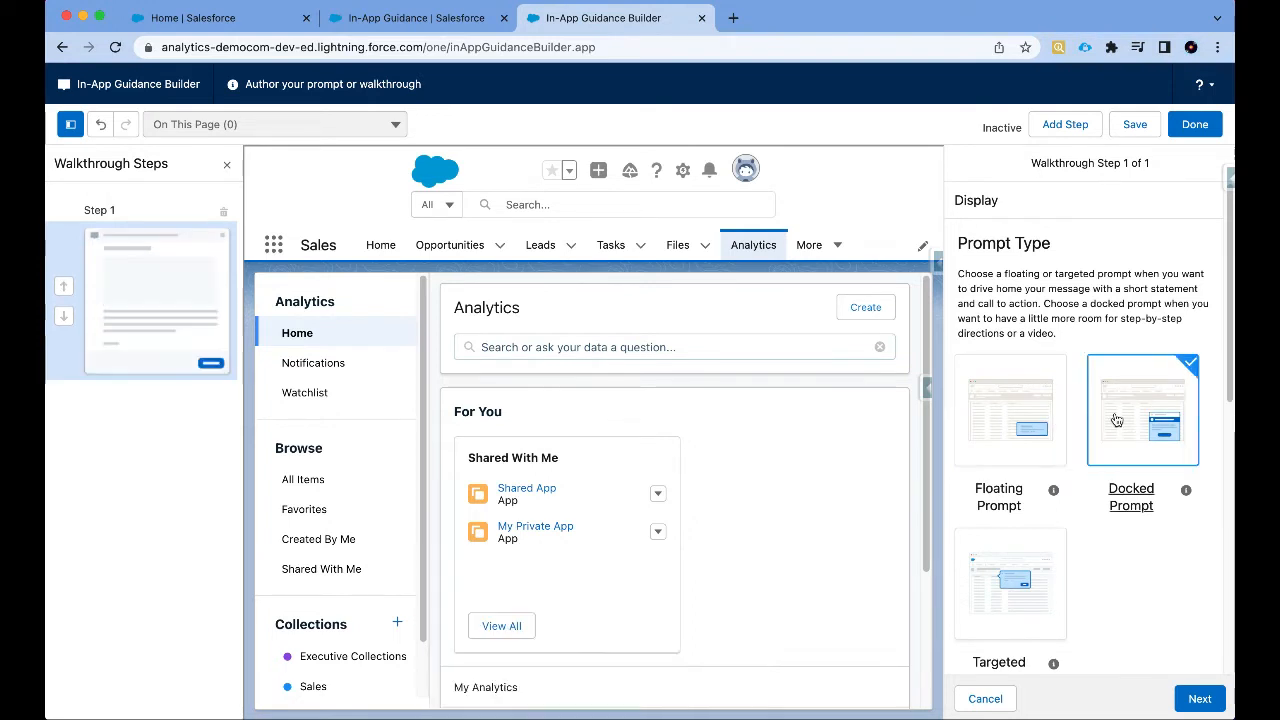
click(1142, 409)
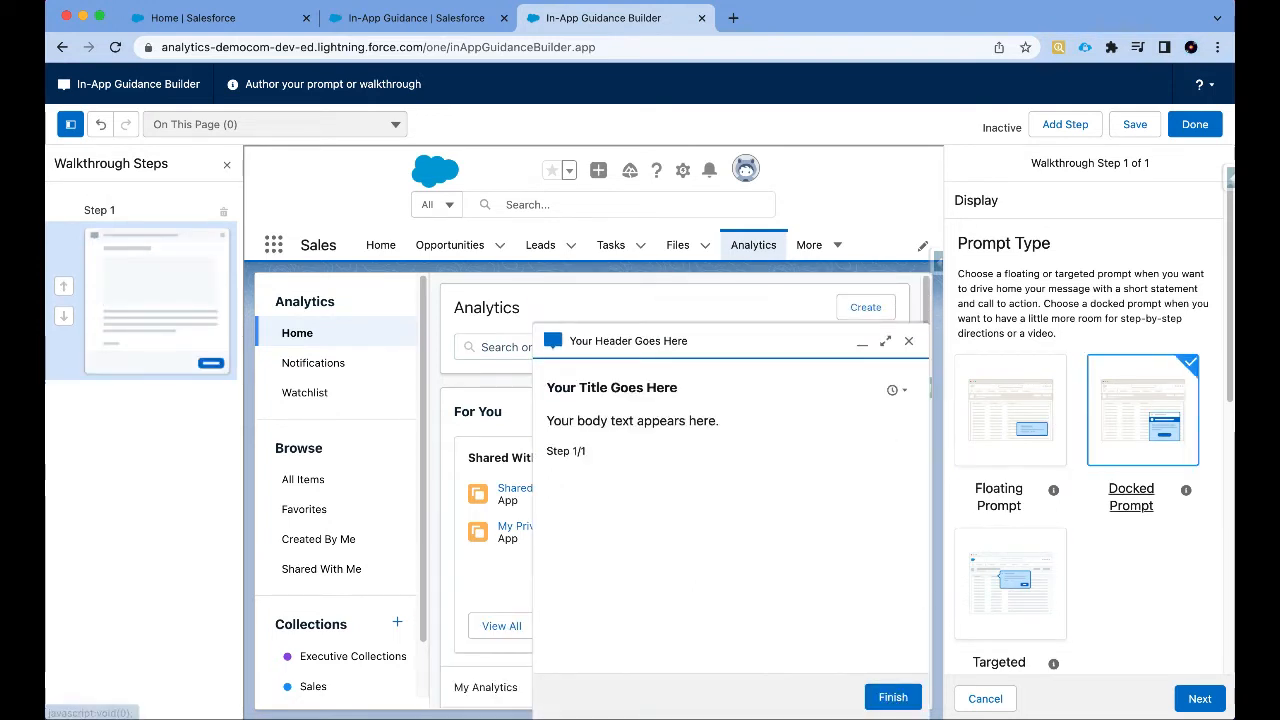
Step: Give step 1 header 'CRM Analytics', title 'Welcome to the world of Analytics', and body text
click(1199, 698)
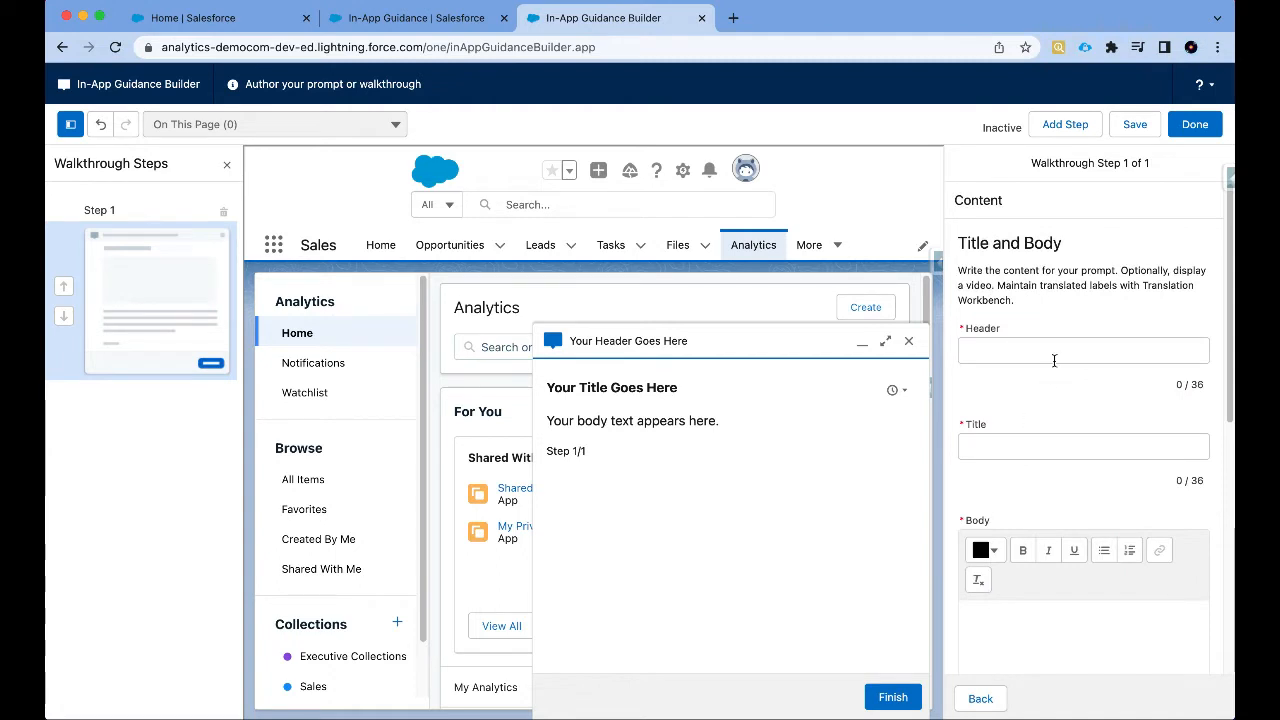
click(1083, 350)
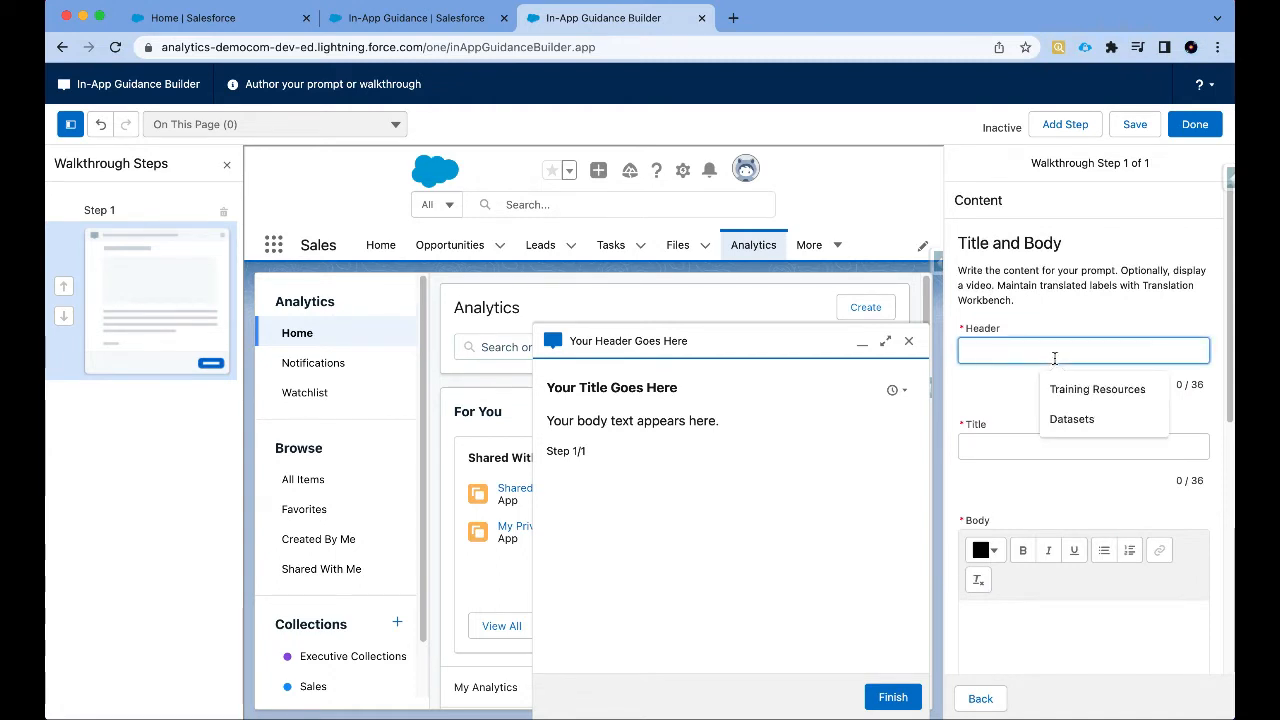
text(CRM Analytics)
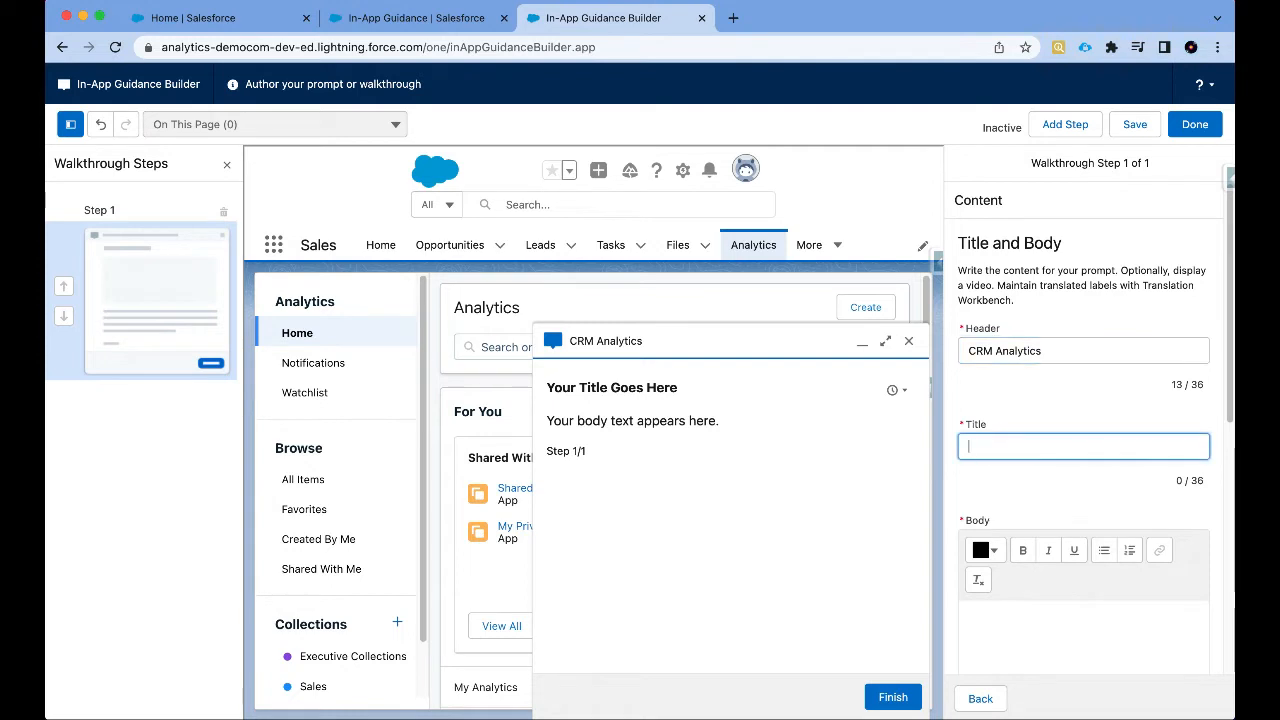
text(Welcome to the world of Analytics)
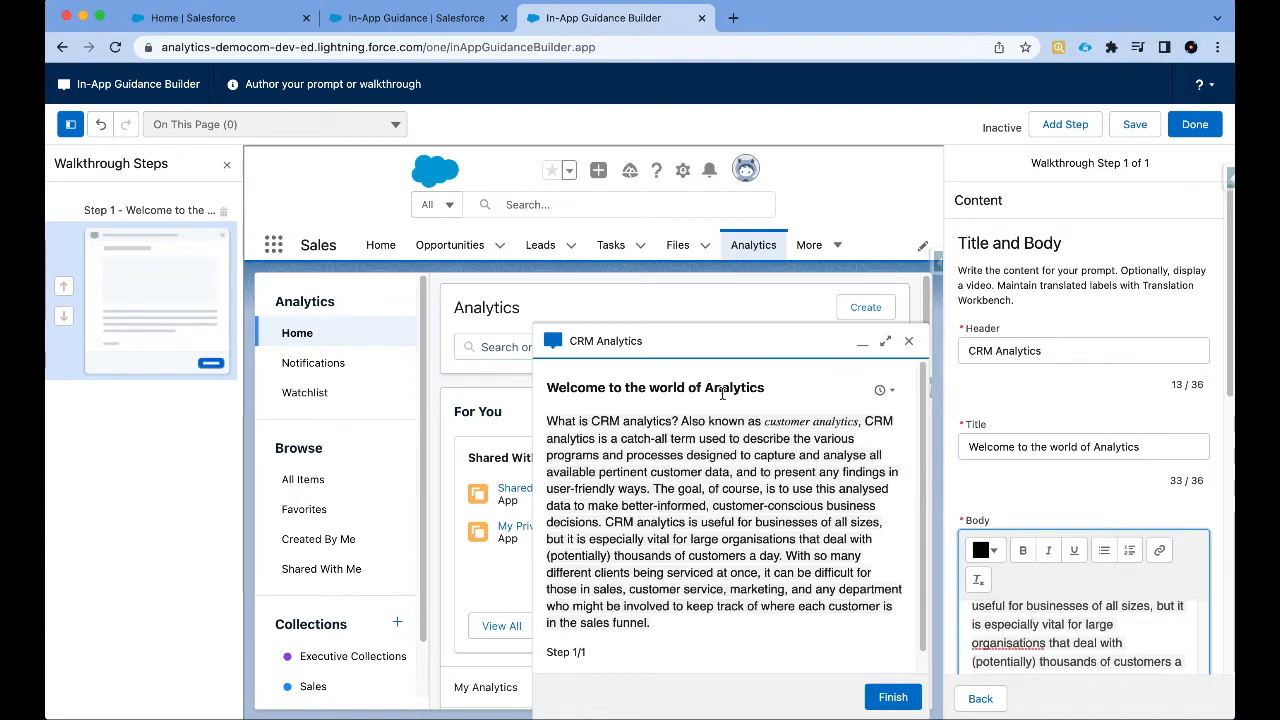
scroll(down, 3)
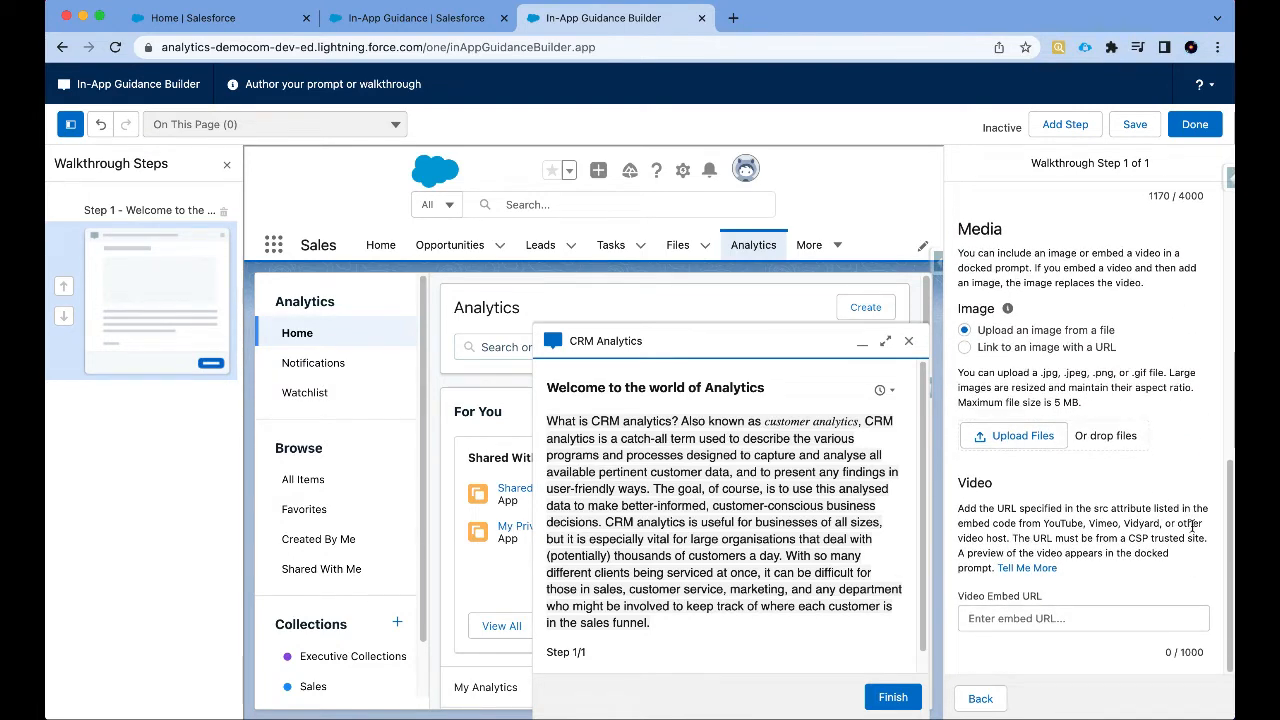
mouse_move(952, 208)
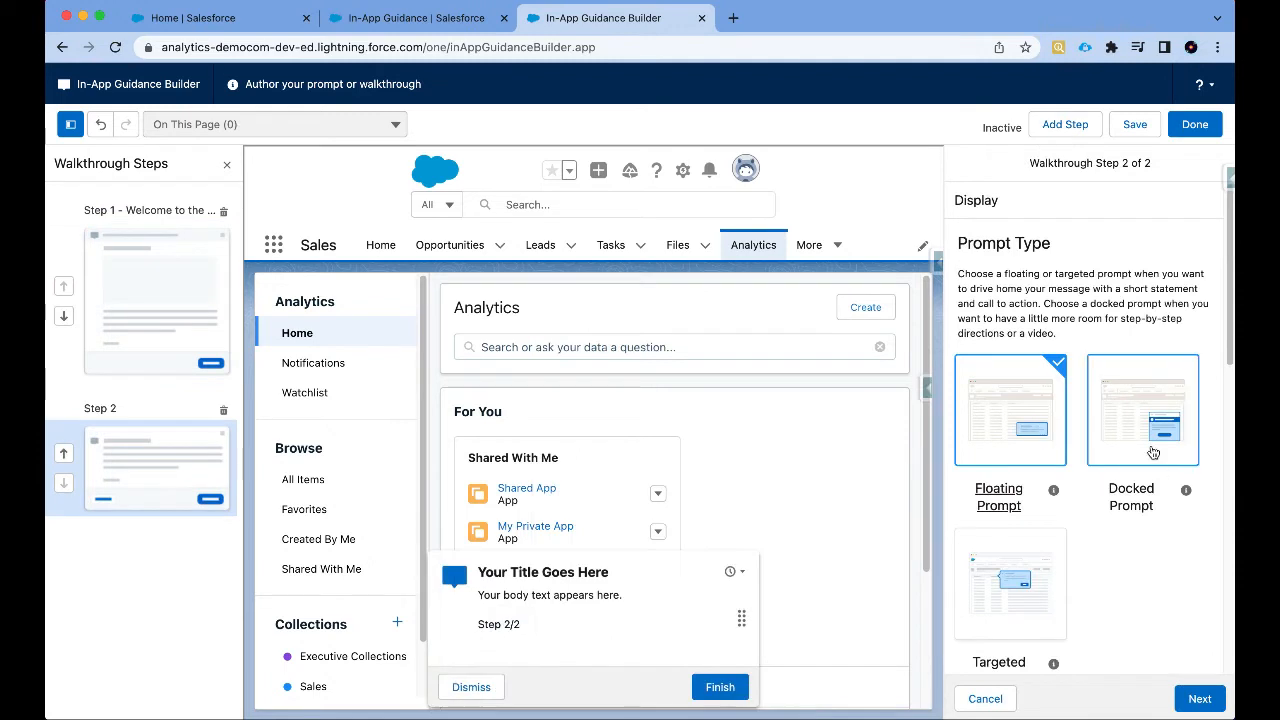
Step: Fill step 2 with header Announcement, title 'New Dashboard: Sales', and Dashboard 2.0 launch text
click(1199, 698)
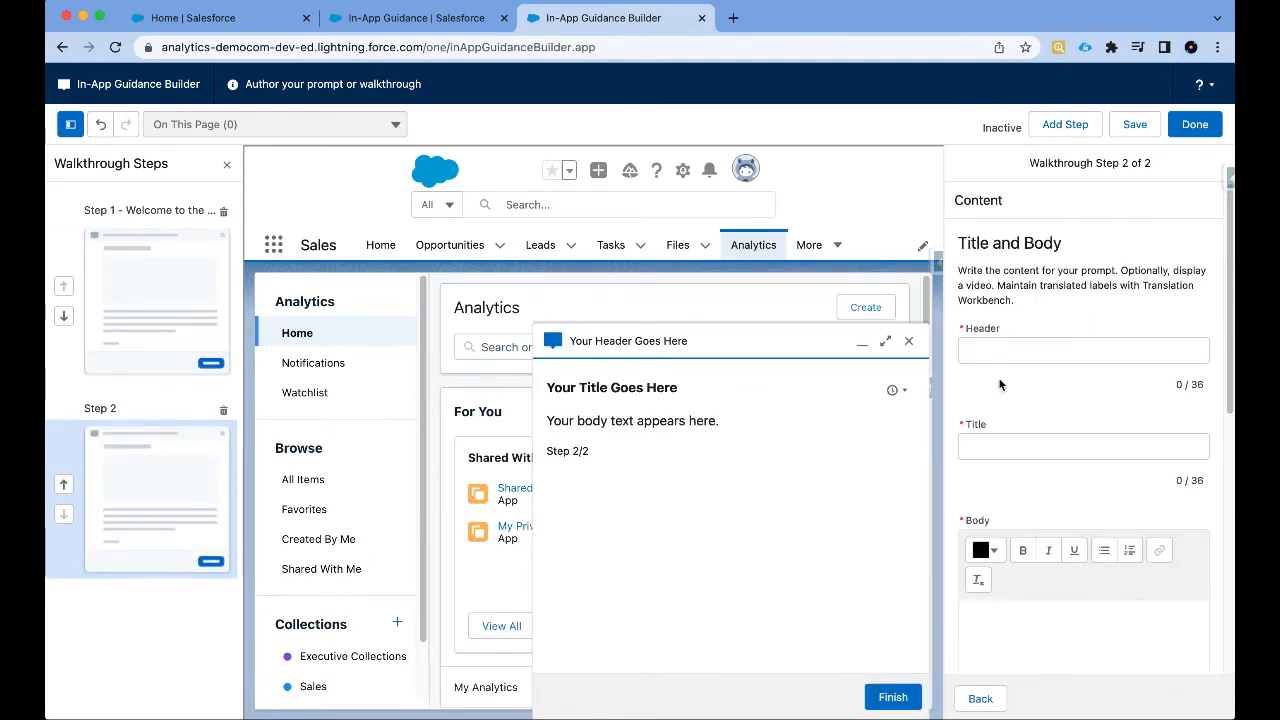
click(1083, 350)
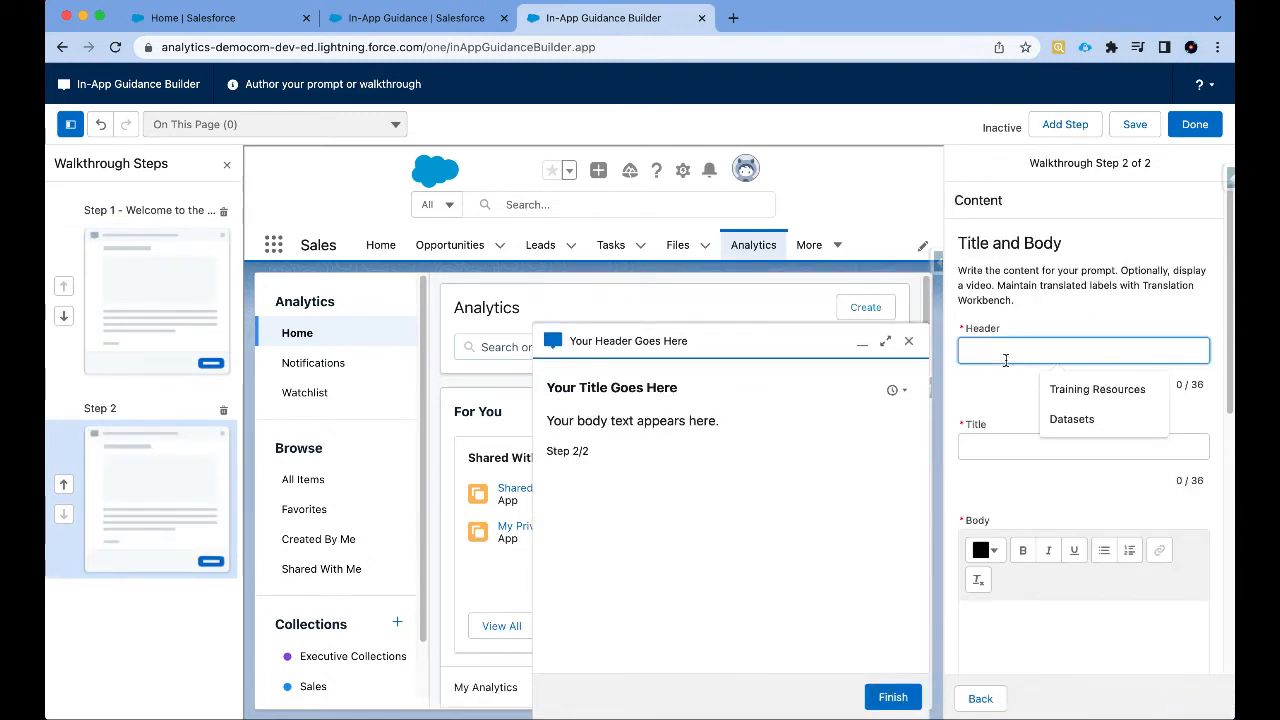
text(Anno)
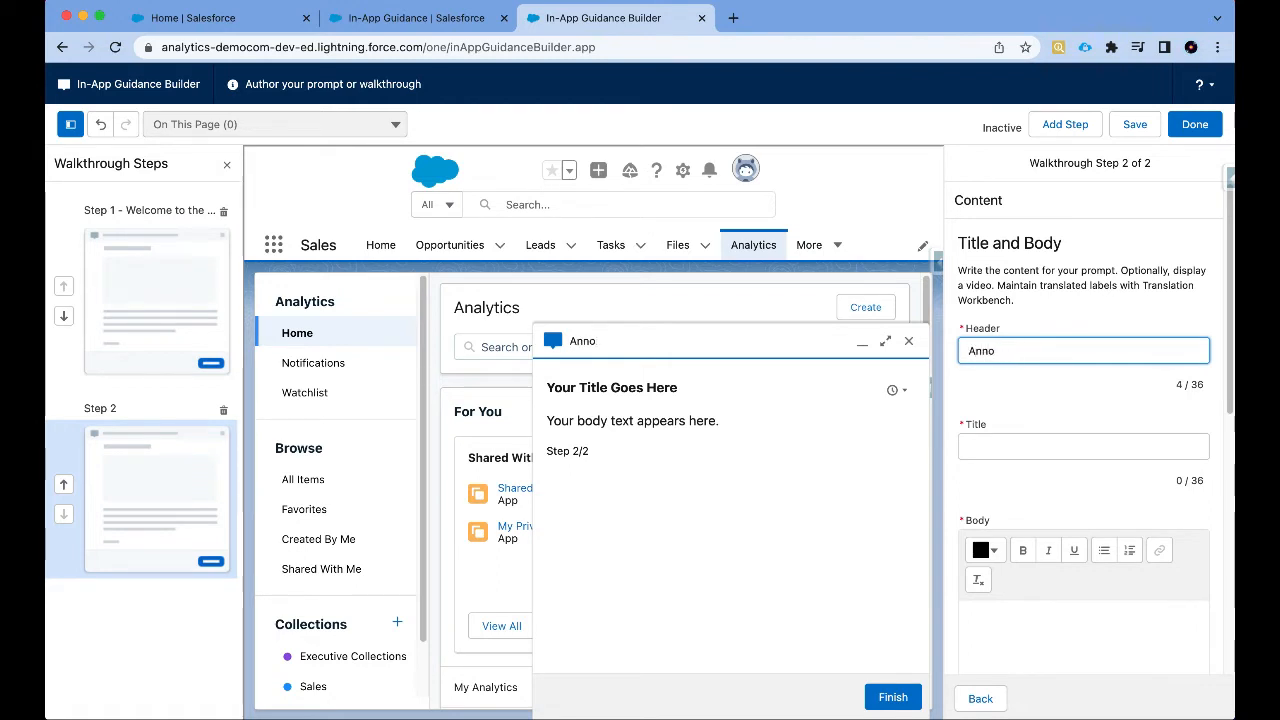
text(N)
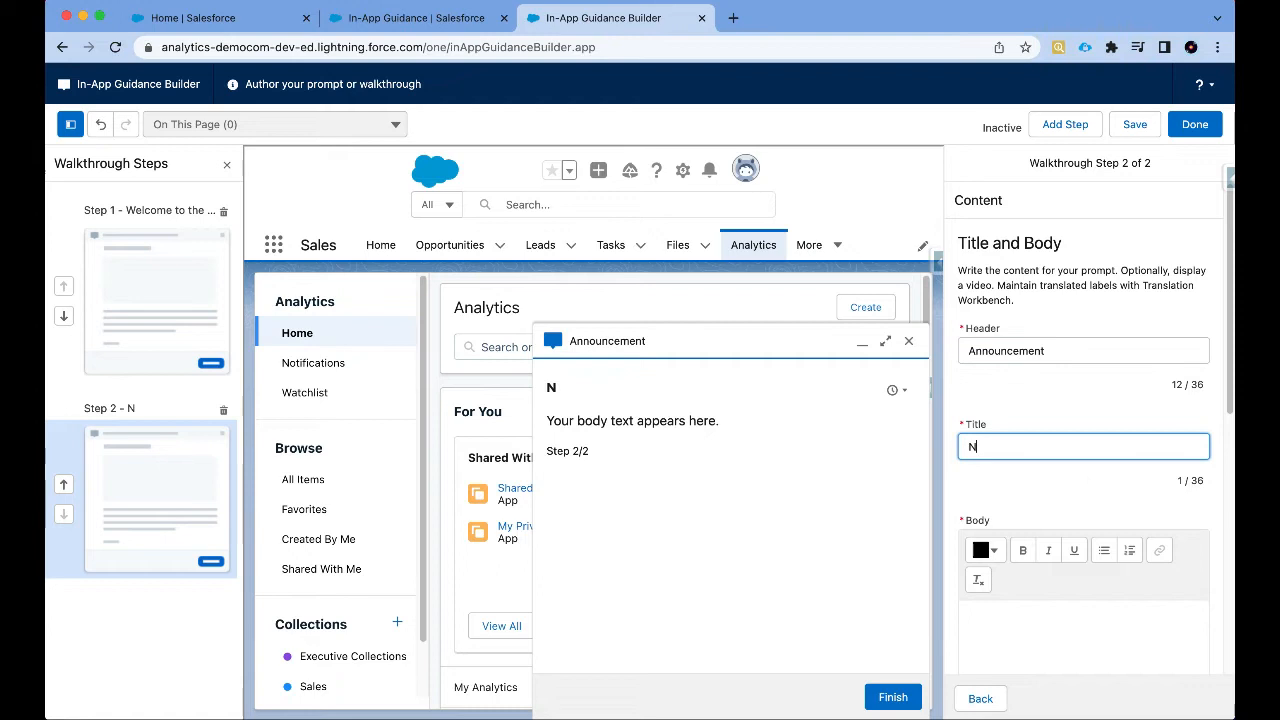
text(ew Dashboard)
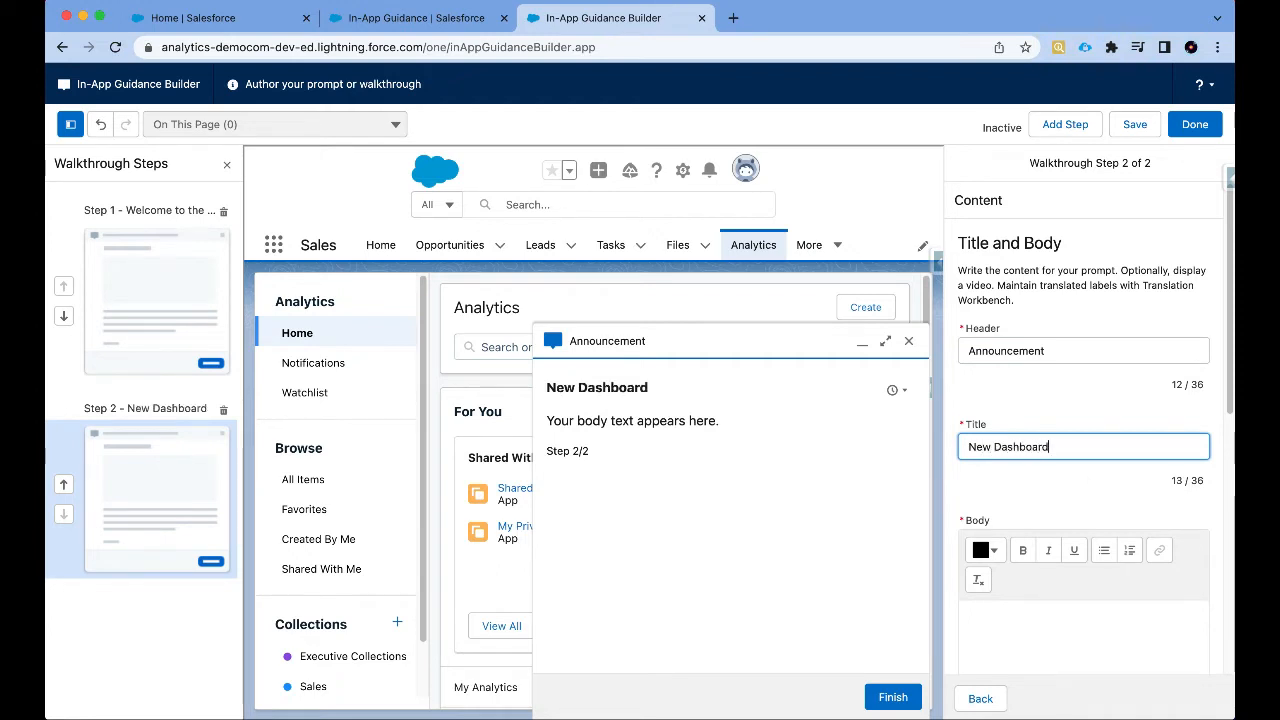
text(: Sales)
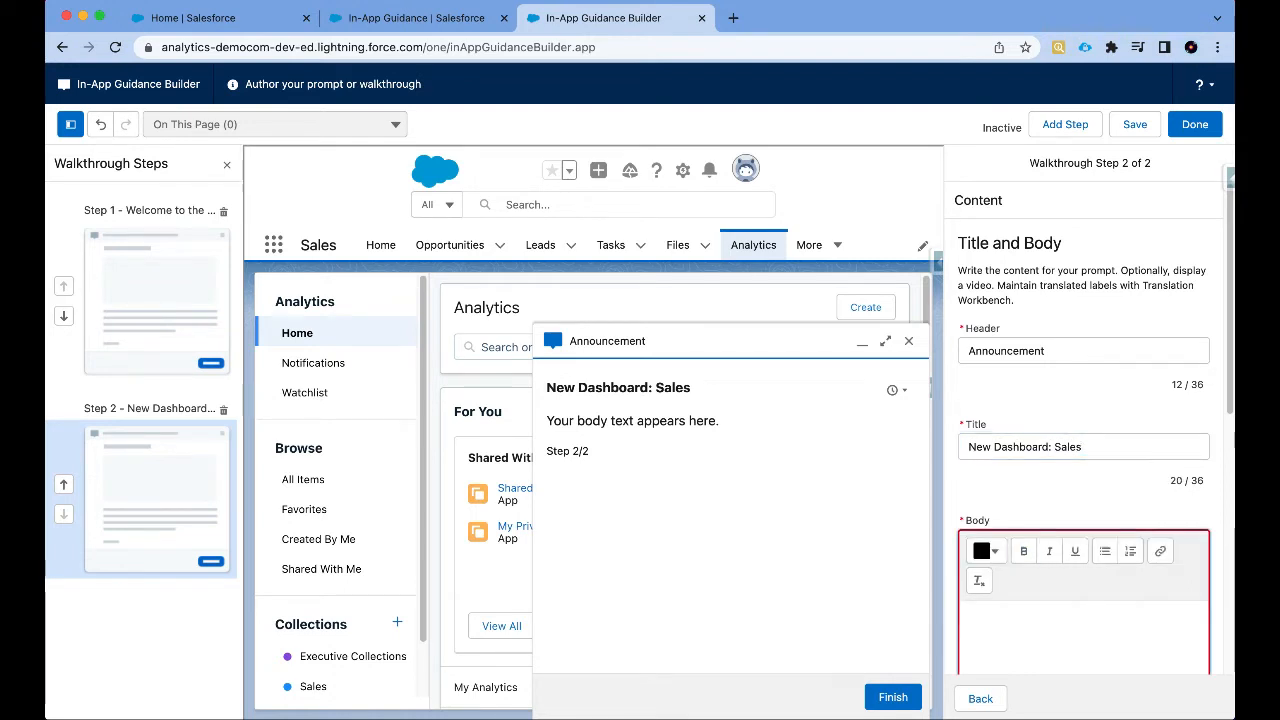
text(We are excited to announce the lau)
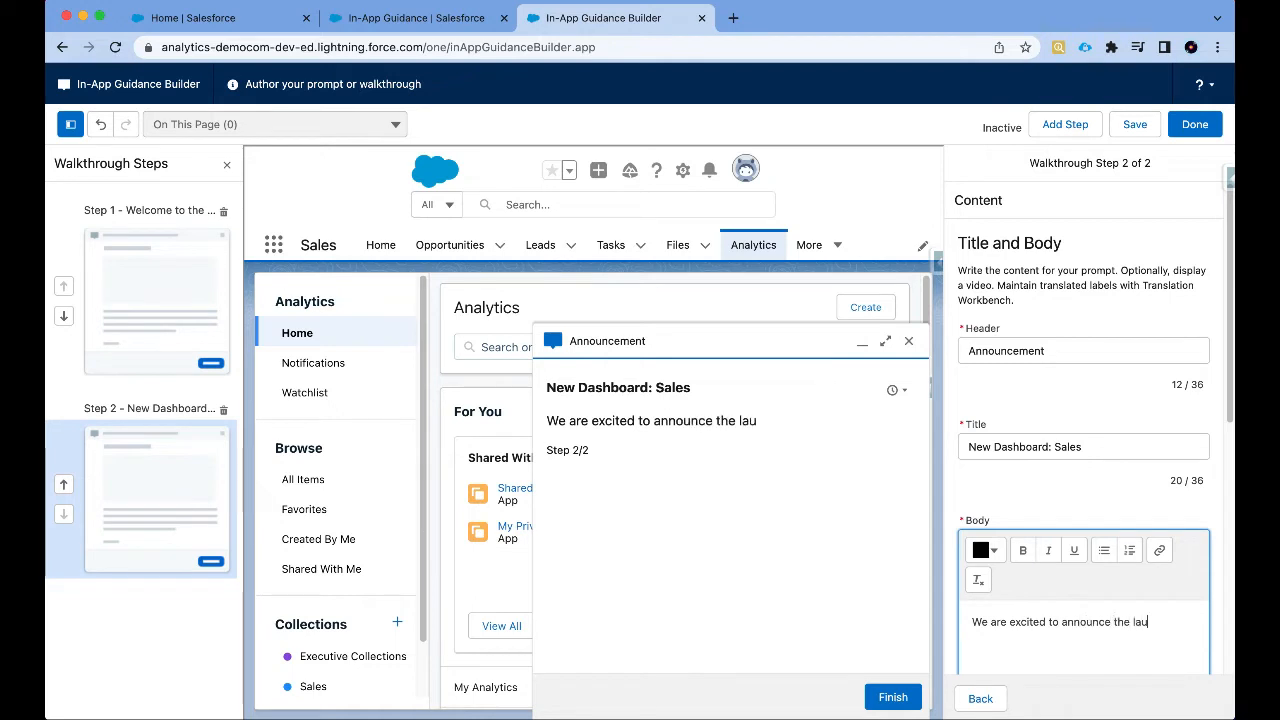
text(nch of Sale)
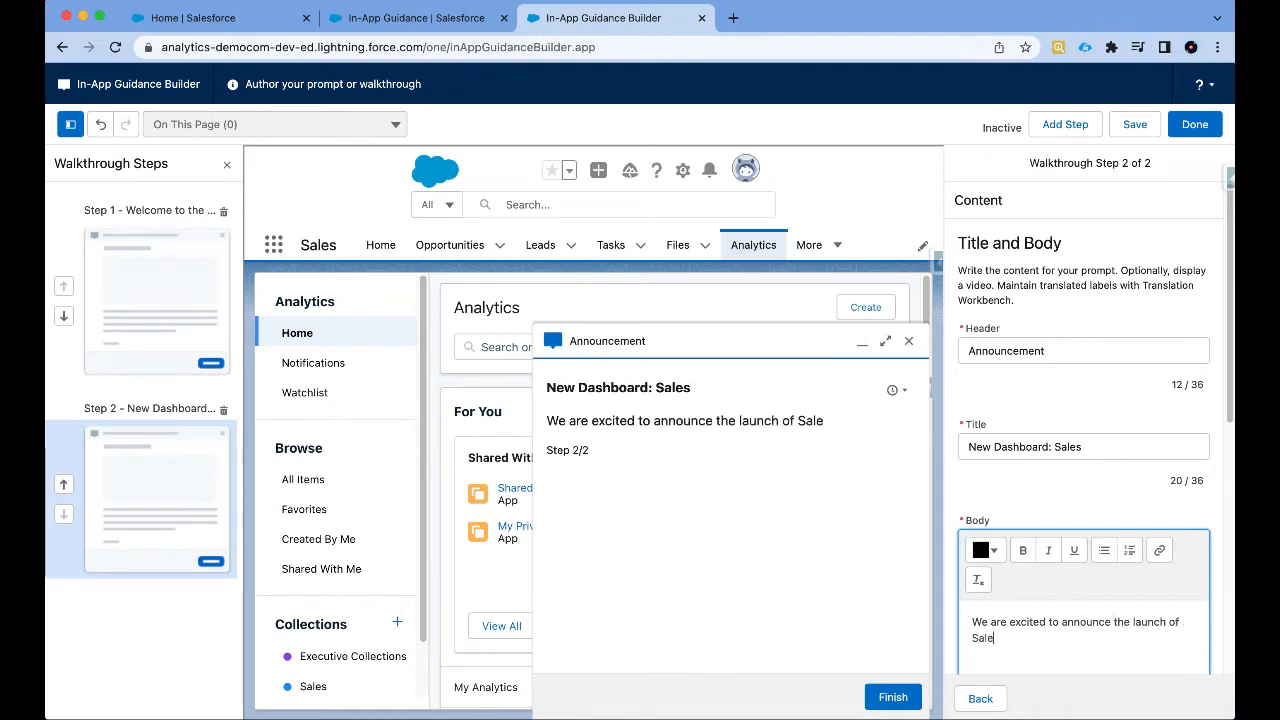
text(Analytics Dashboard 2.0.)
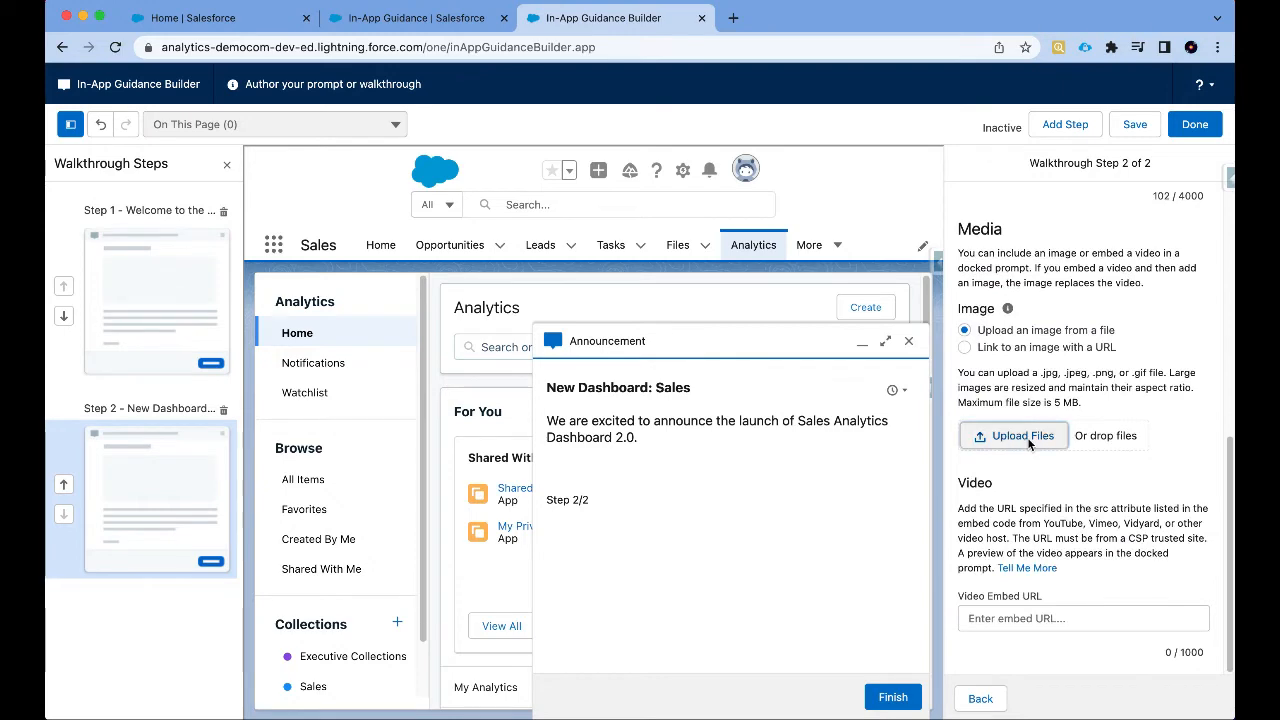
Step: Upload Example.png as step 2's image
click(1014, 435)
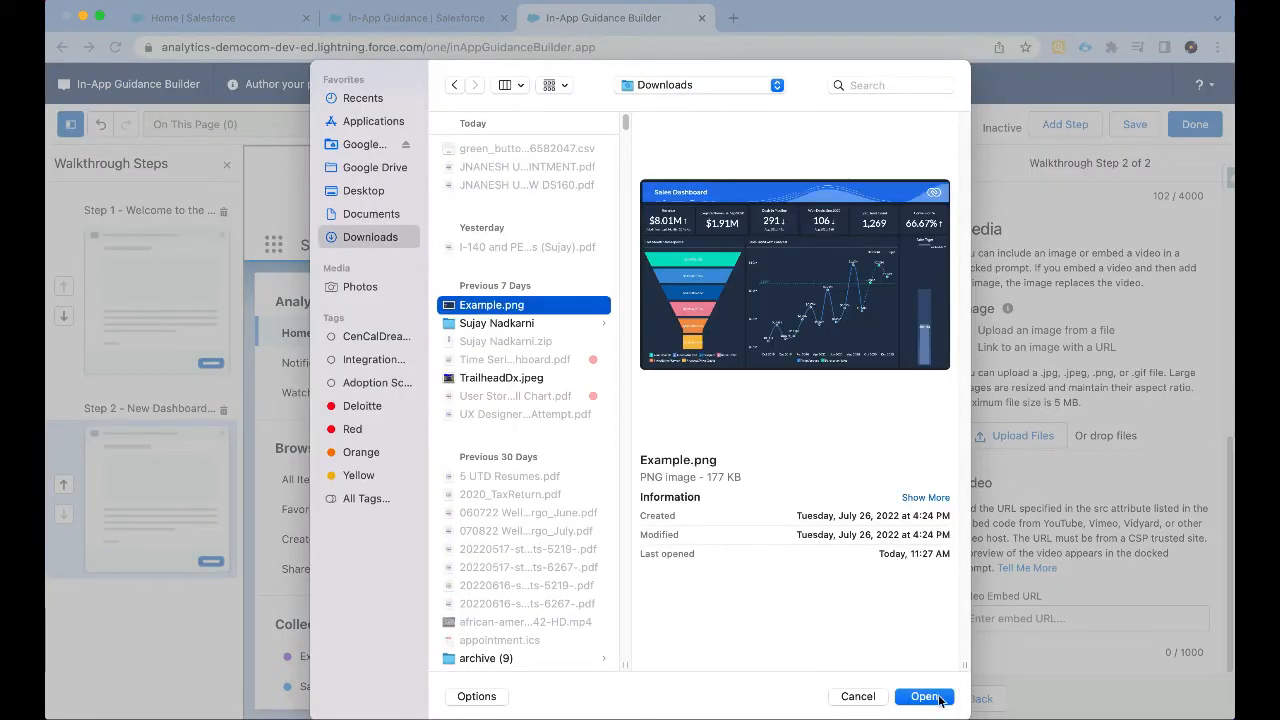
click(924, 696)
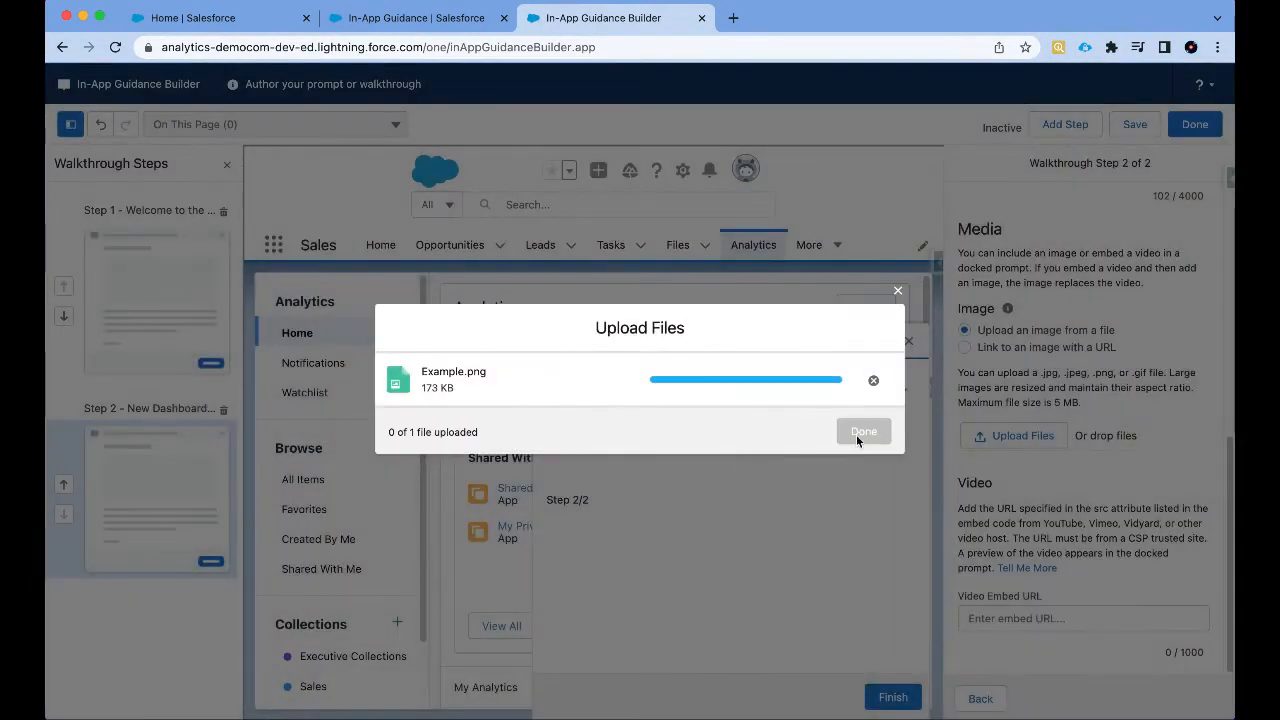
click(863, 431)
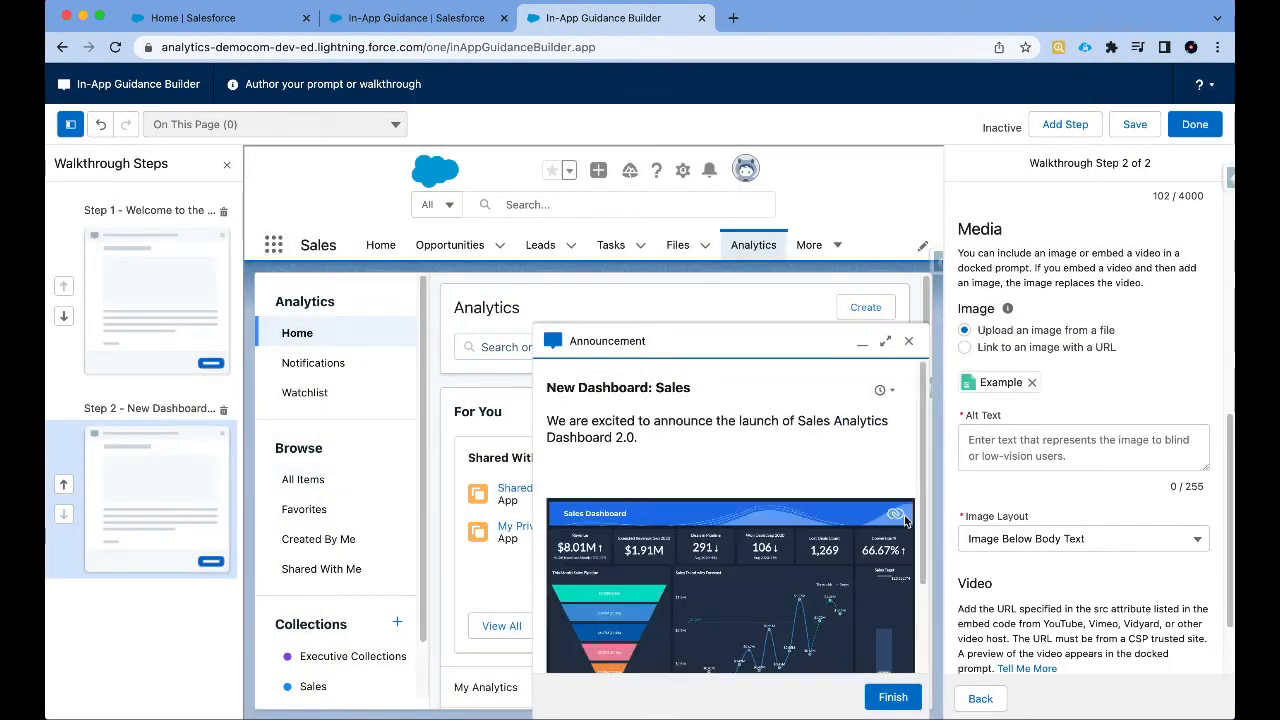
Step: Set the image's alt text to 'Sales Dashboard'
scroll(down, 3)
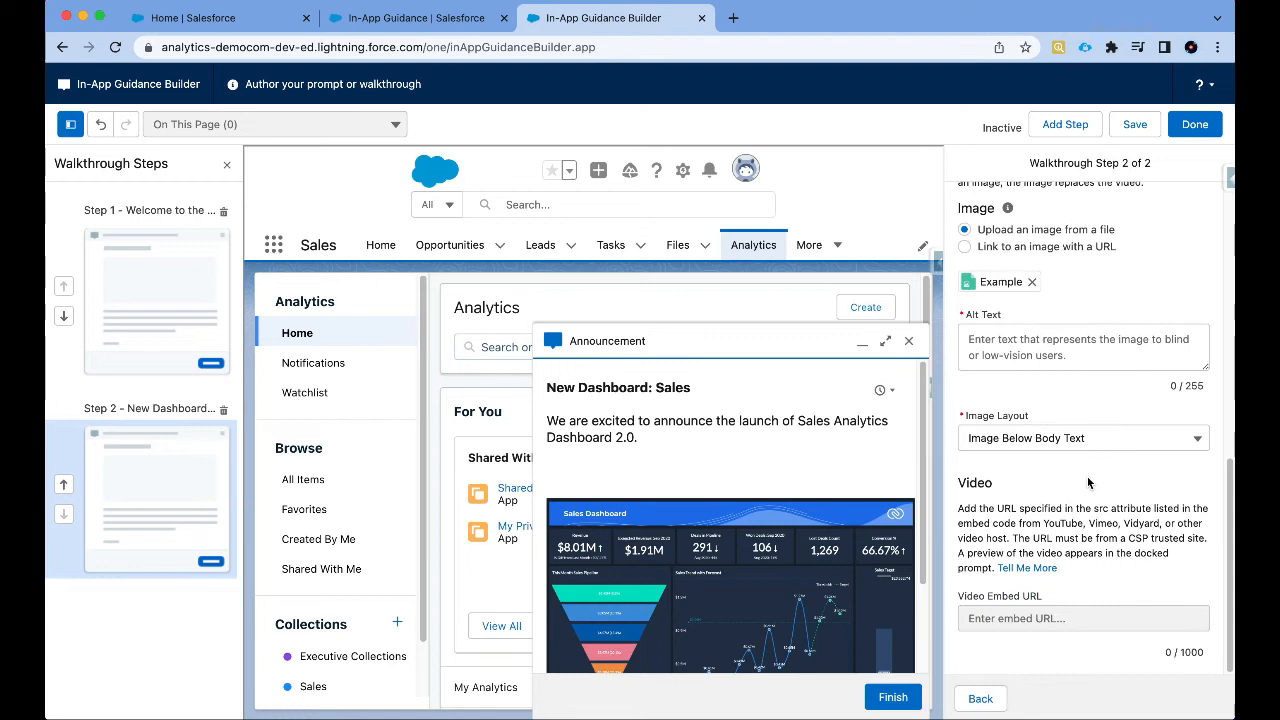
text(Sales Dashbaord)
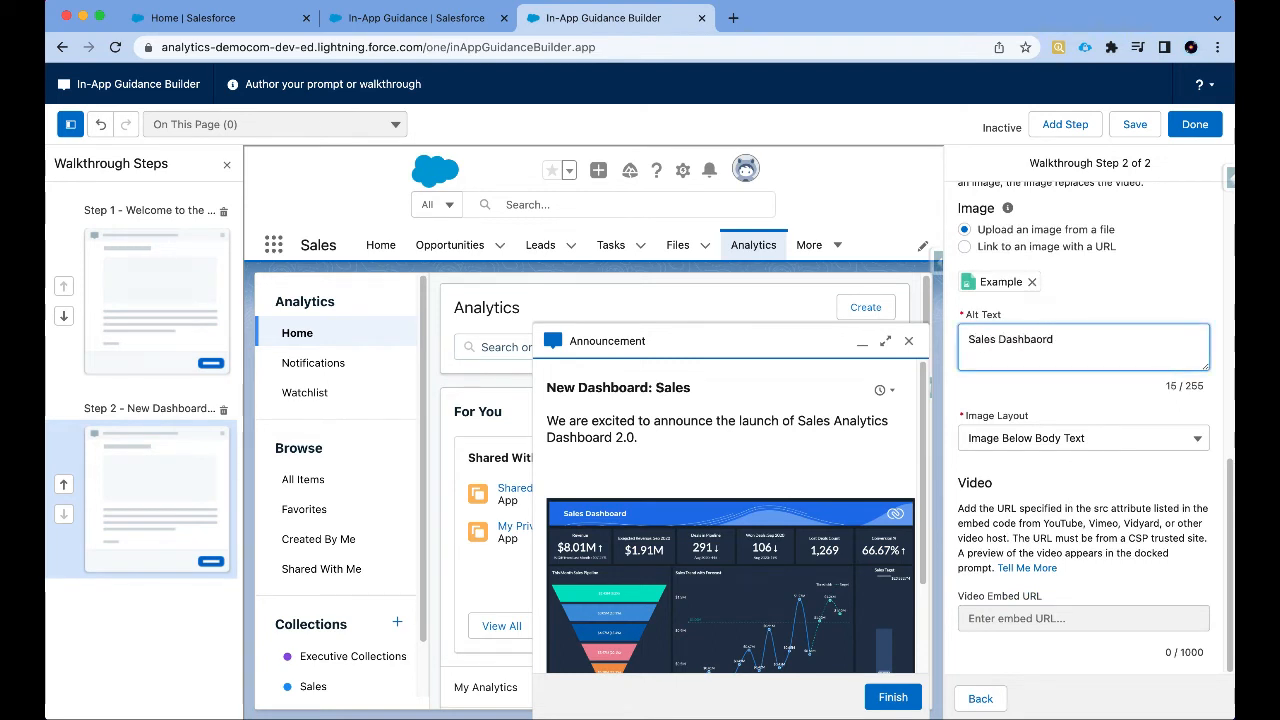
key(Backspace)
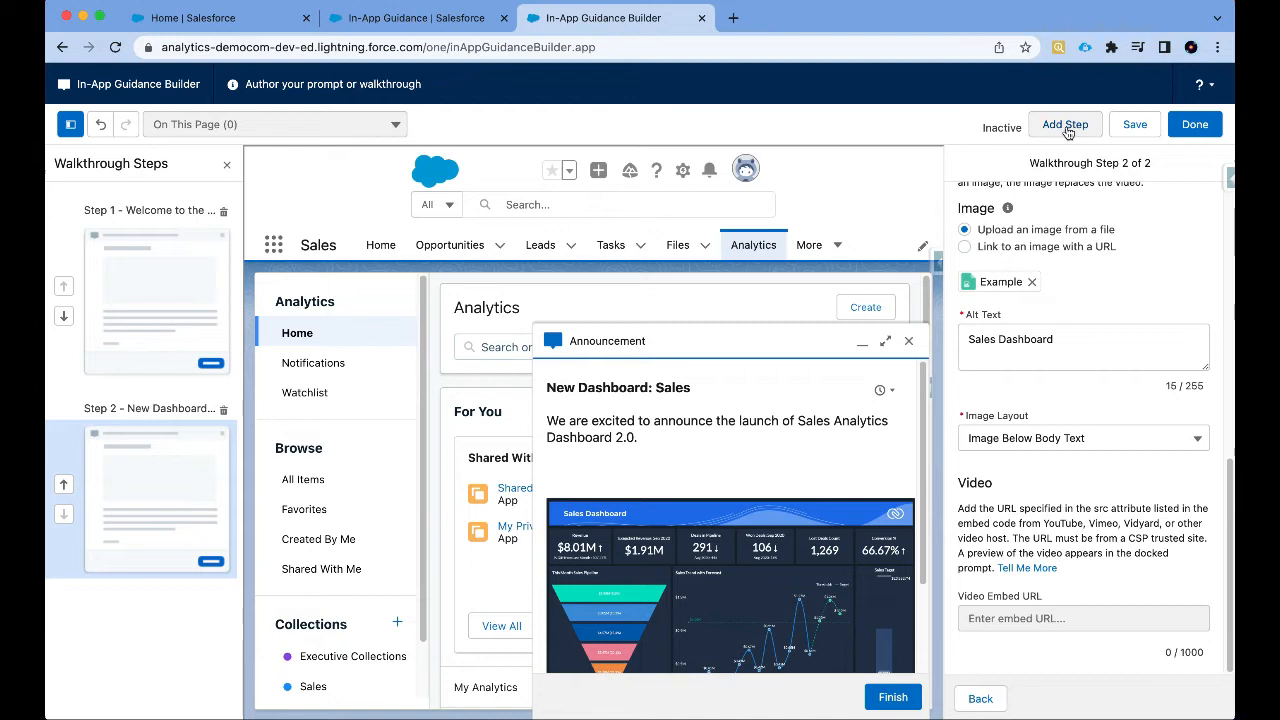
Step: Add a third docked-prompt step with the Training Resources header
click(1065, 124)
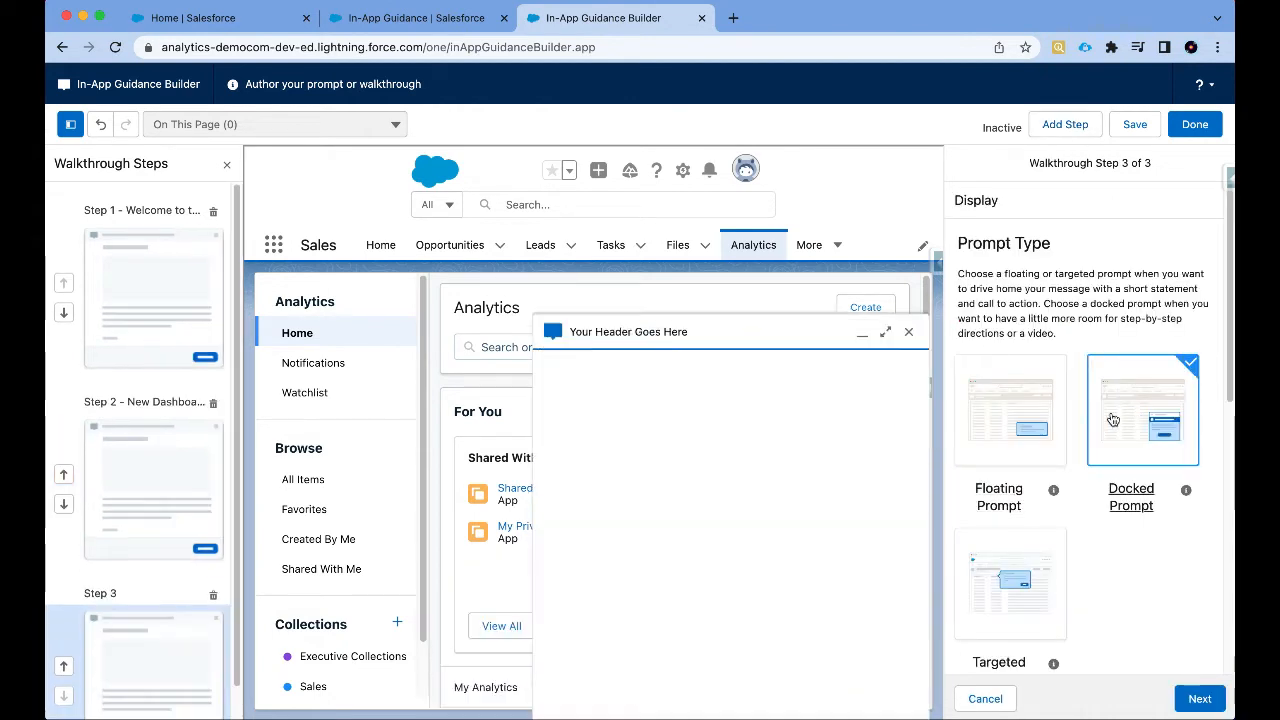
click(1199, 698)
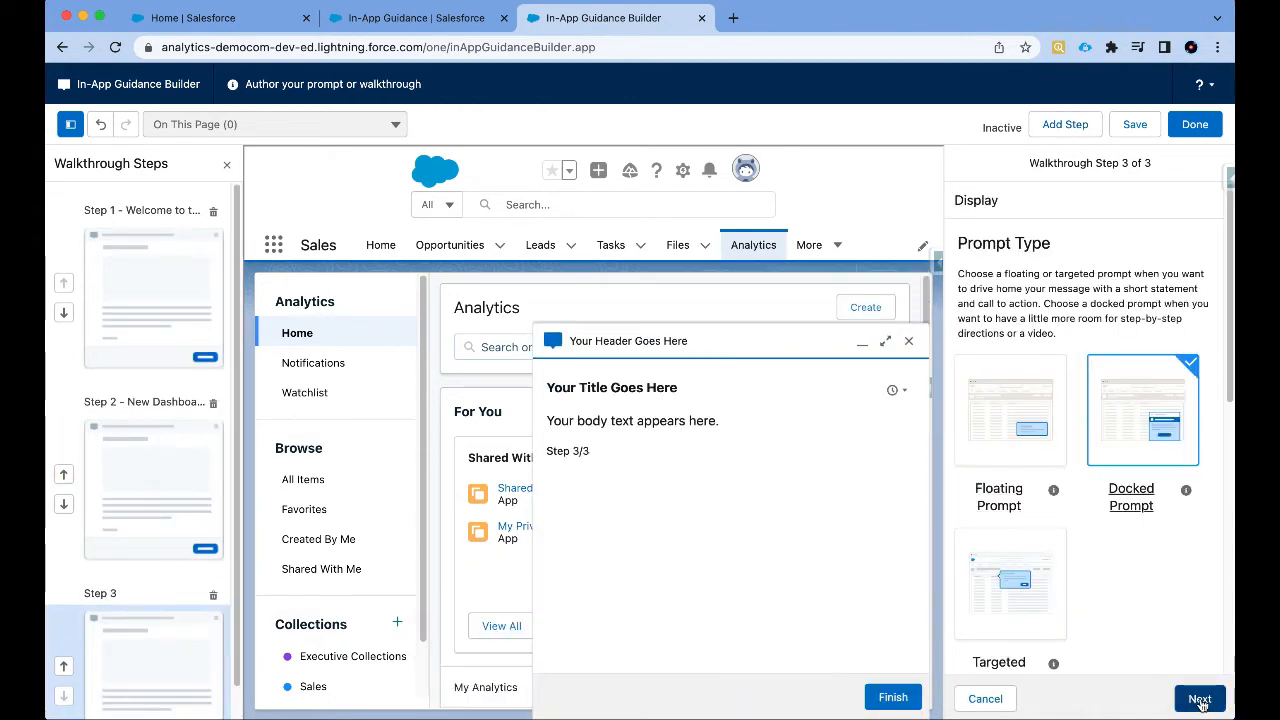
click(1199, 698)
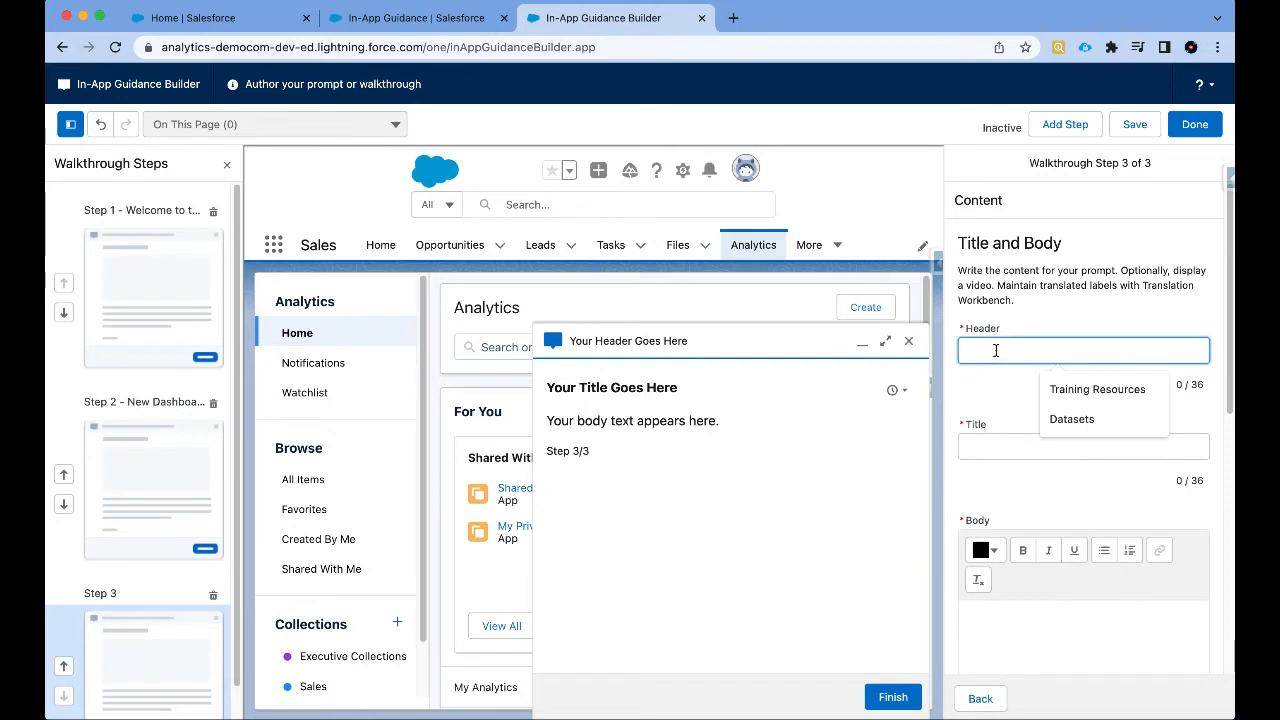
click(1097, 389)
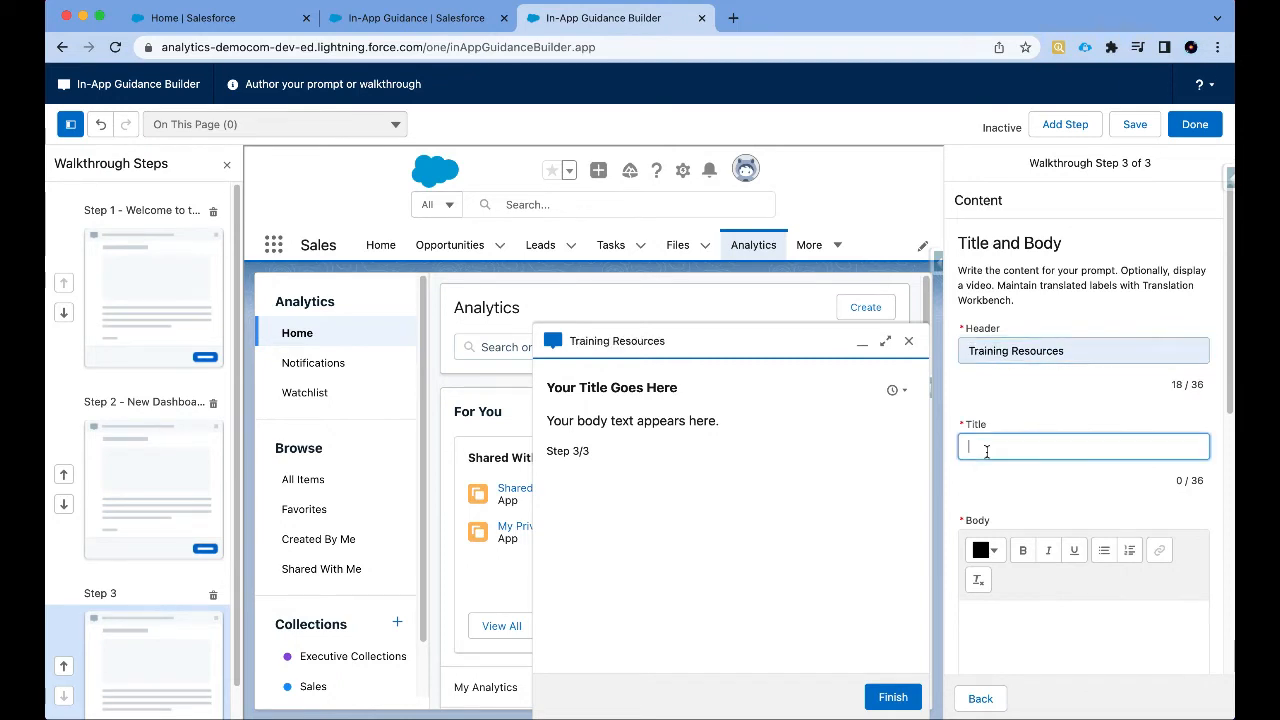
Step: Title step 3 'Did you know?' and describe training resources for INCREDIBLE dashboards and visualizations
text(Did you know?)
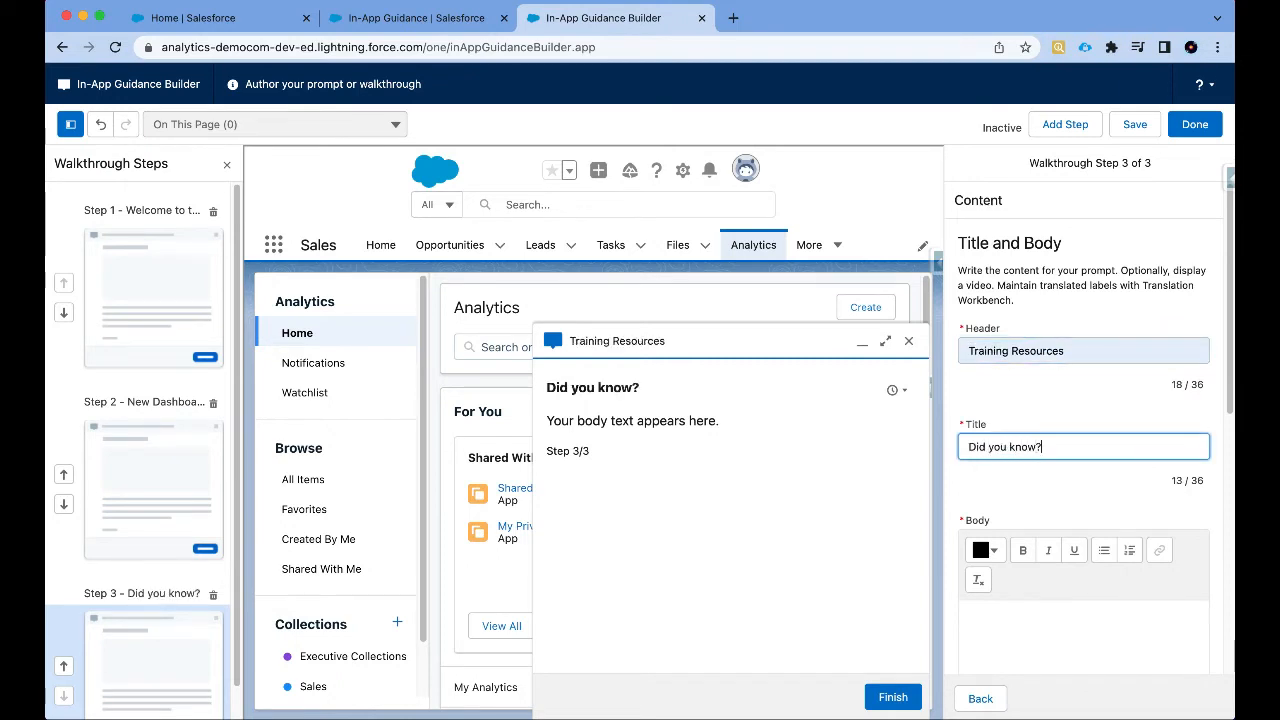
text(Y)
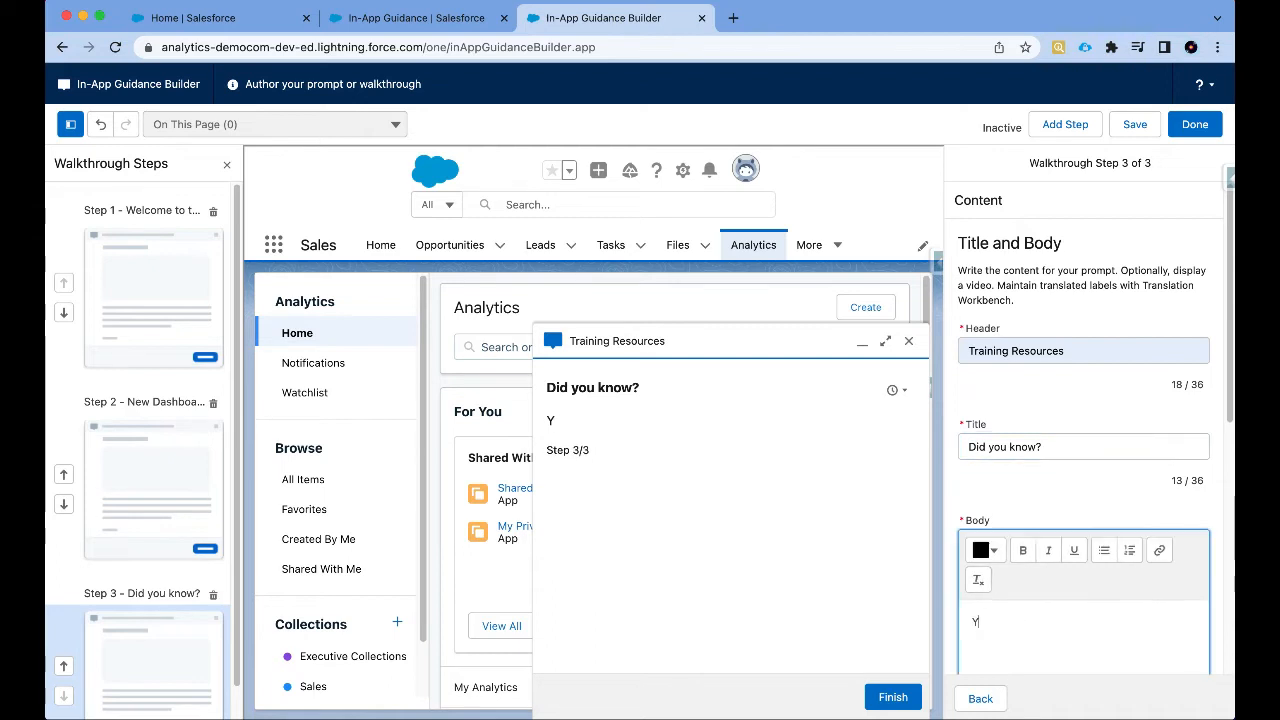
text(ou have access to)
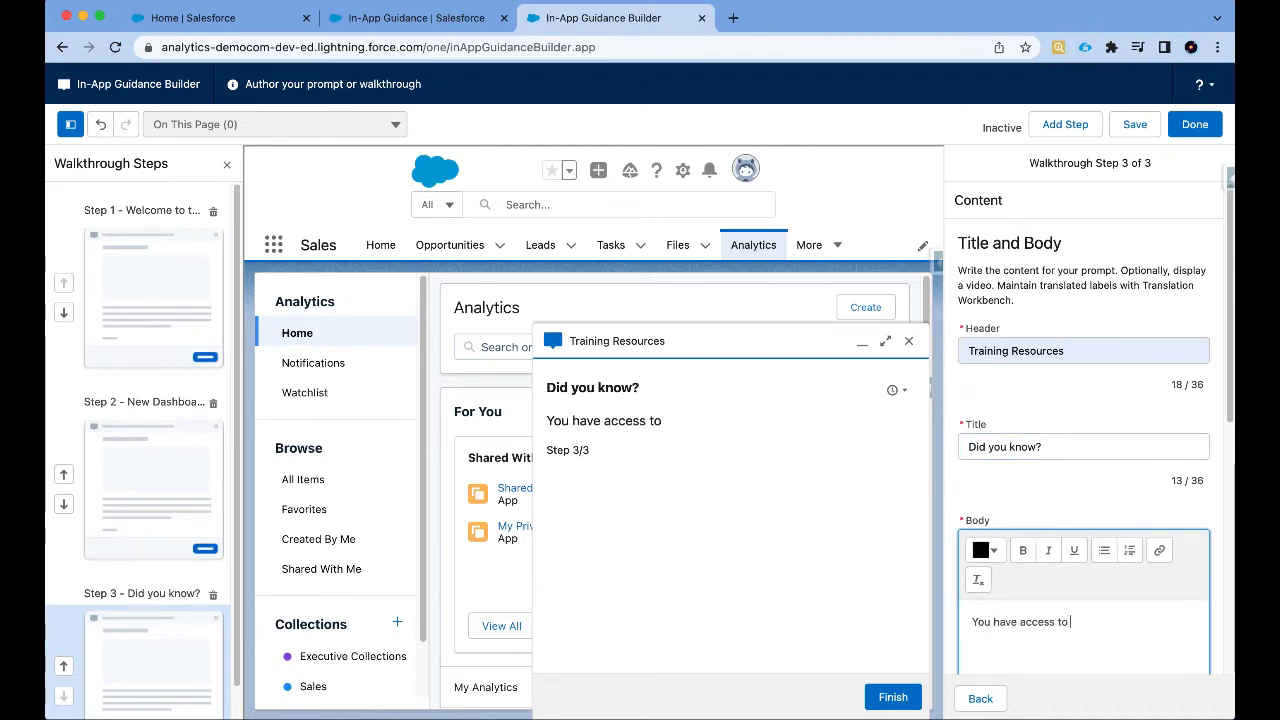
text(some ama)
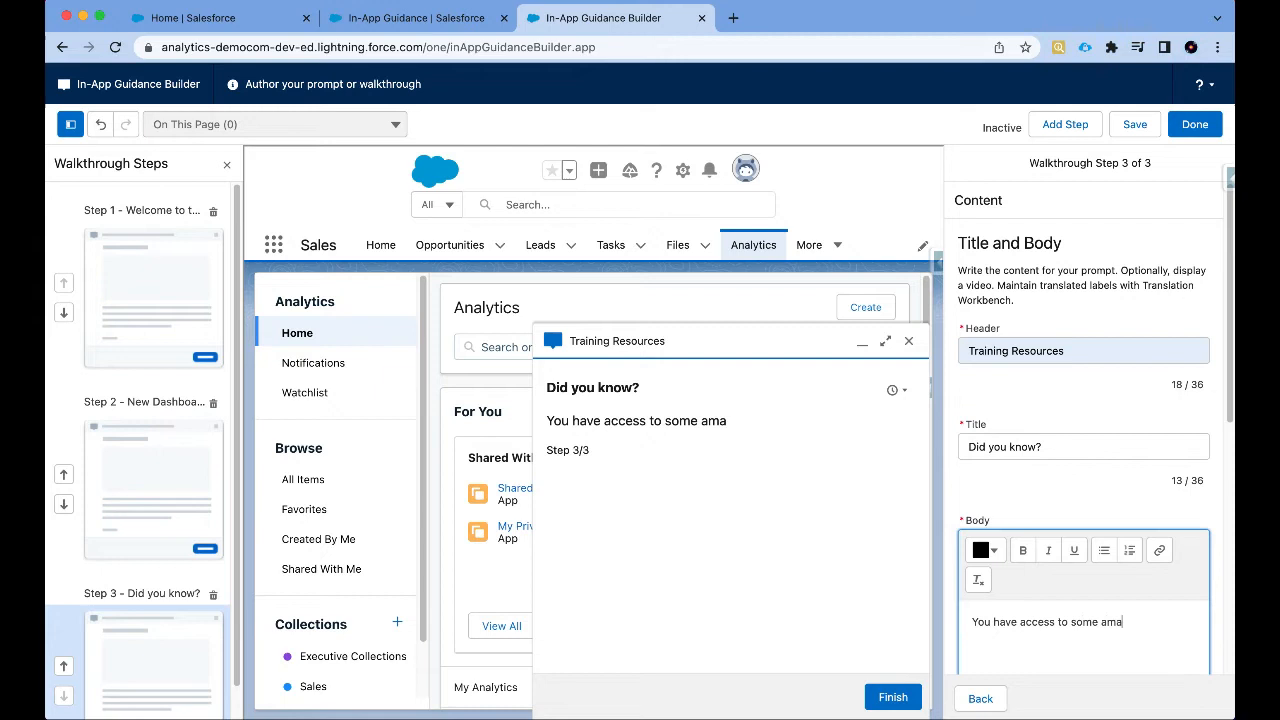
text(zing training resources that will help you to build)
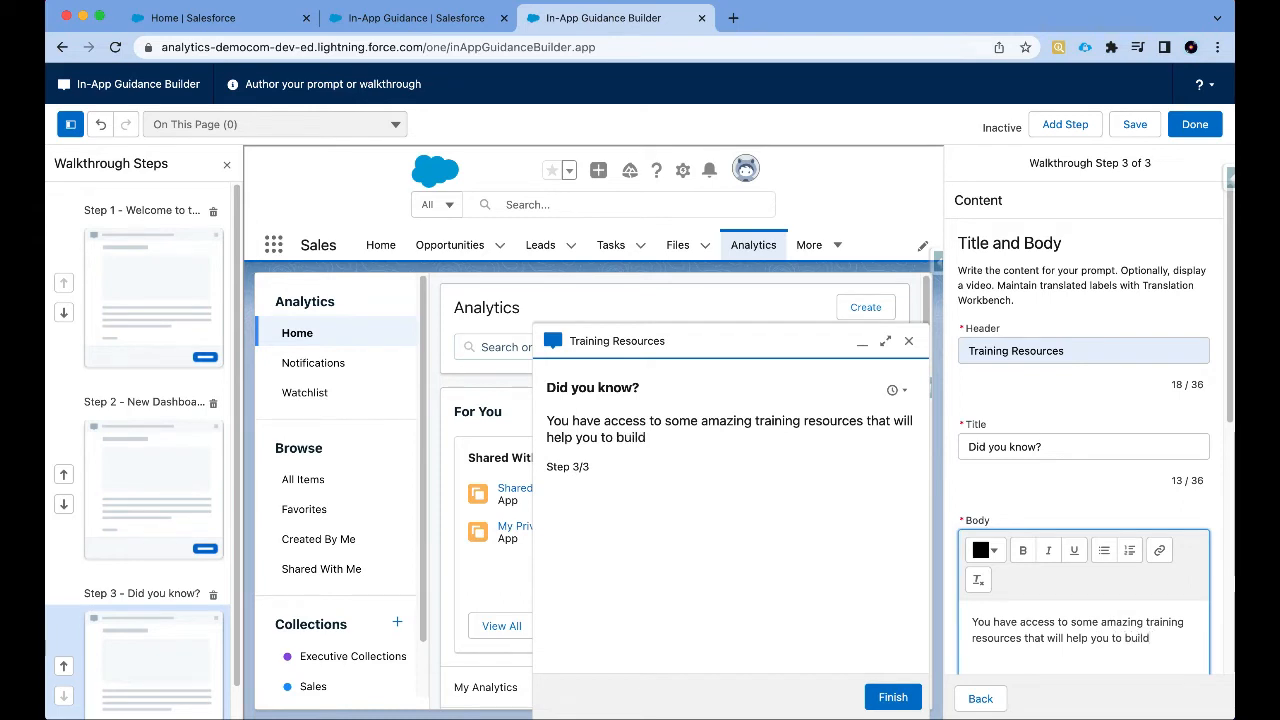
text(AMAZ)
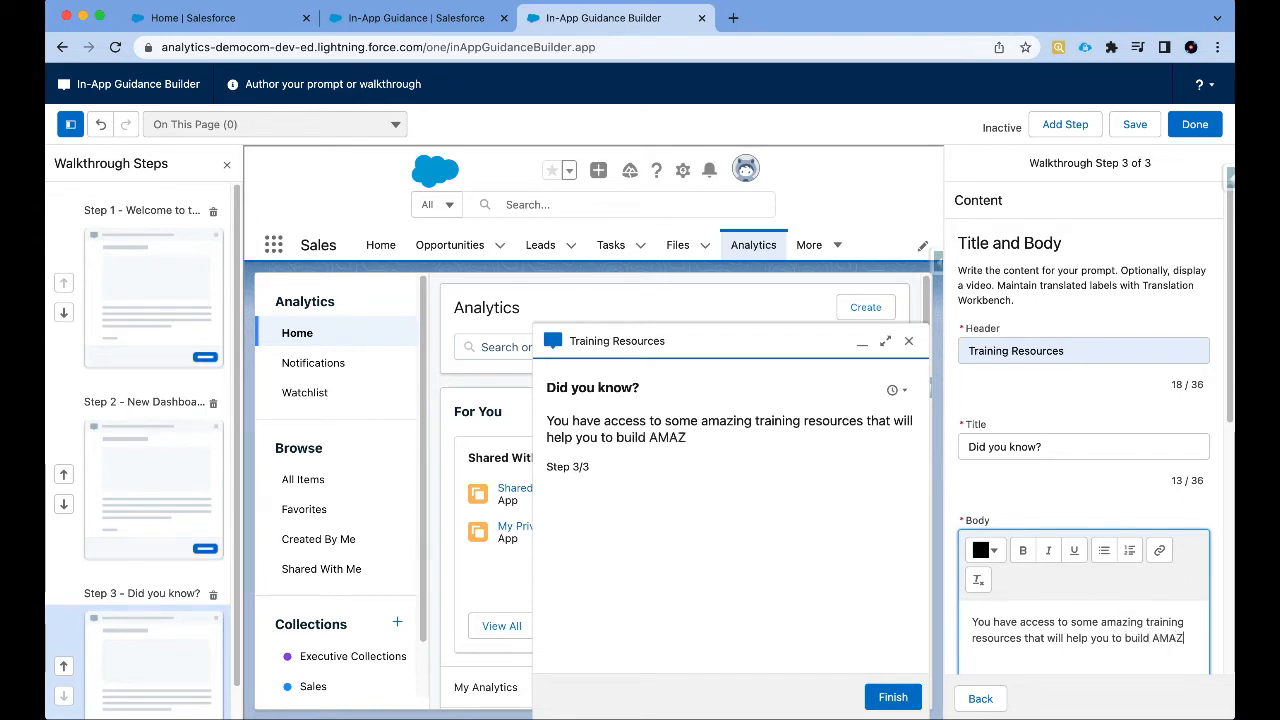
text(INCRE)
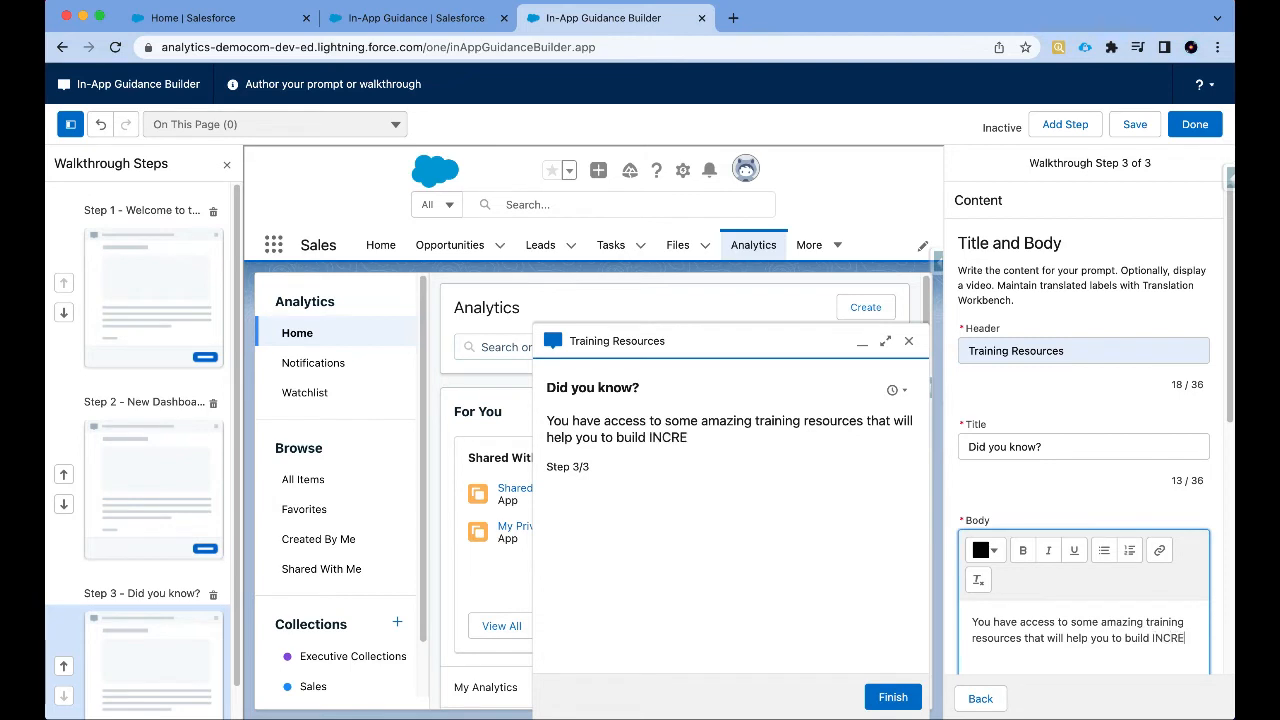
text(DIBLE)
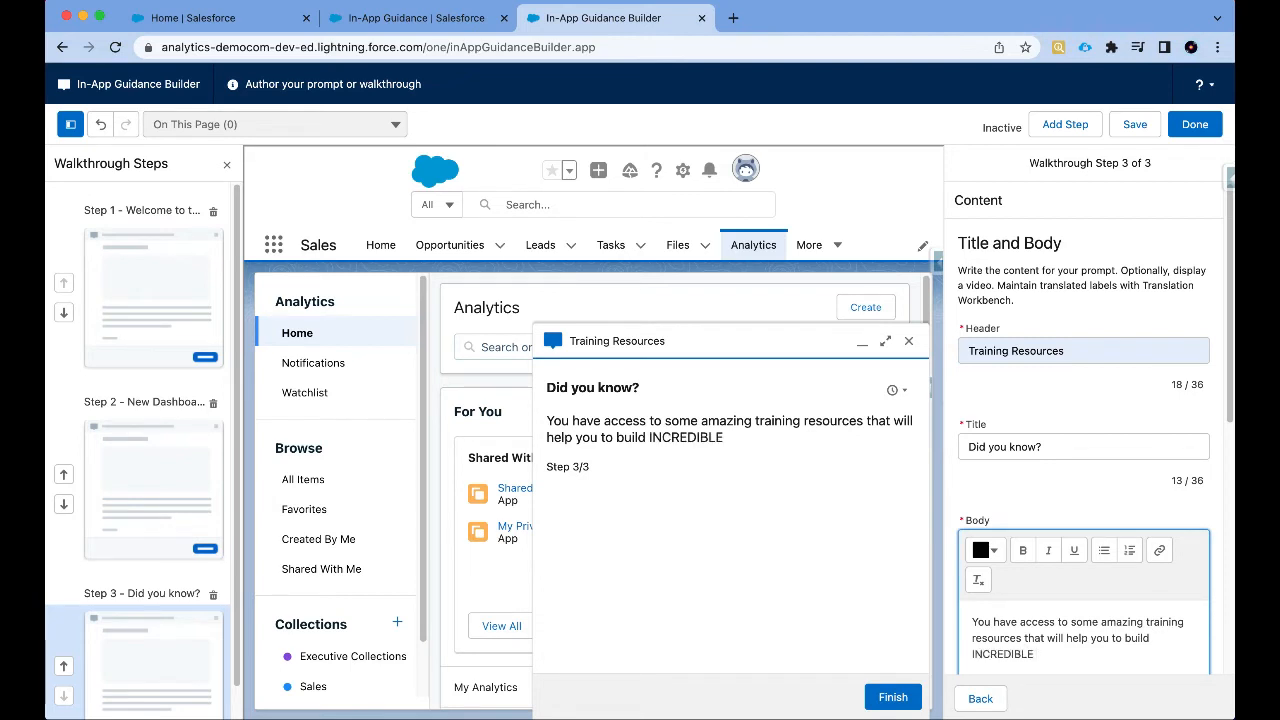
text(dashboards and v)
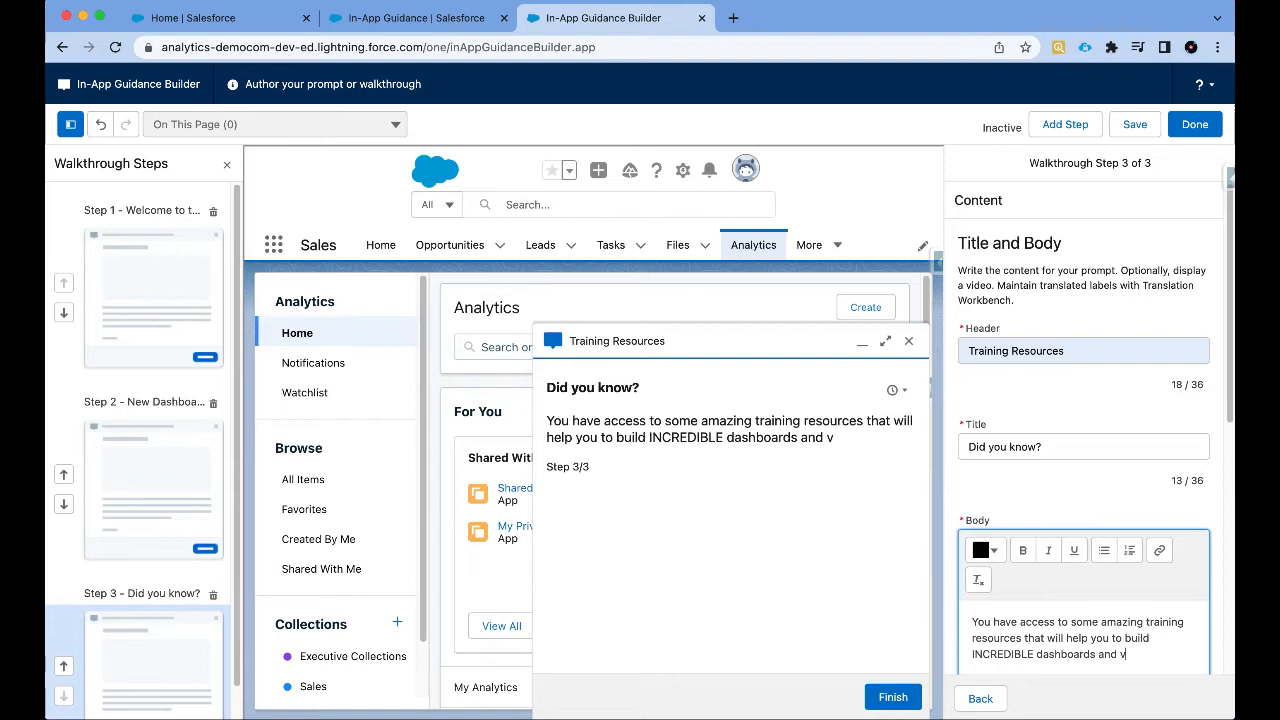
text(isualizations.)
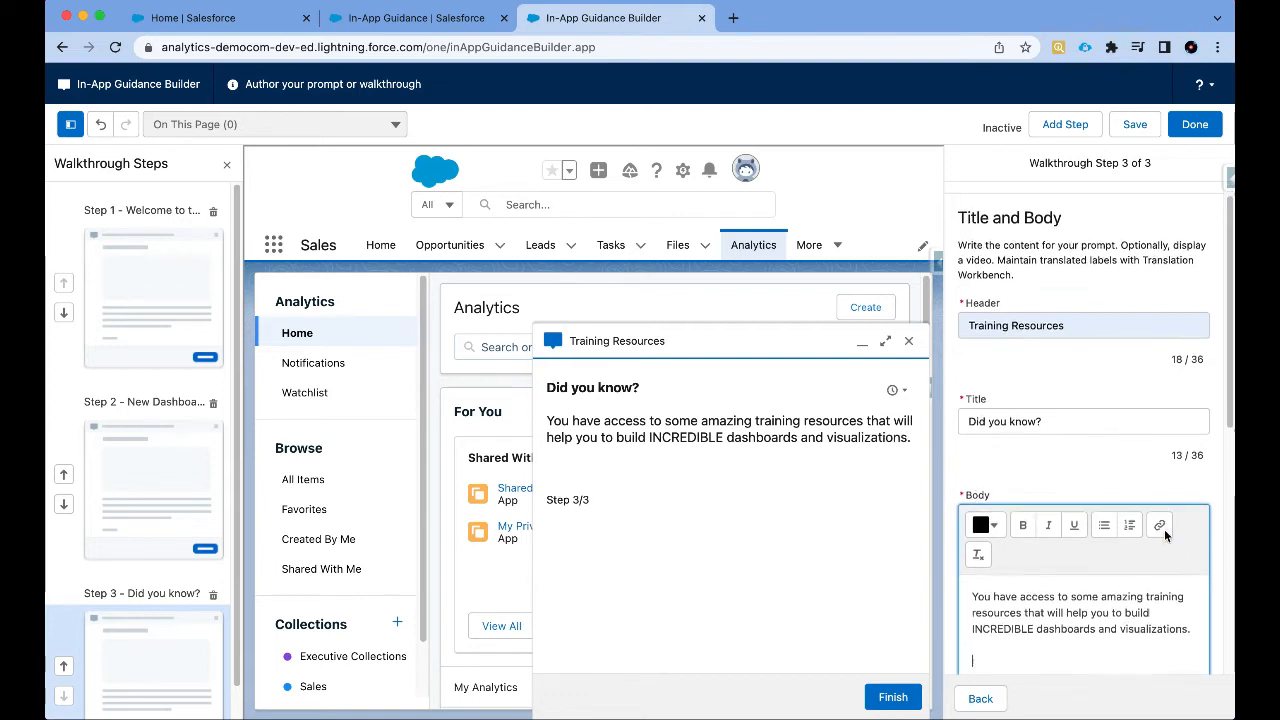
Step: Add a 'Youtube' line to step 3's body, hyperlinked to the YouTube video
text(Youtub)
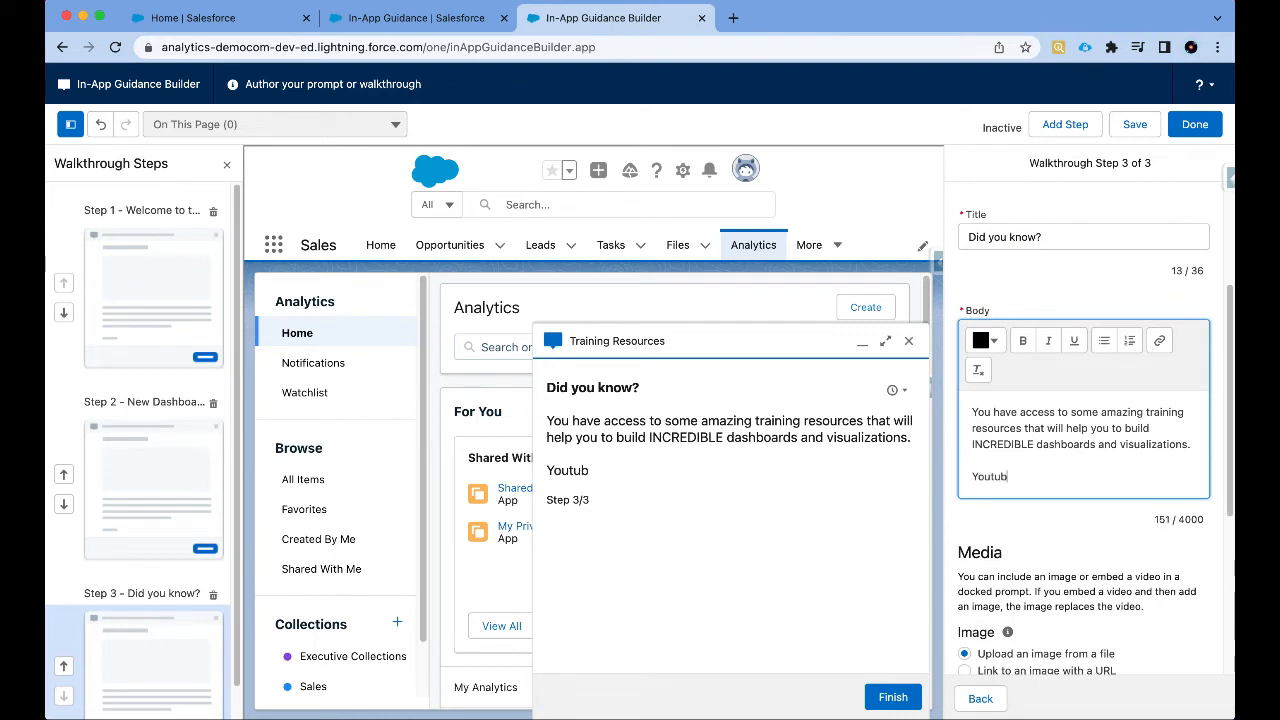
text(e)
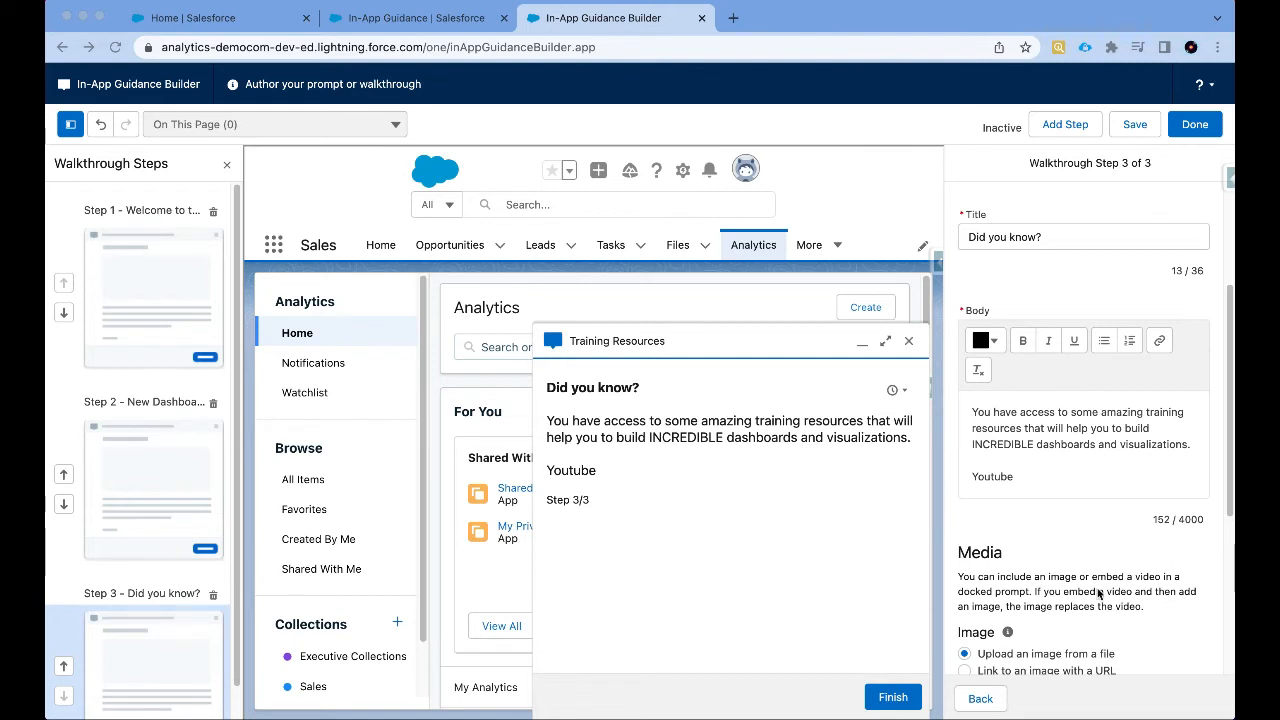
double_click(991, 476)
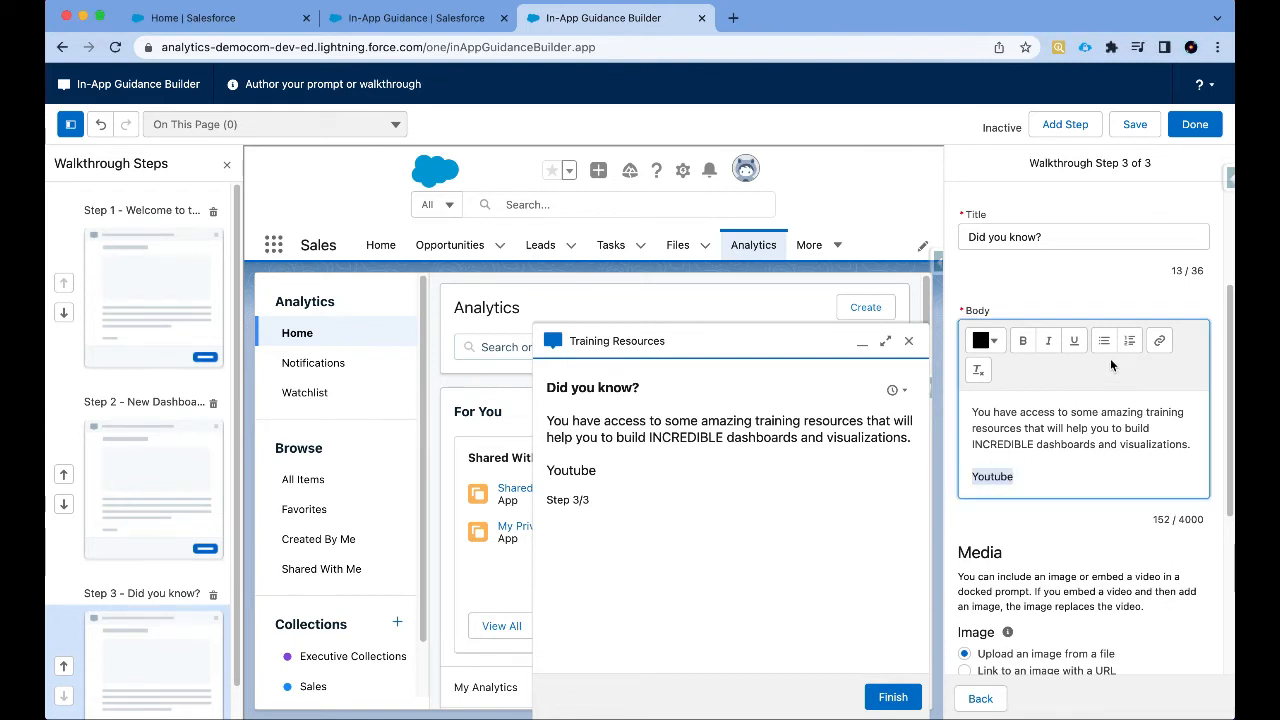
click(1158, 340)
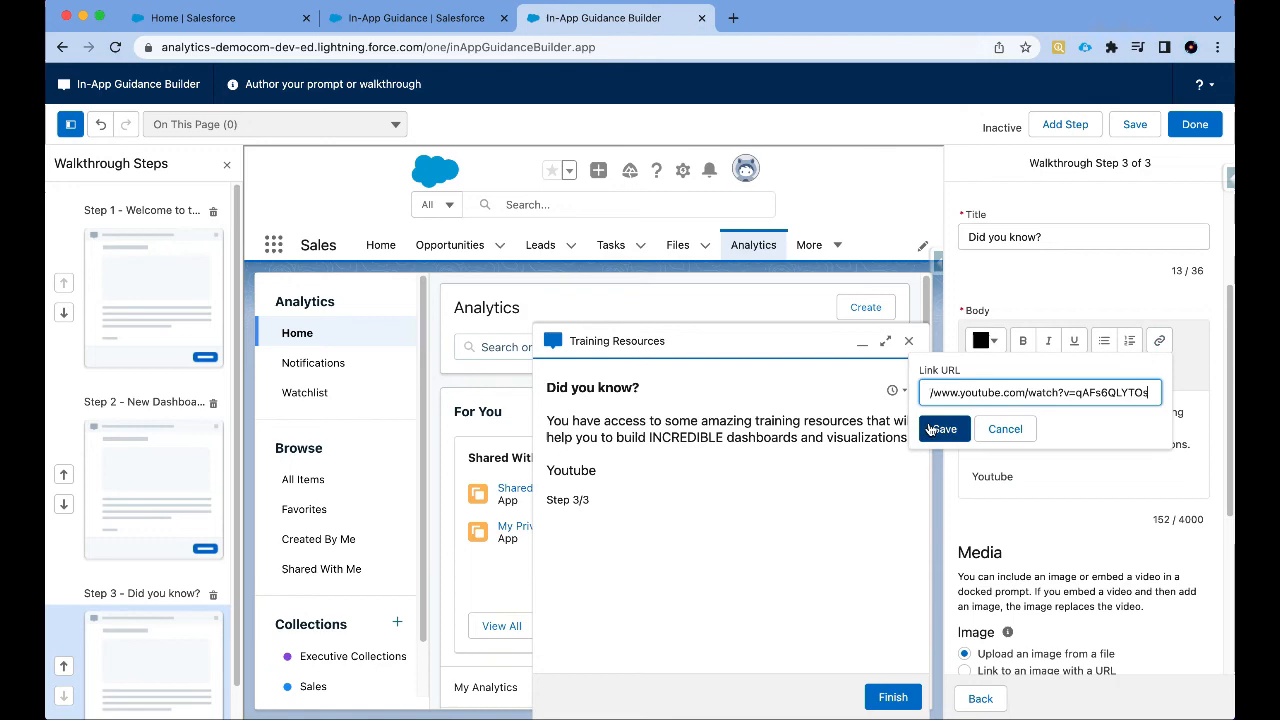
click(942, 428)
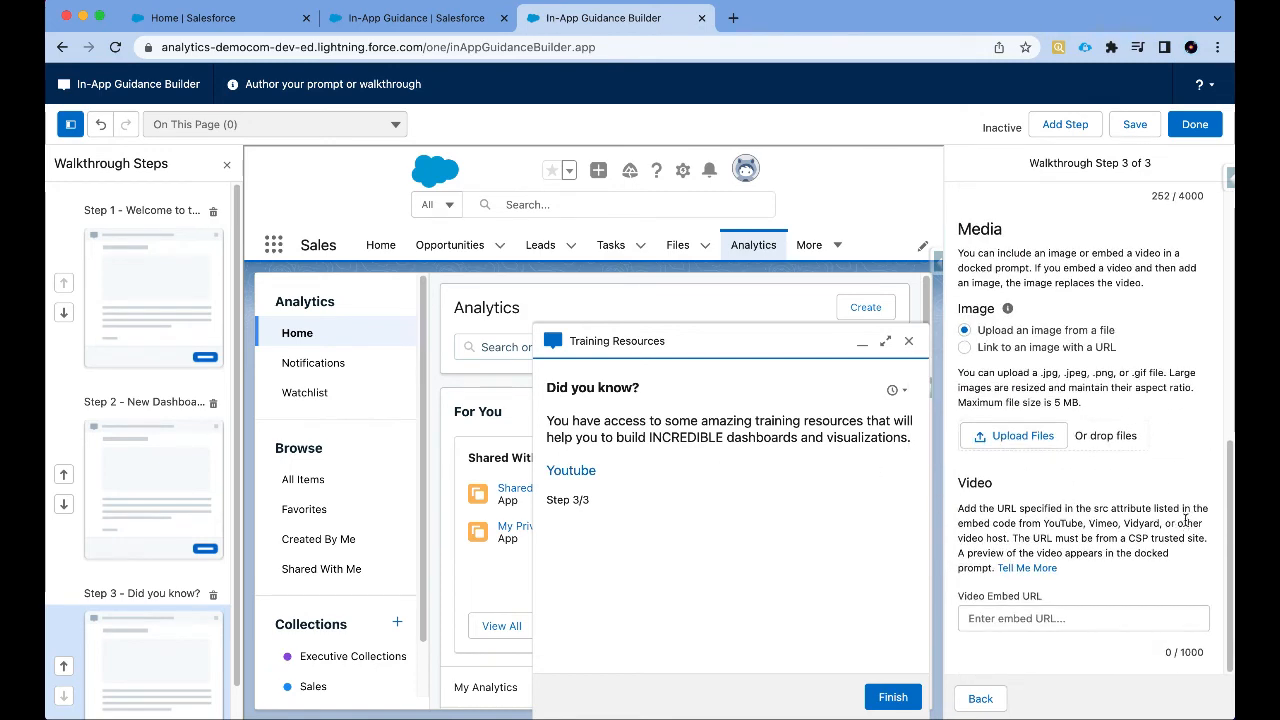
click(1065, 124)
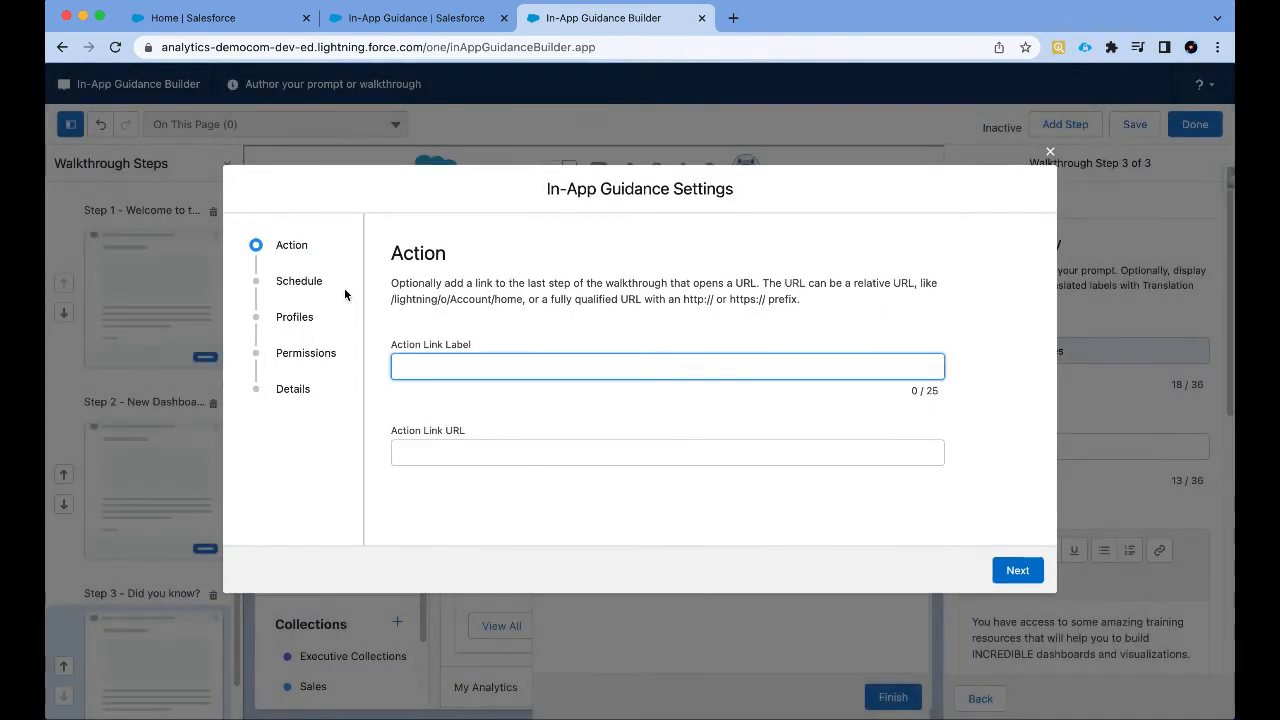
Step: Keep default schedule, profiles and permissions; name it 'In-App Guidance for Sales' (InAppGuidanceforsales)
click(1017, 570)
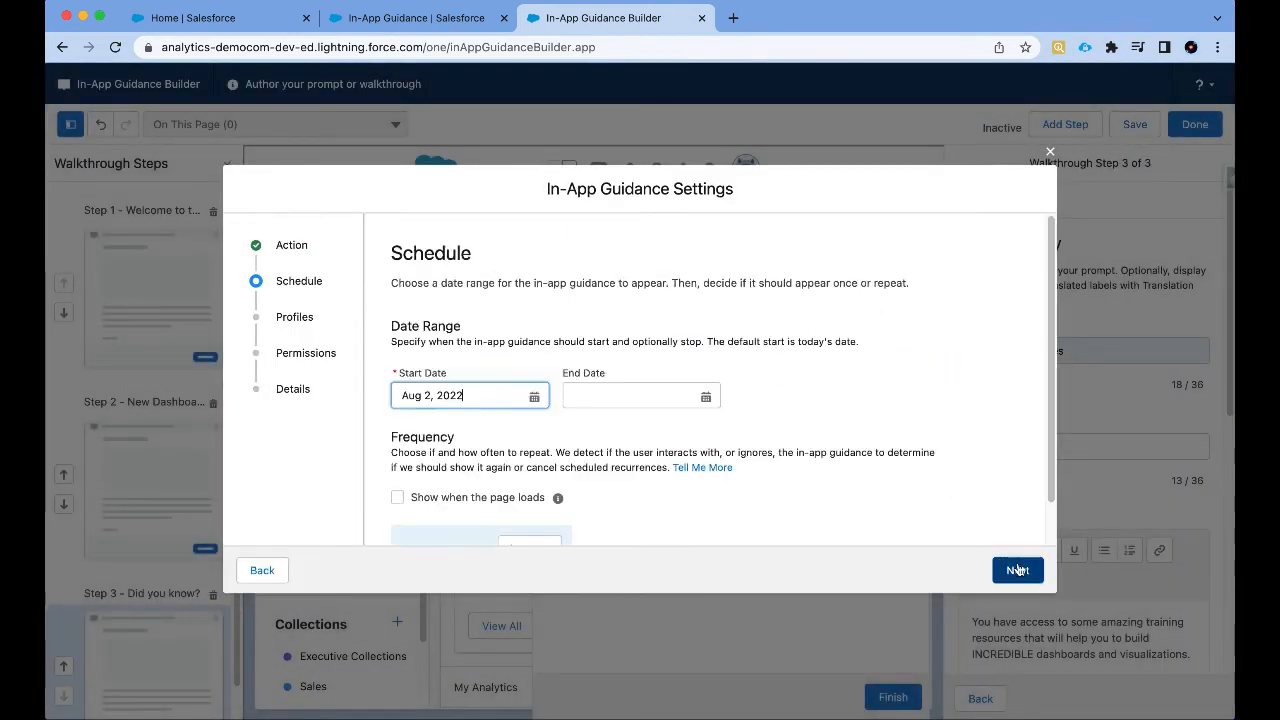
mouse_move(830, 379)
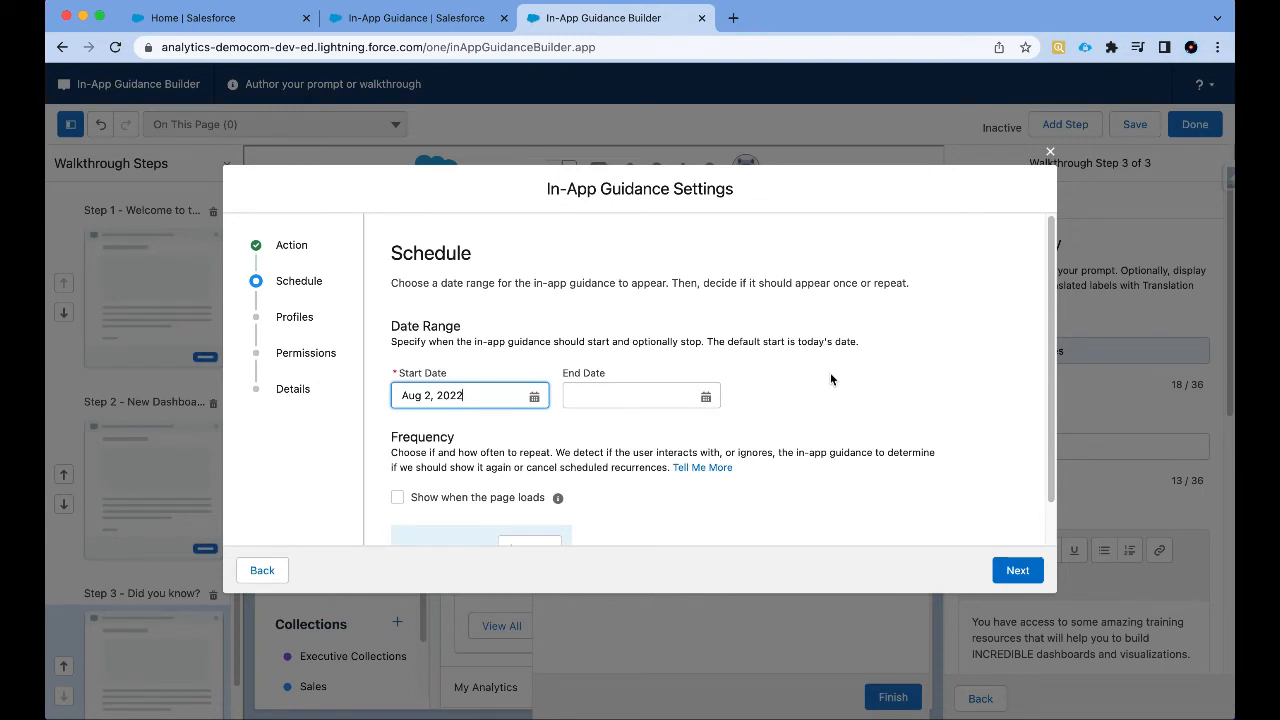
mouse_move(888, 346)
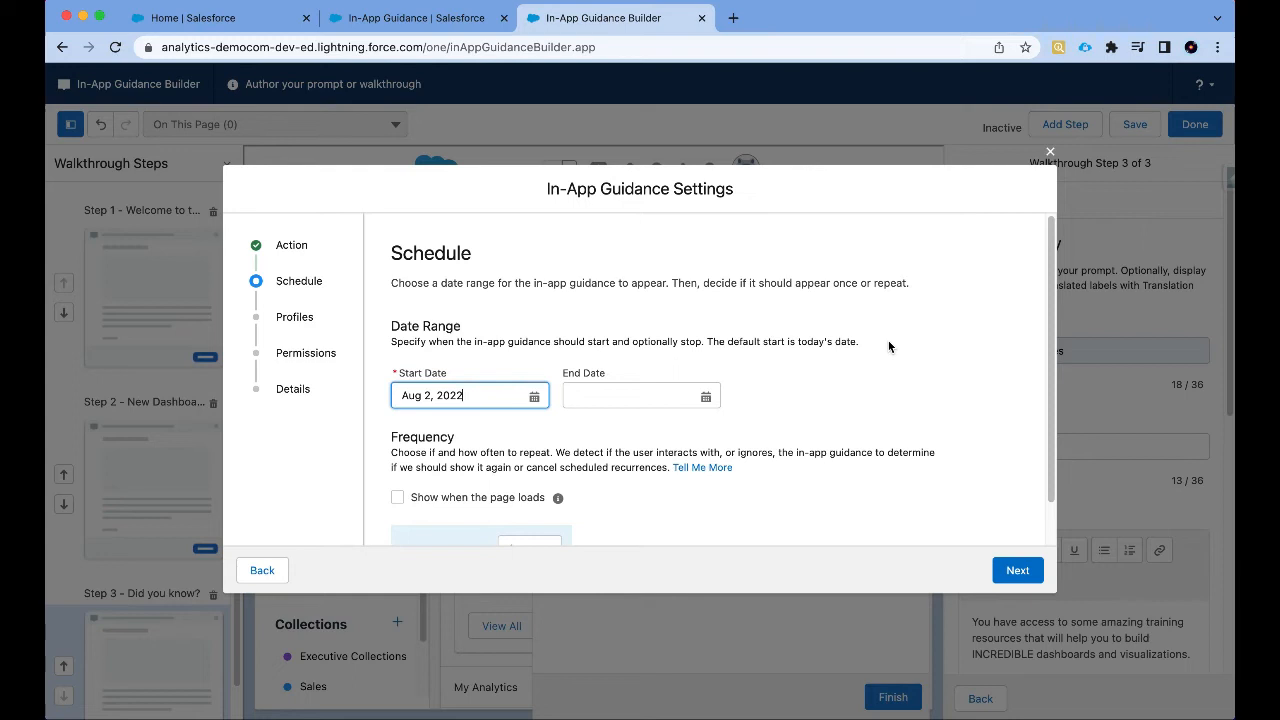
click(1016, 570)
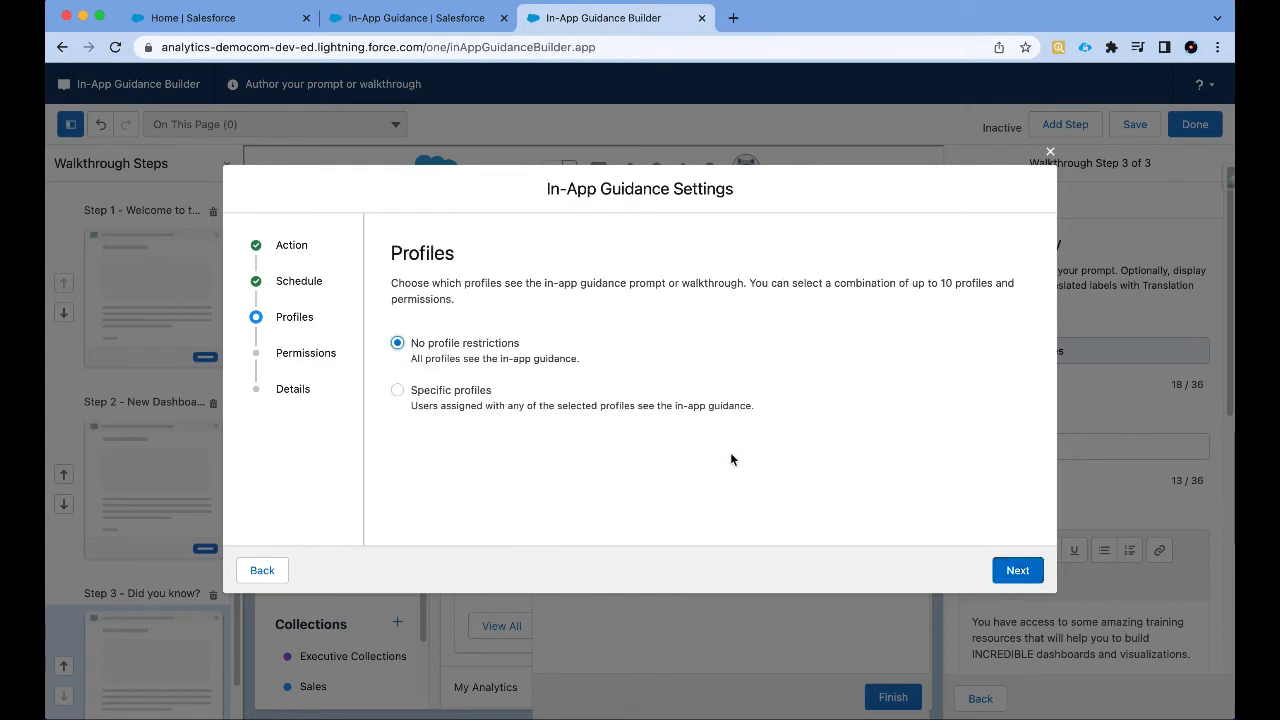
mouse_move(256, 301)
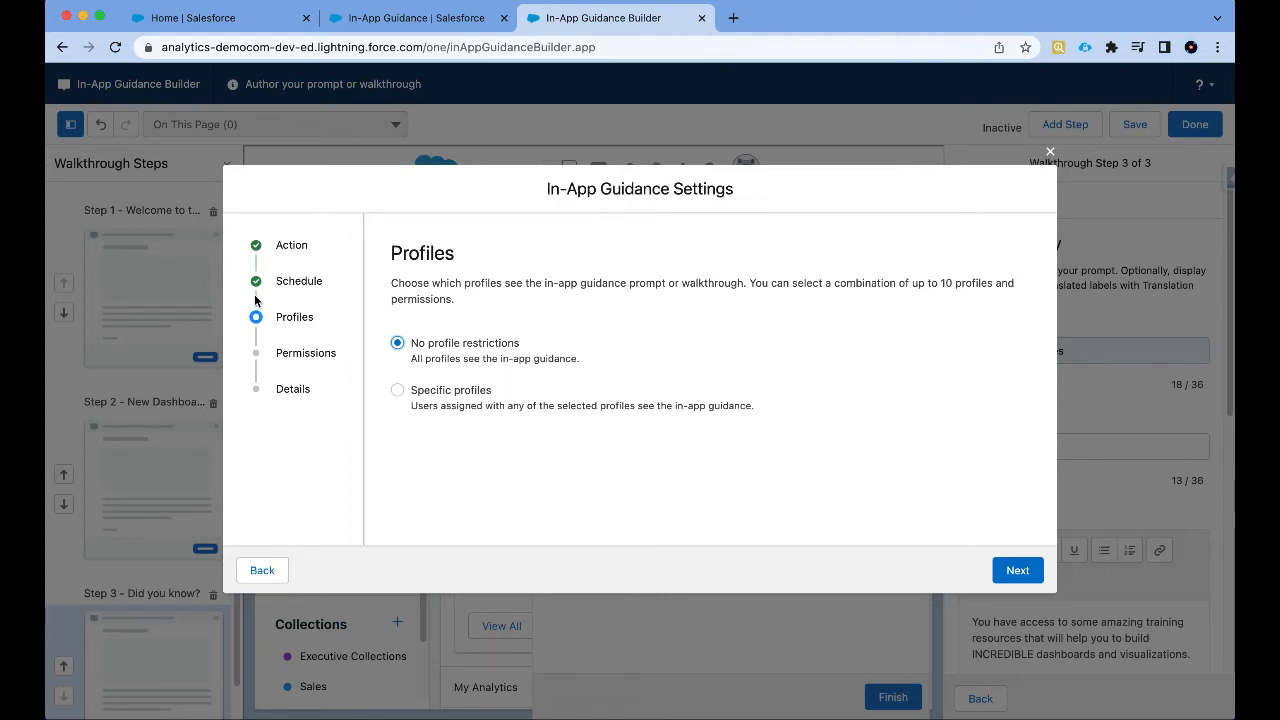
mouse_move(1071, 588)
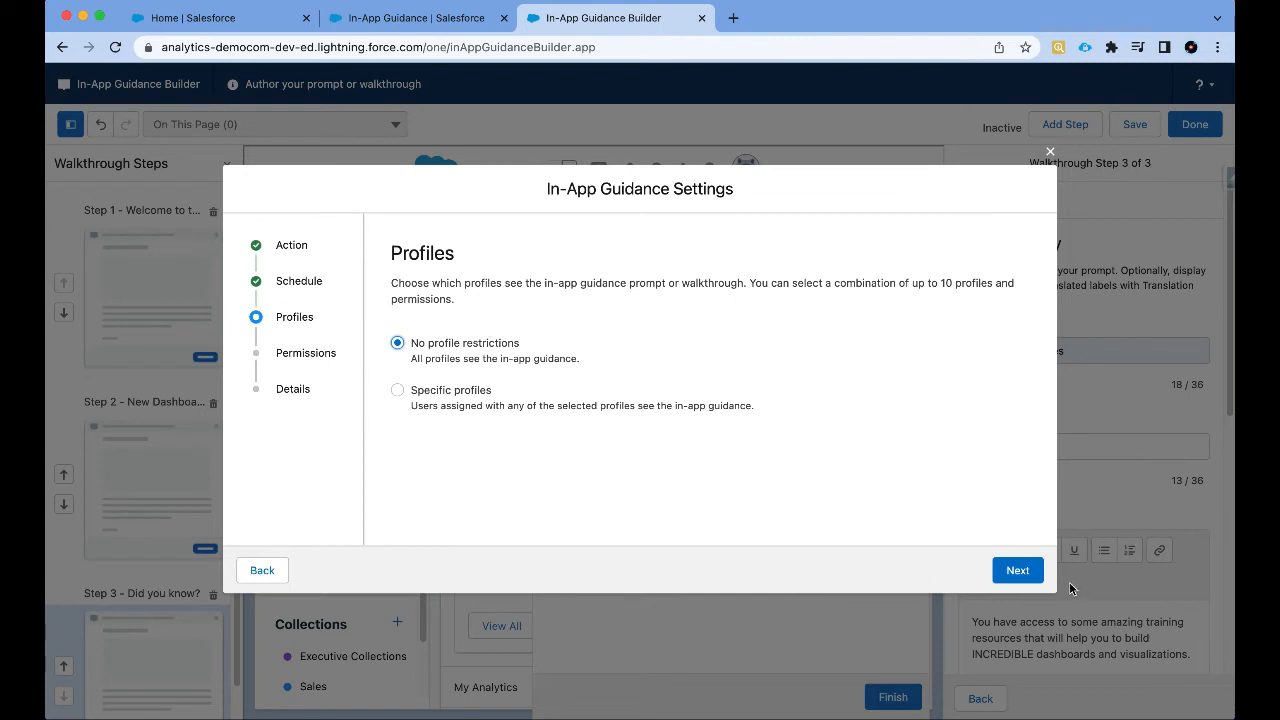
click(1017, 570)
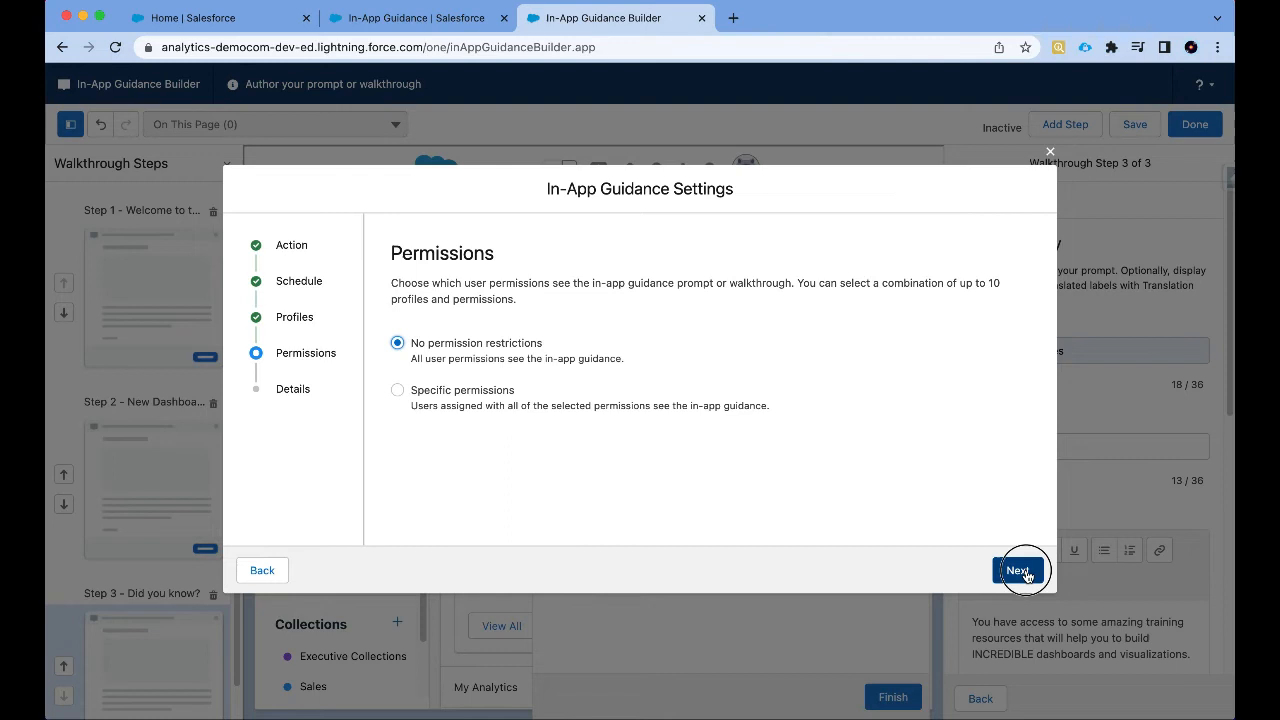
click(1018, 570)
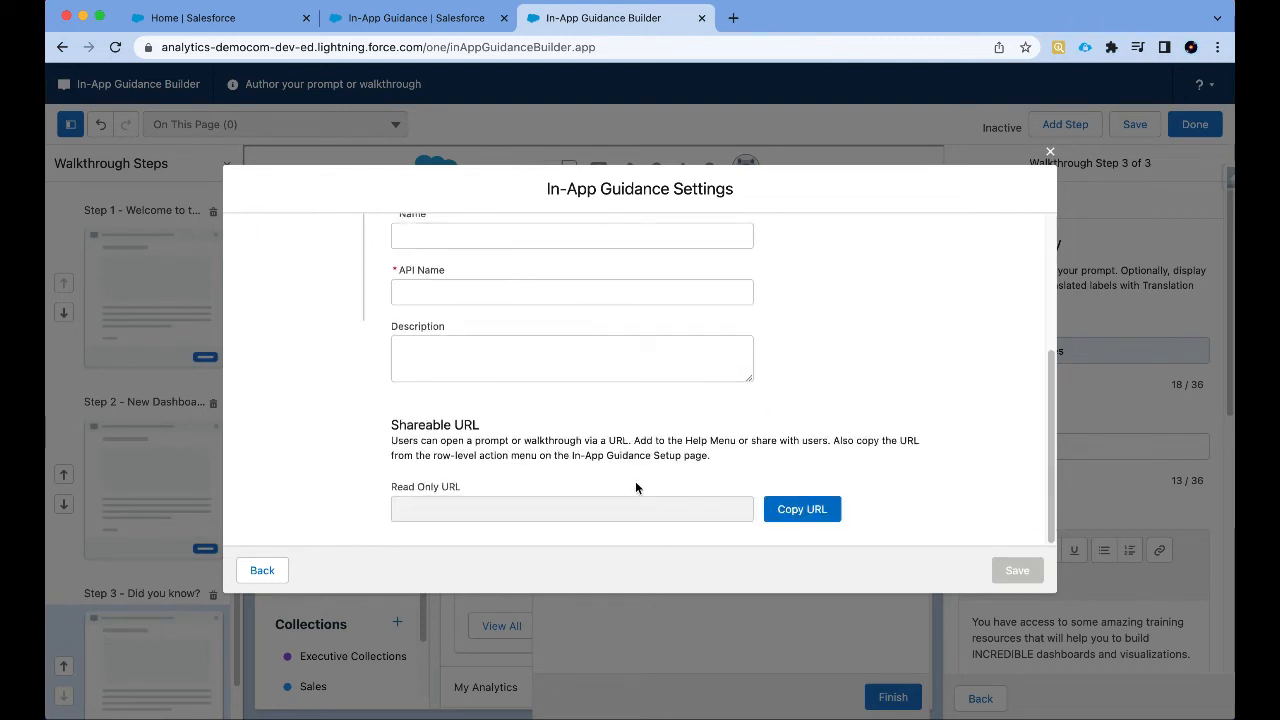
text(In-App Guidance for Sales)
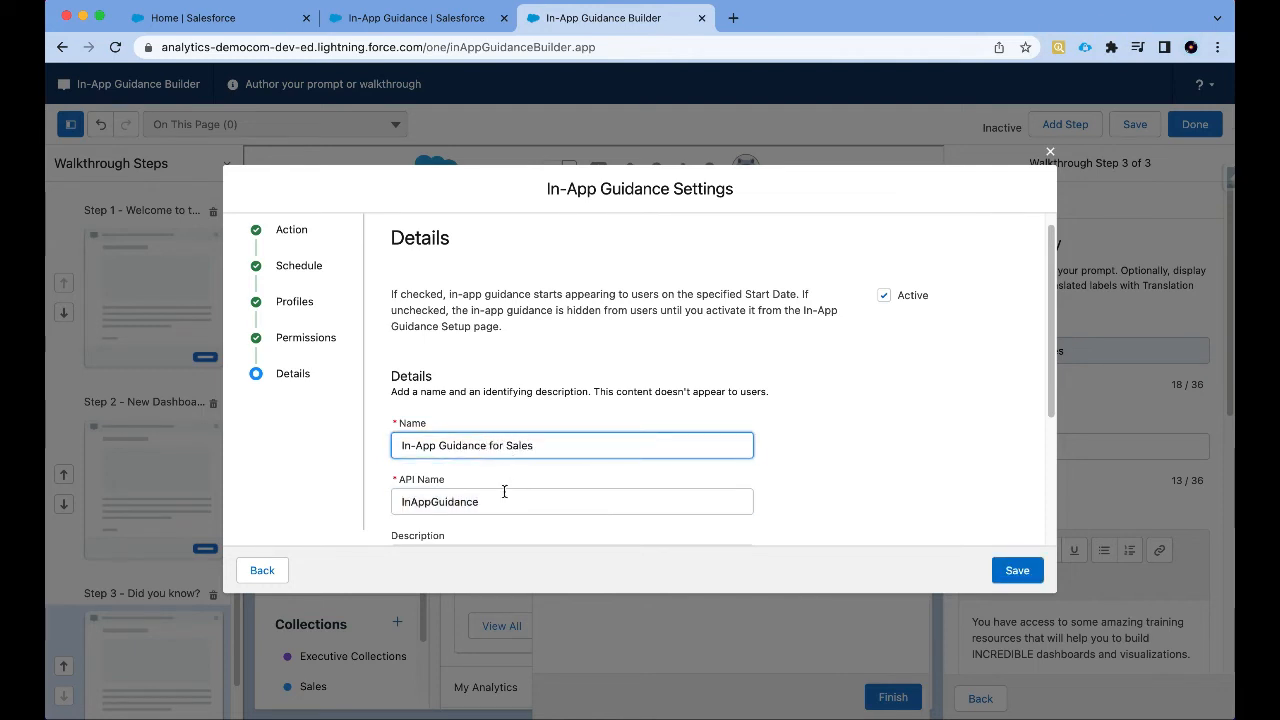
text(forsales)
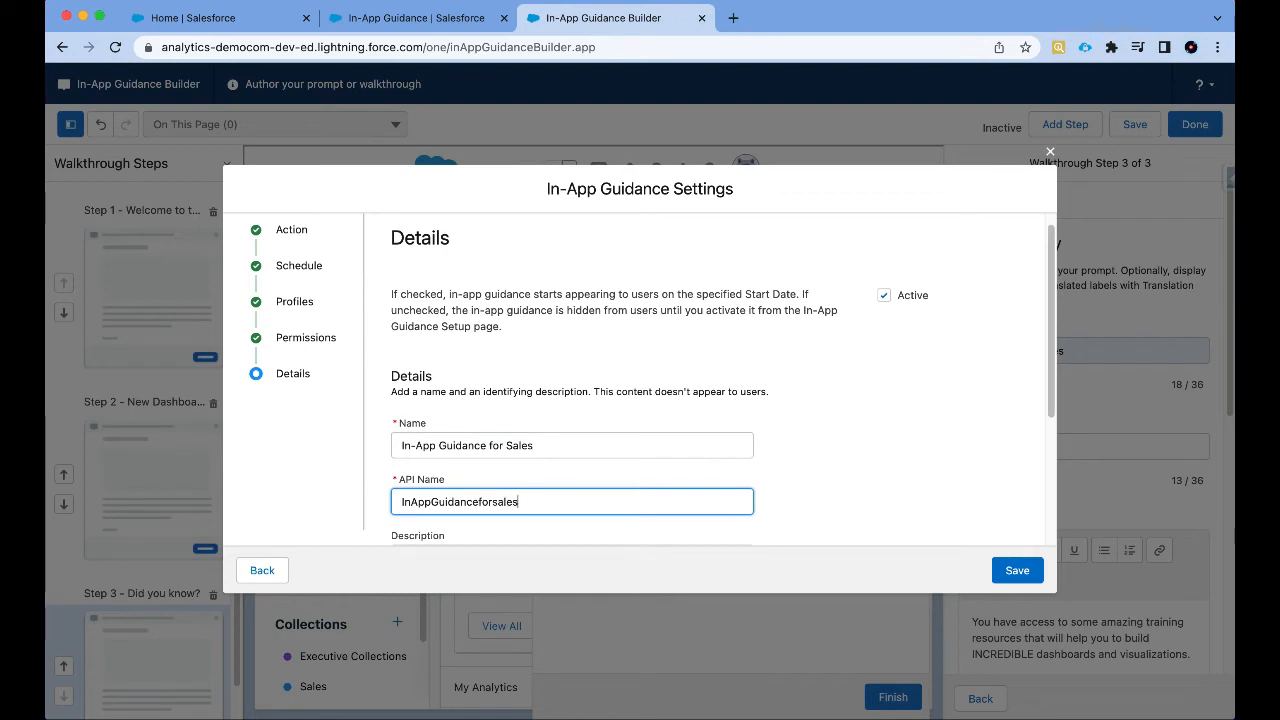
scroll(down, 3)
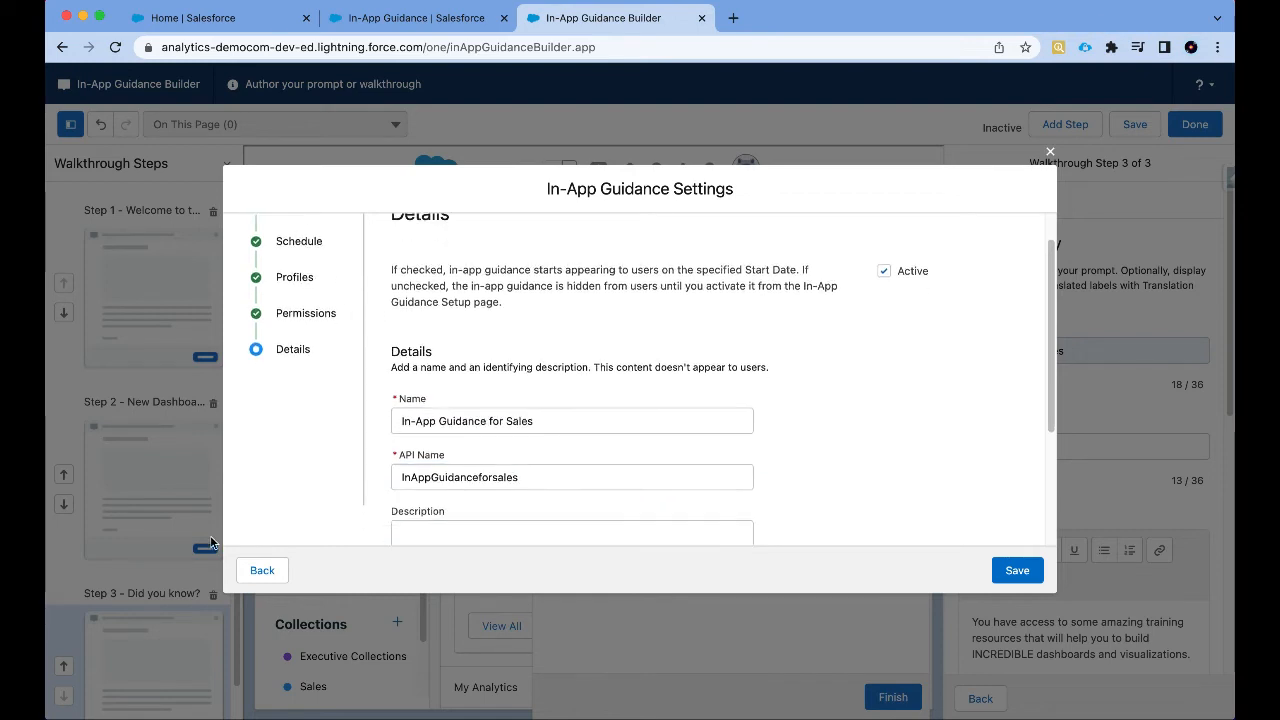
Step: Set the schedule's end date to Aug 5, 2022 and add an 'In-App guidance' description
click(262, 570)
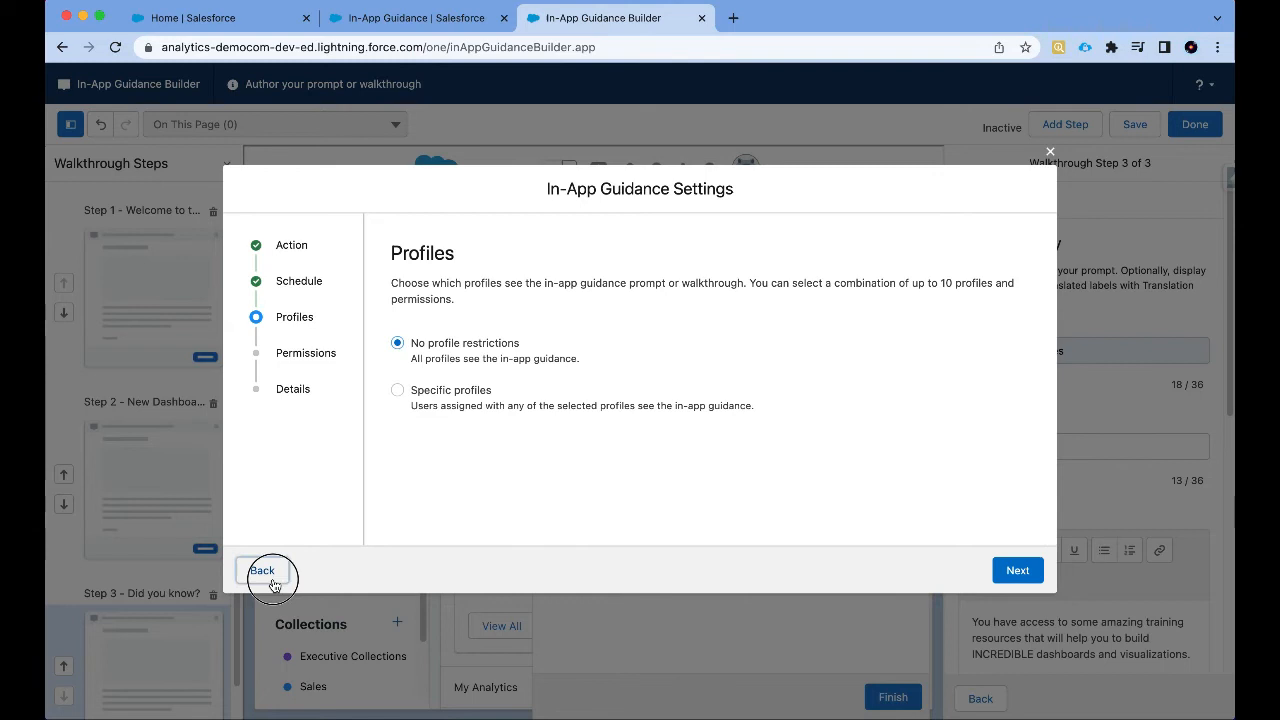
click(262, 570)
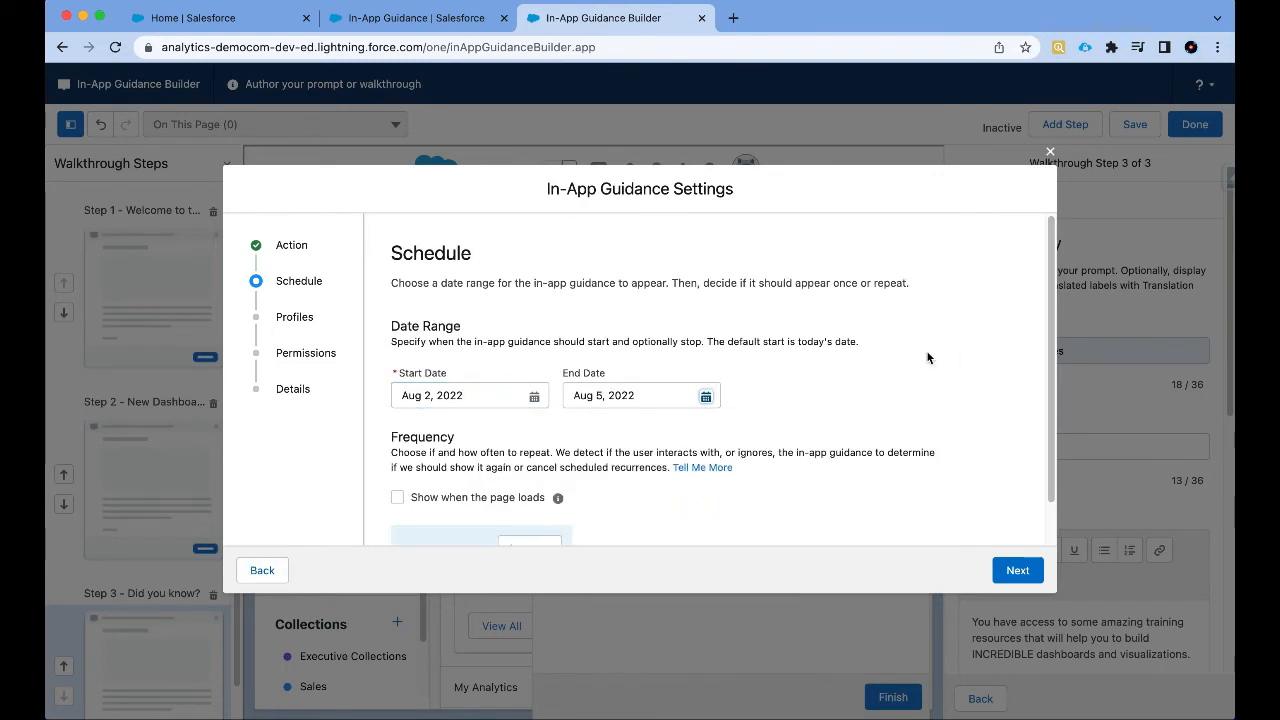
scroll(down, 3)
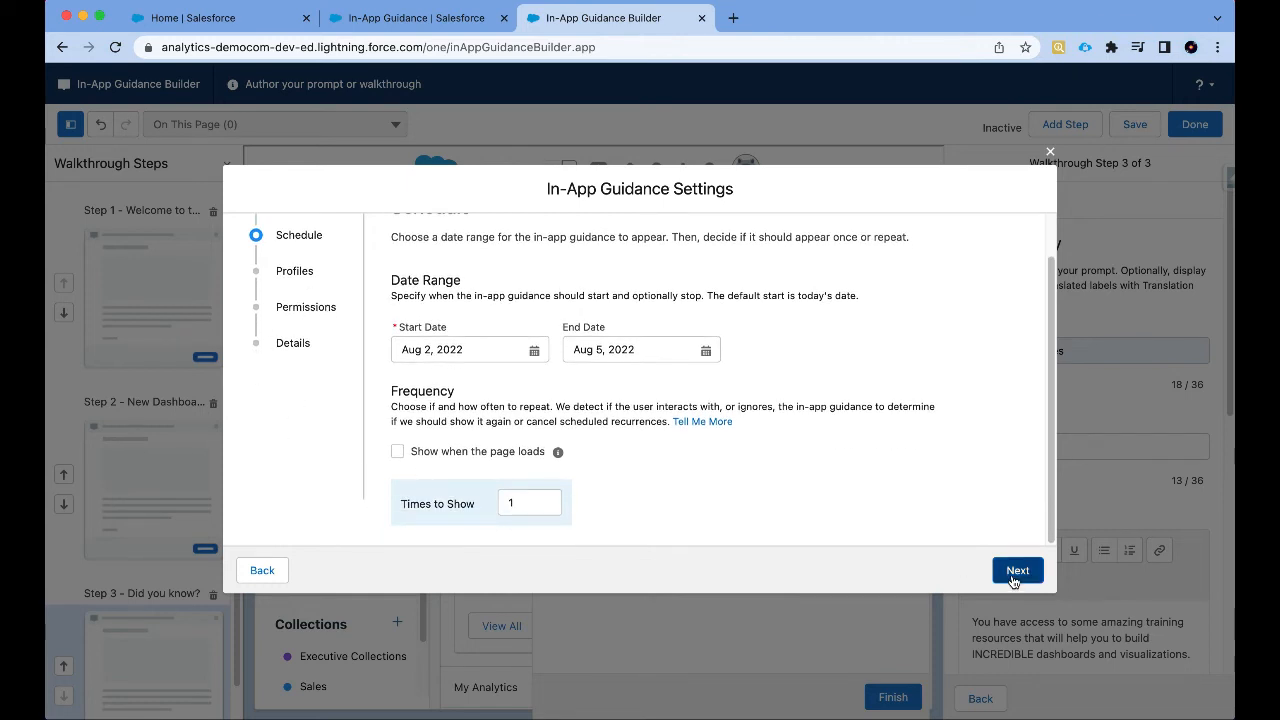
click(1017, 570)
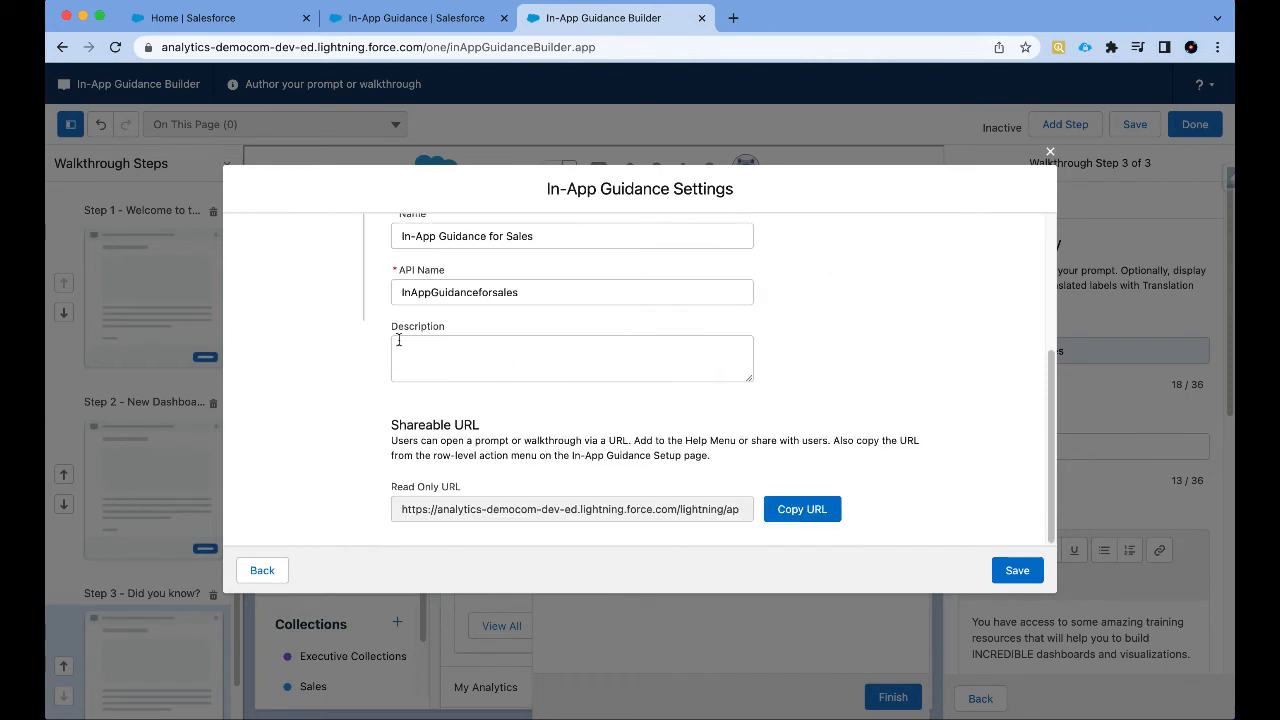
click(572, 358)
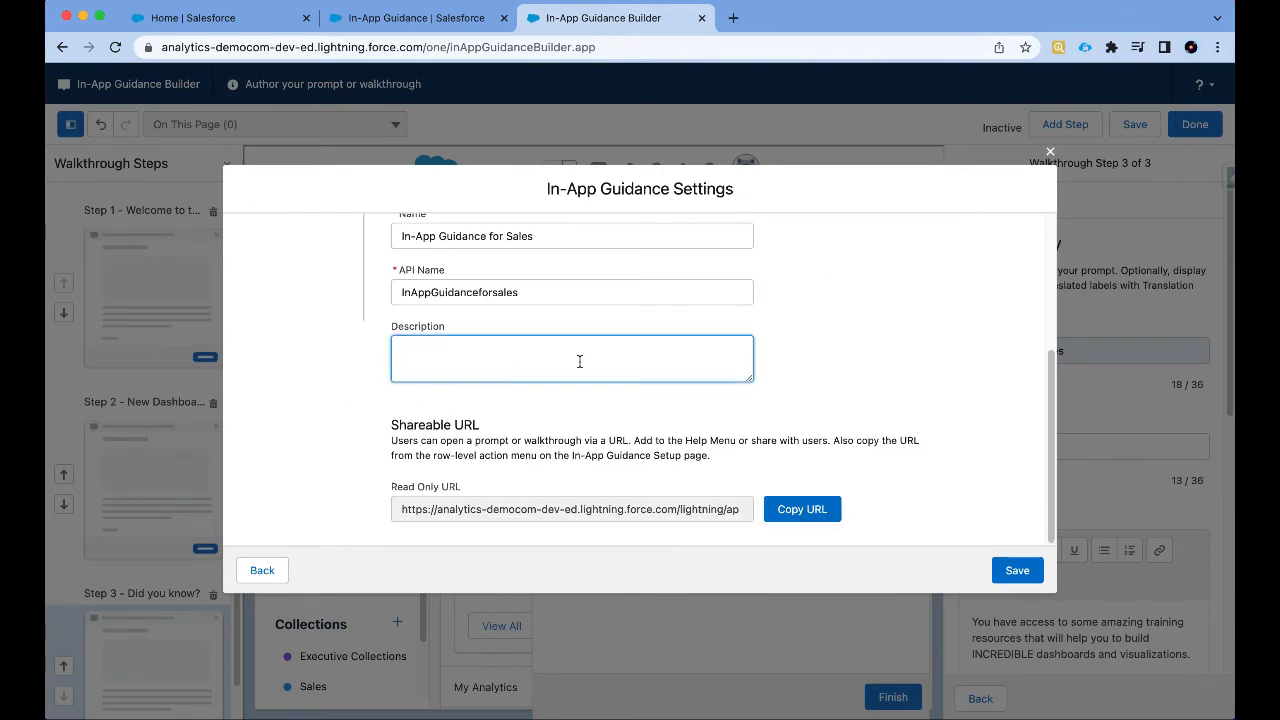
text(In-App guidance)
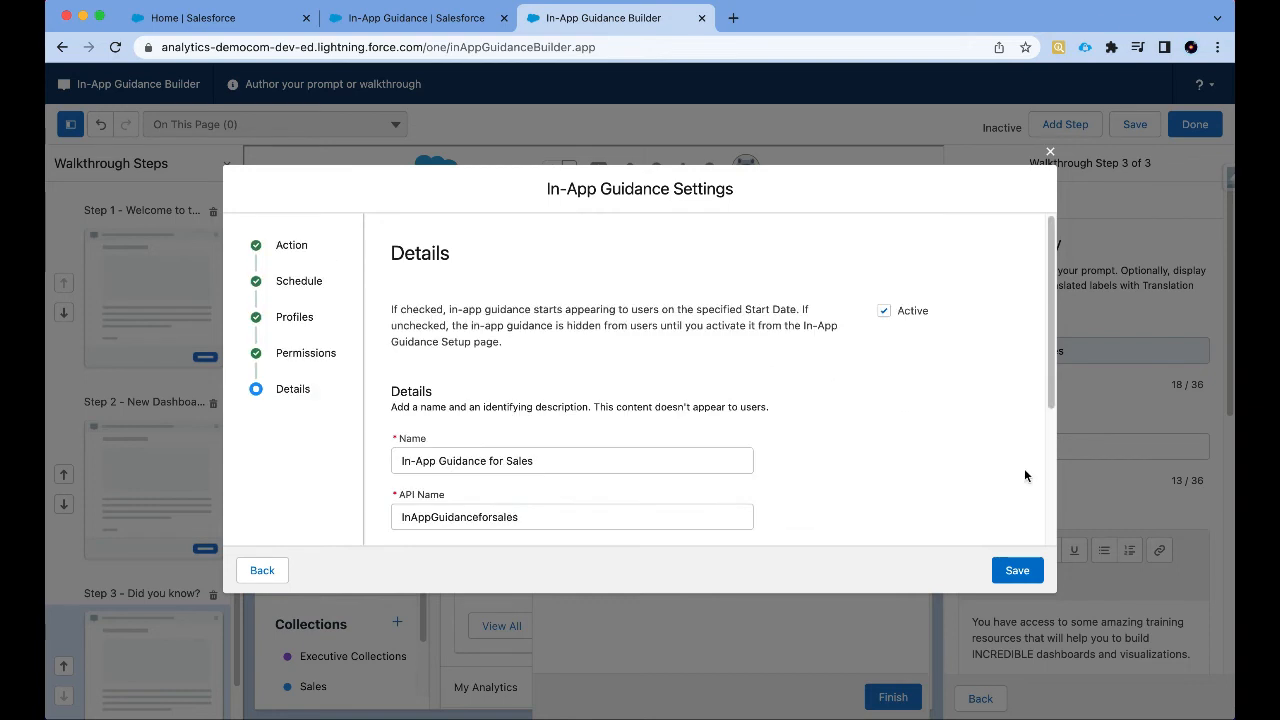
click(1016, 570)
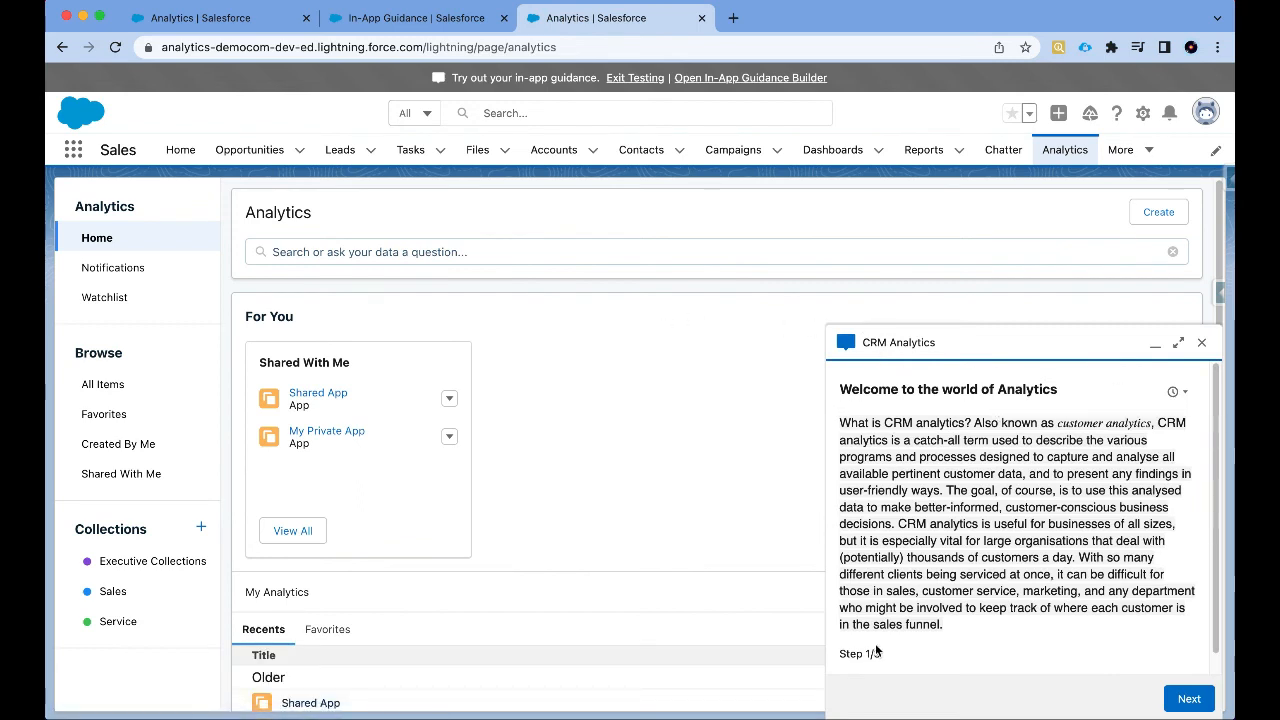
mouse_move(905, 654)
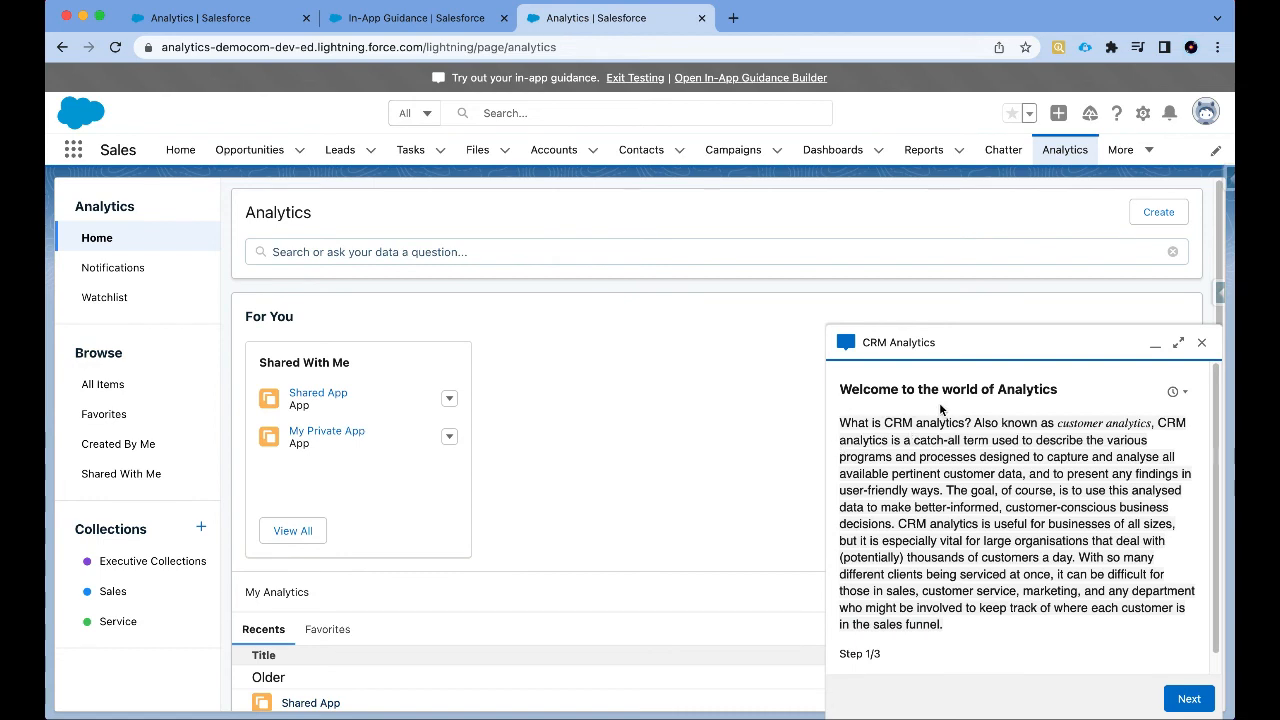
Step: Advance the docked prompt through steps 1 and 2, then open step 3's YouTube video
click(1188, 698)
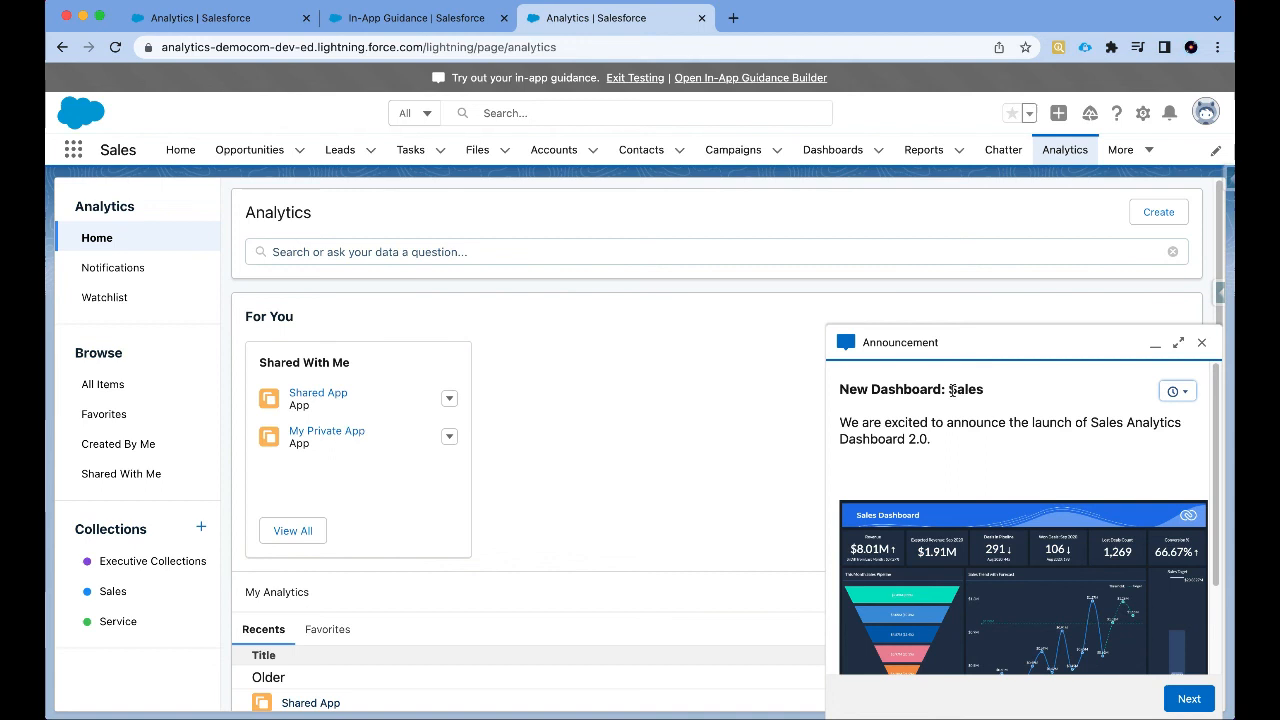
mouse_move(995, 438)
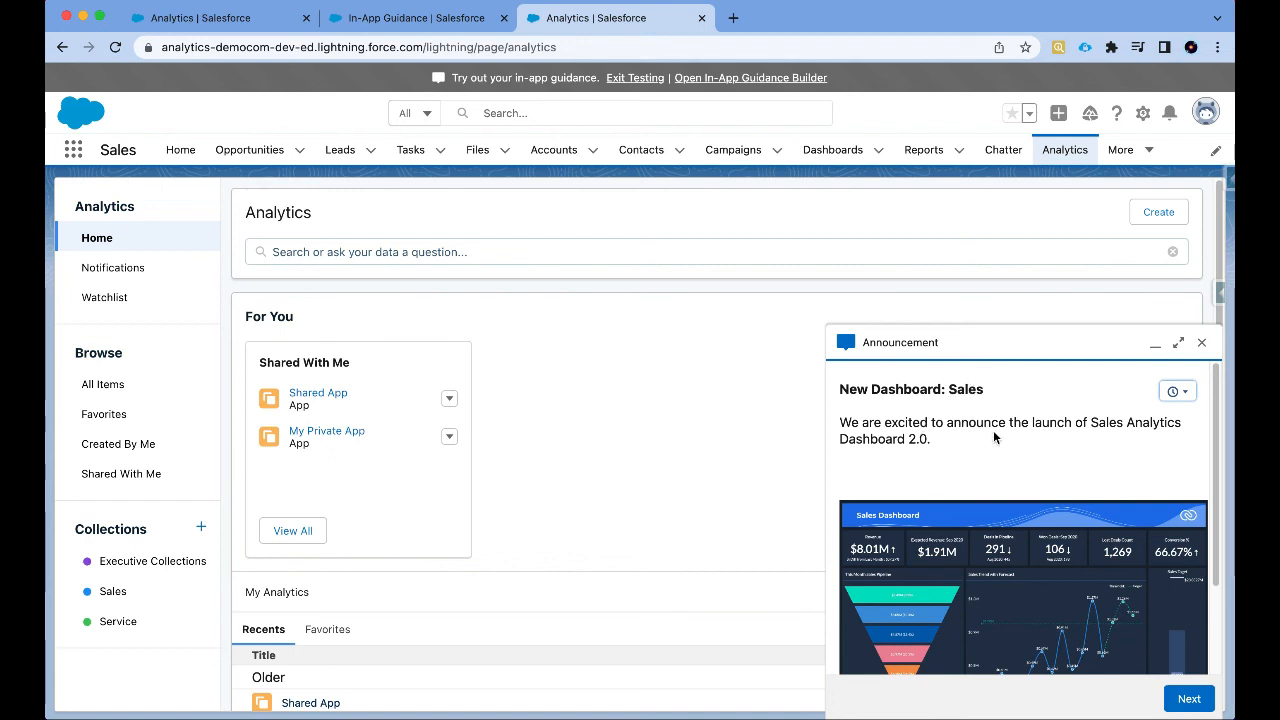
click(1188, 698)
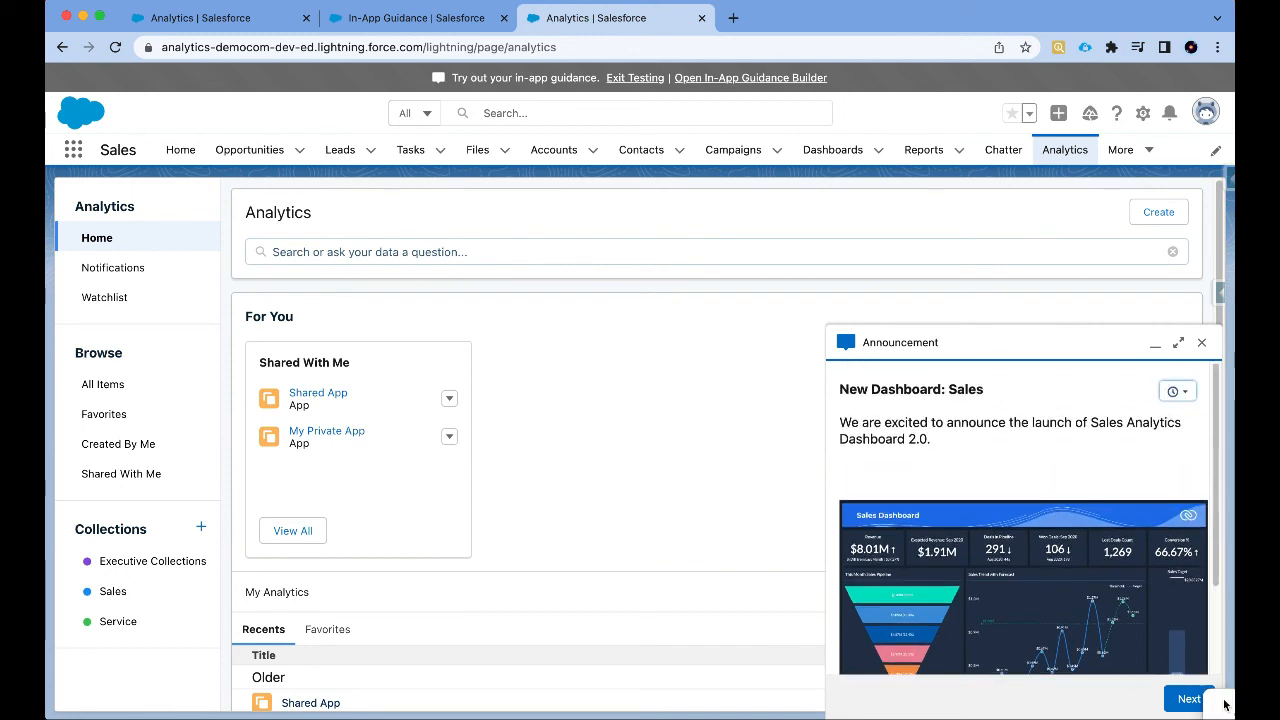
click(1188, 698)
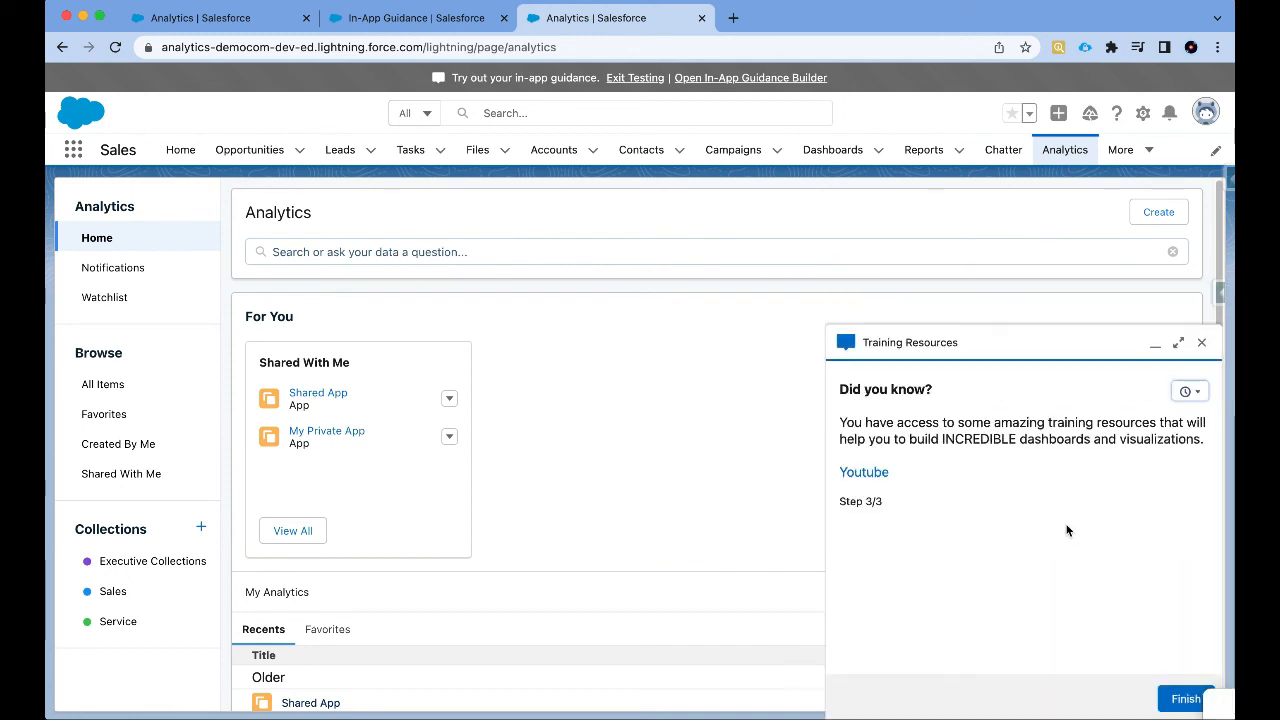
mouse_move(970, 463)
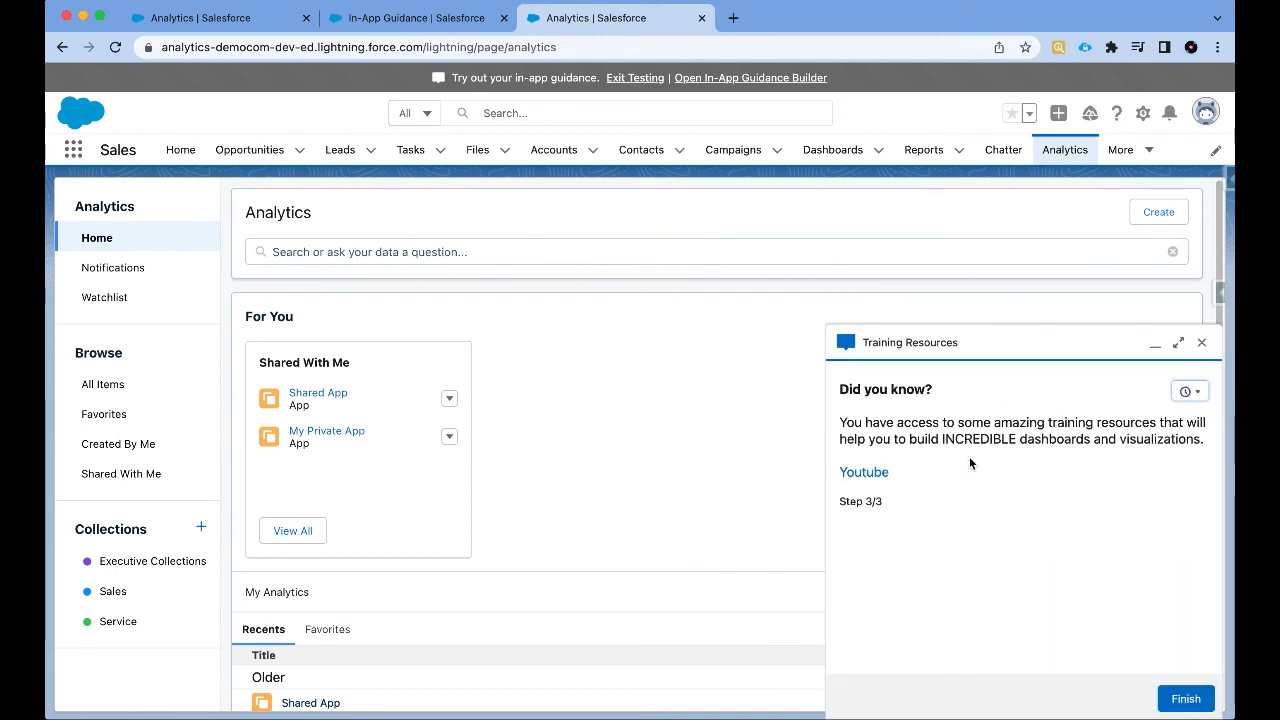
mouse_move(864, 472)
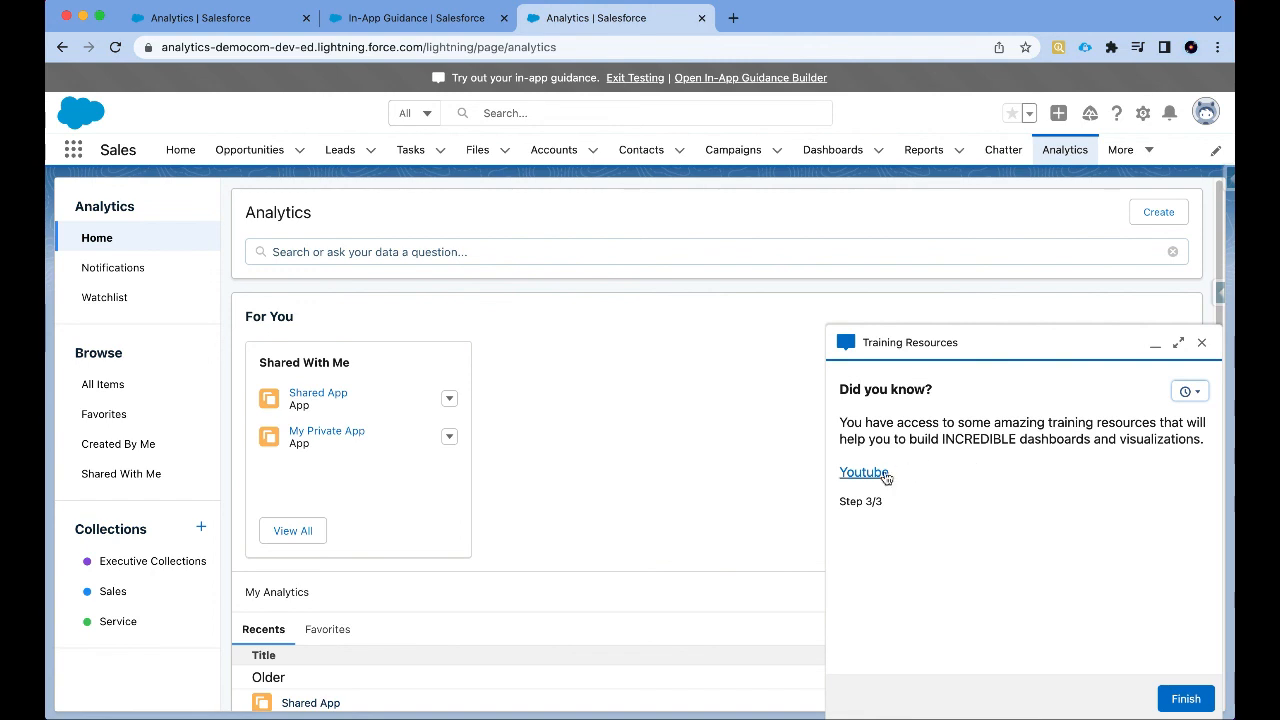
click(864, 472)
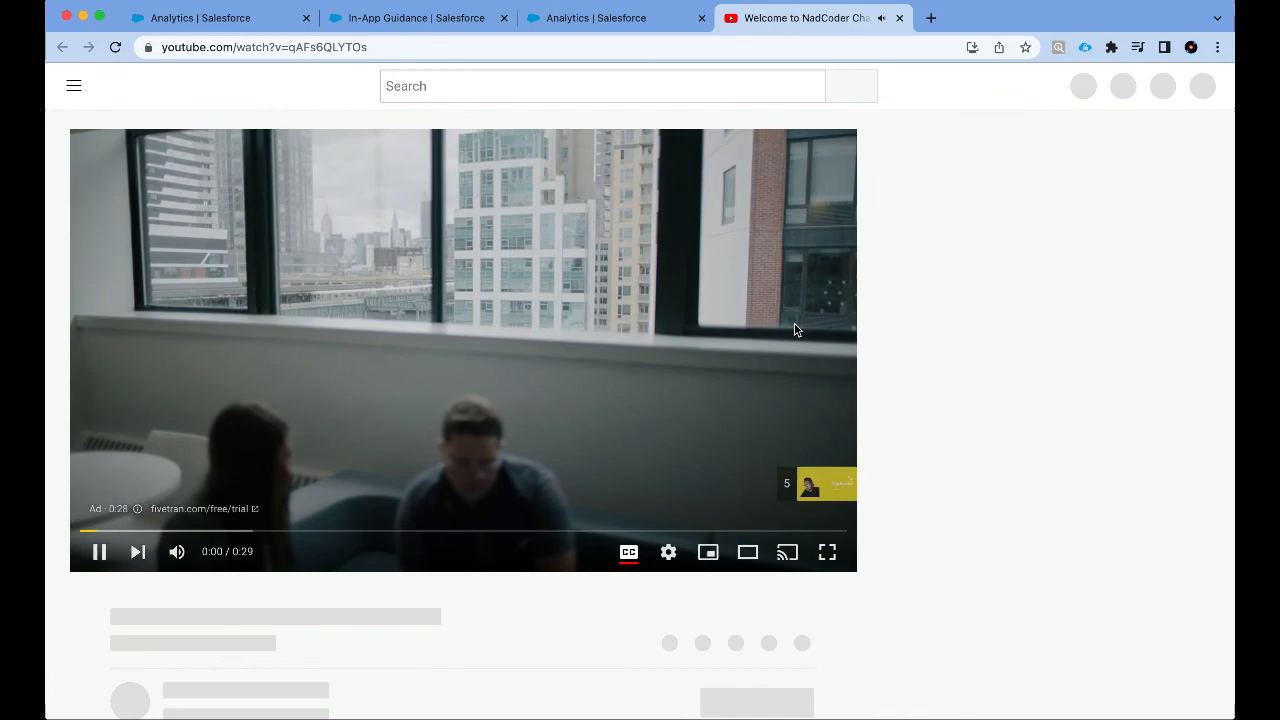